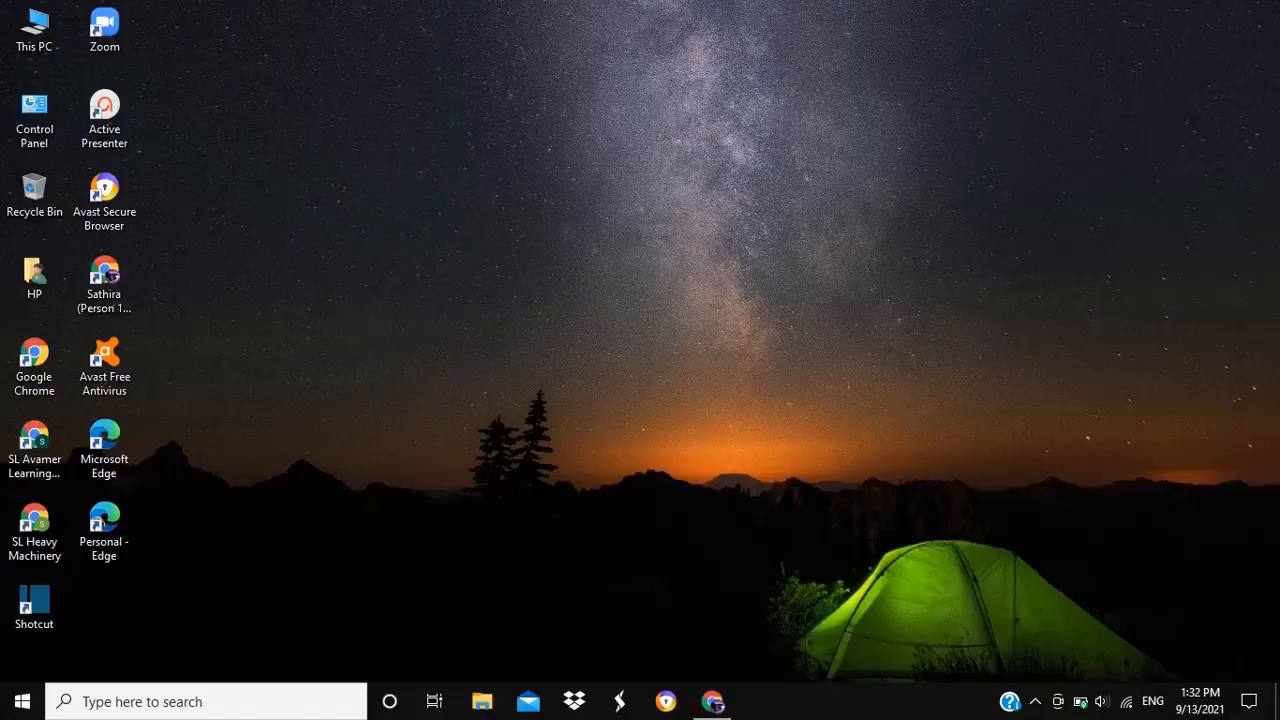
pyautogui.moveTo(650, 178)
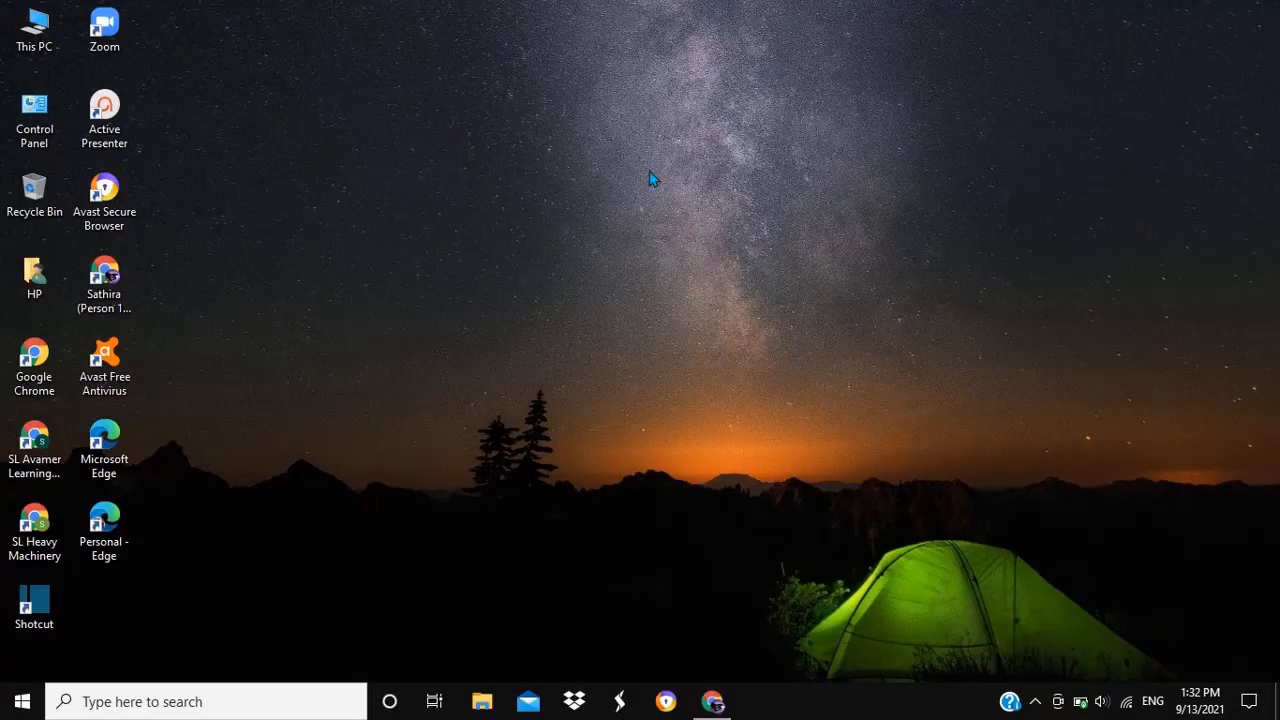
# Bring up and dismiss the desktop's context menu.
pyautogui.rightClick(896, 88)
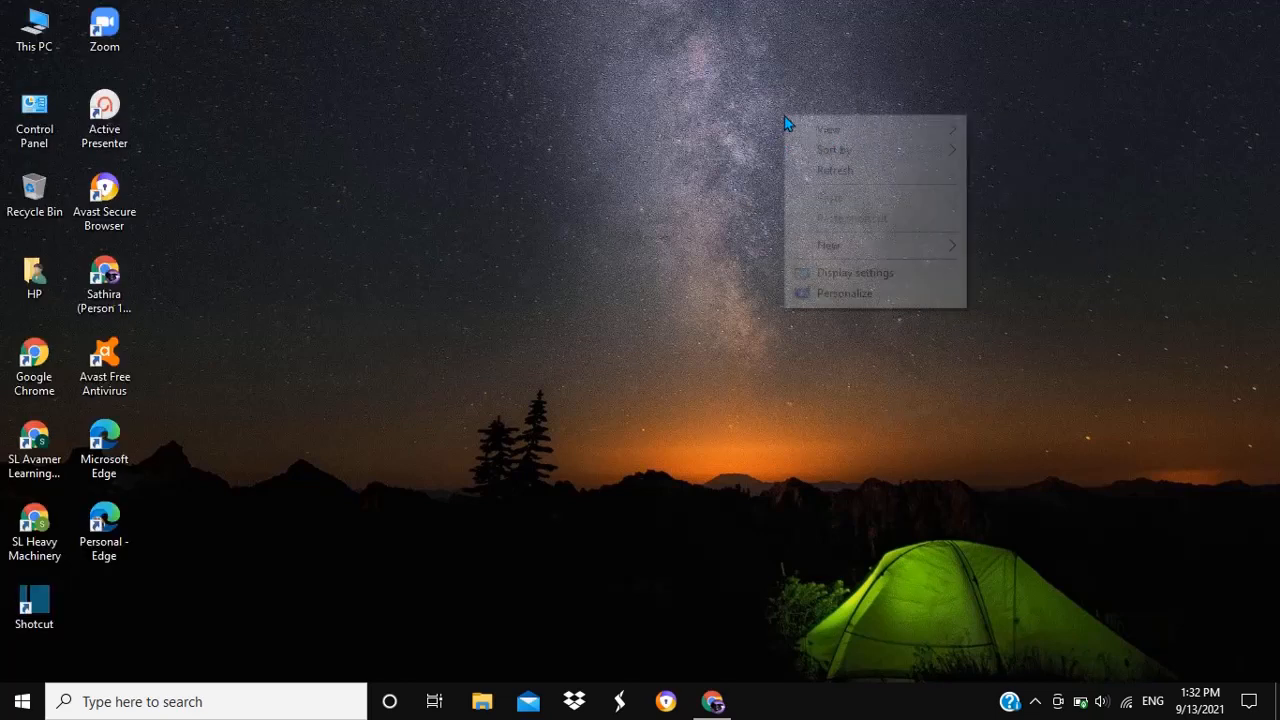
pyautogui.click(836, 104)
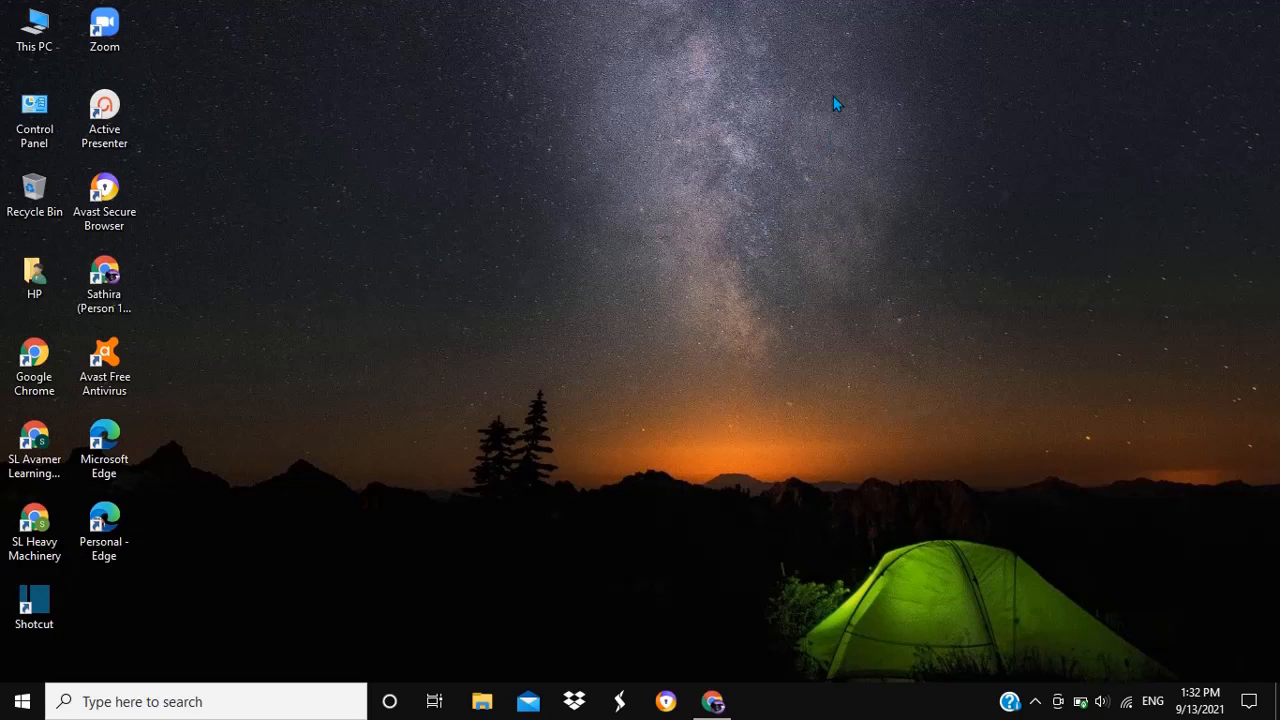
pyautogui.moveTo(856, 112)
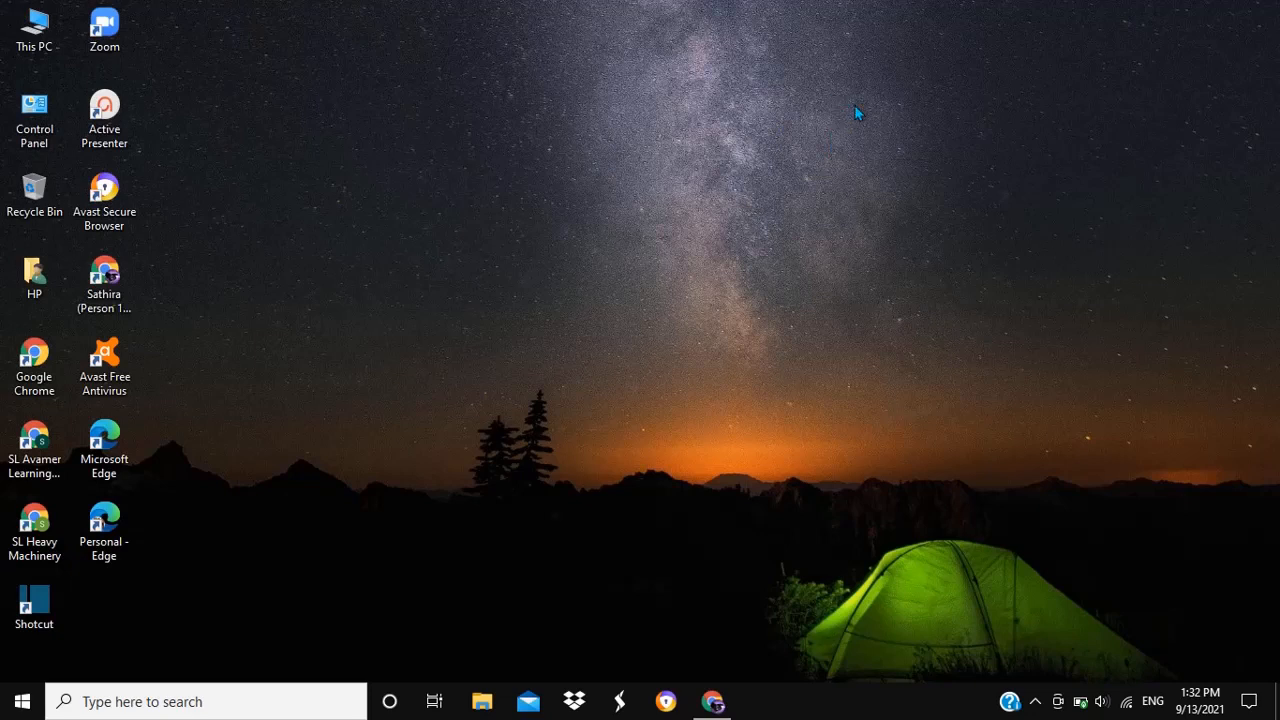
pyautogui.moveTo(808, 112)
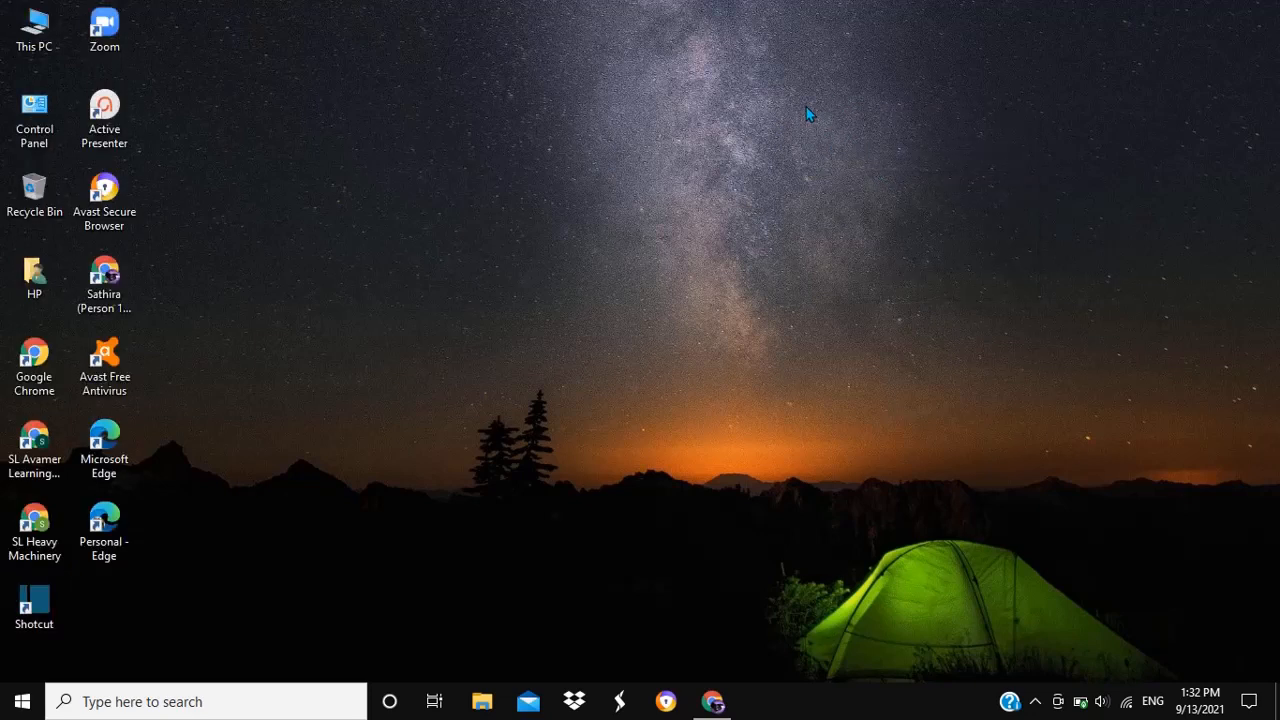
pyautogui.moveTo(808, 188)
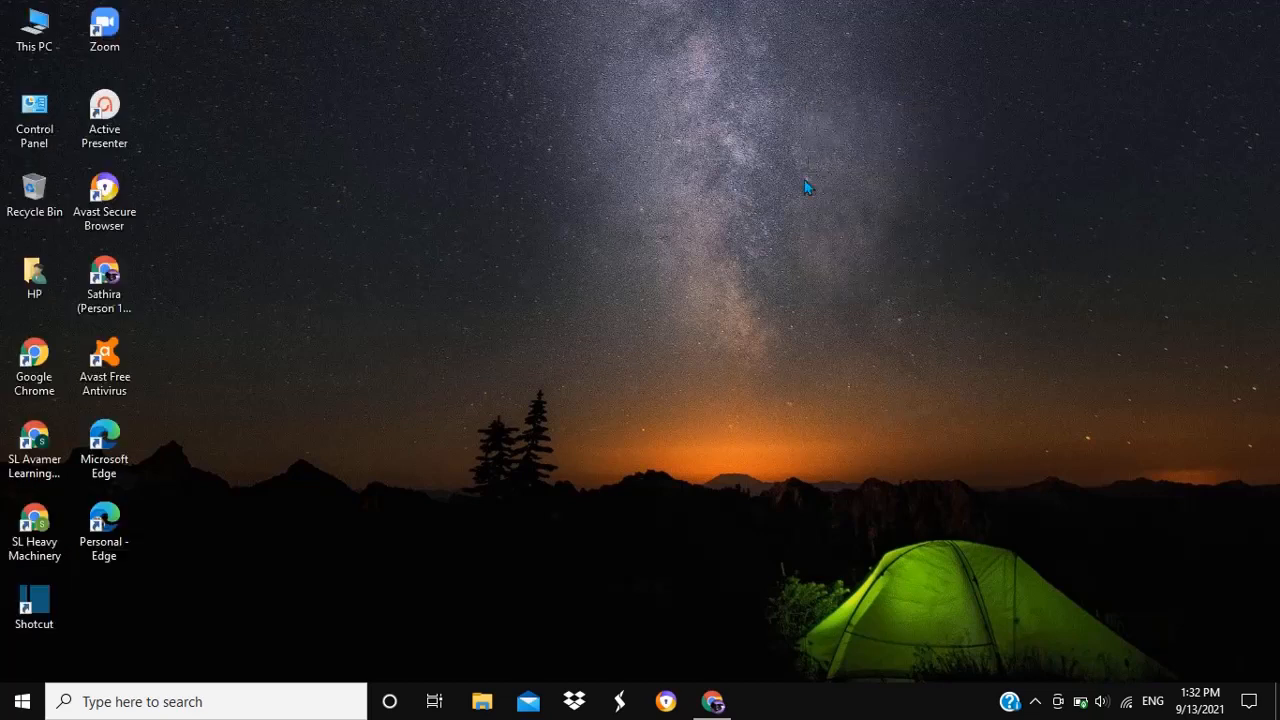
# Launch Windows Settings from the Start menu's left rail.
pyautogui.click(22, 700)
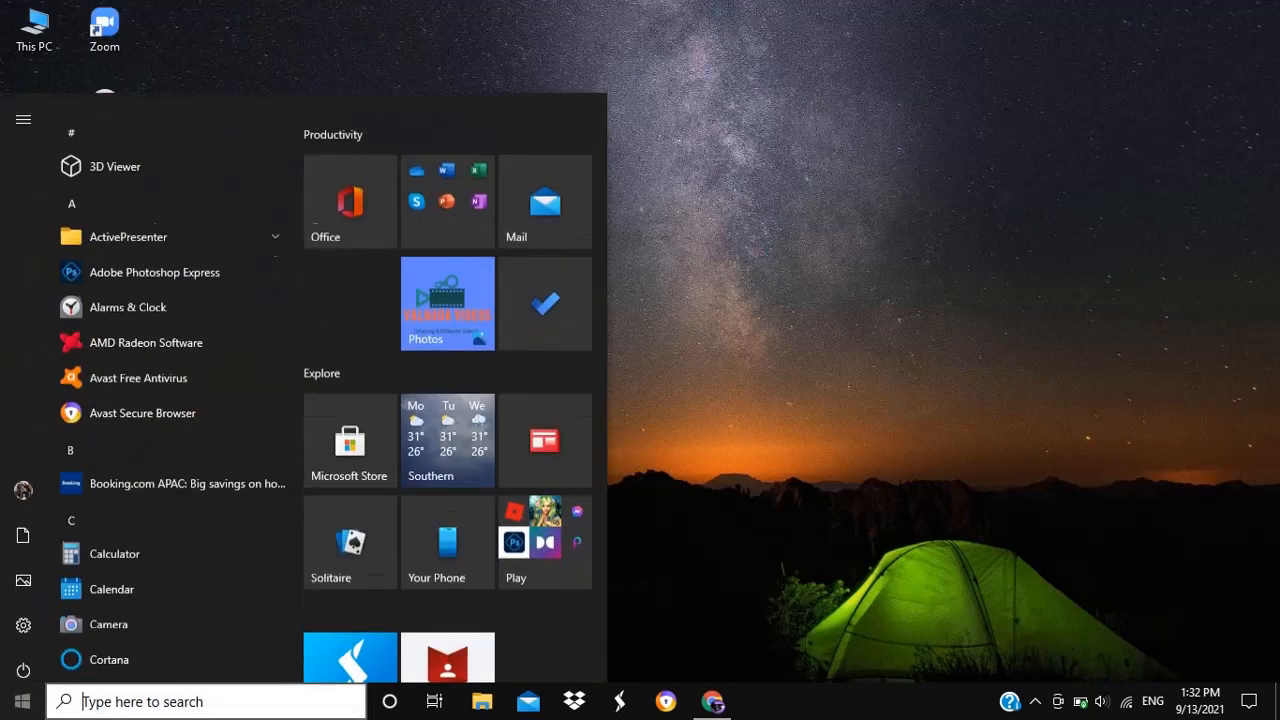
pyautogui.scroll(-3)
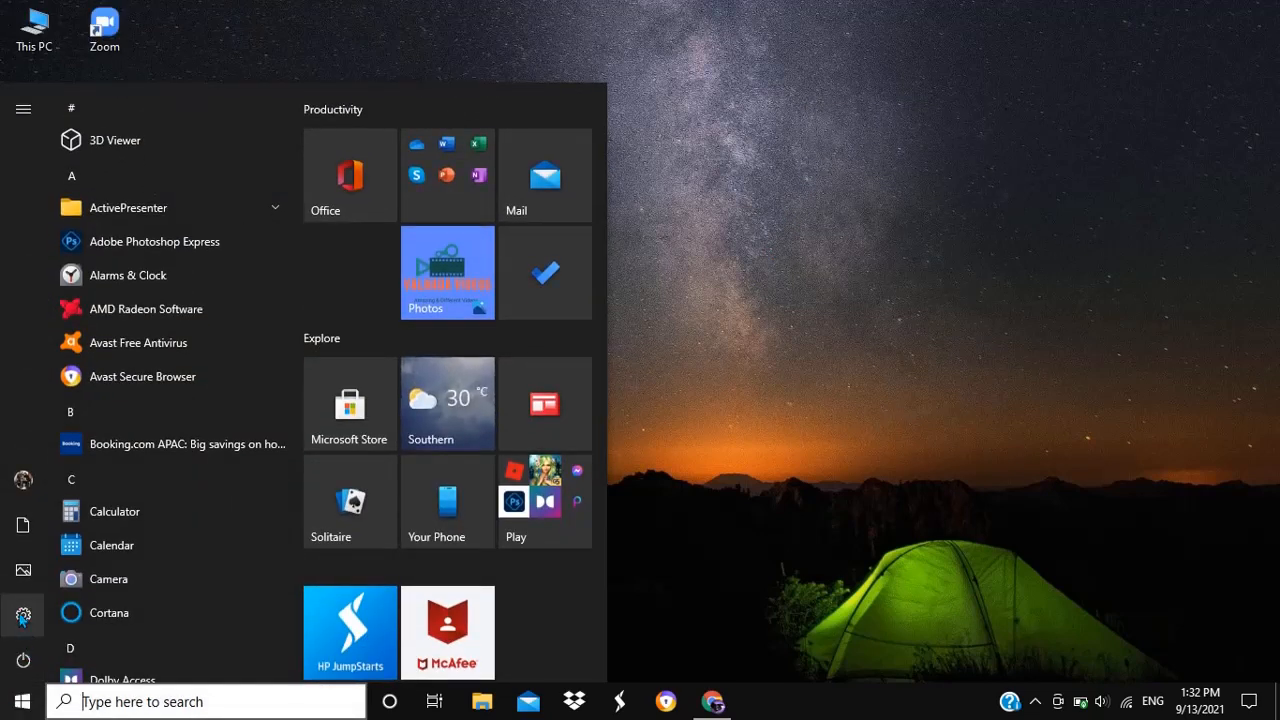
pyautogui.click(24, 108)
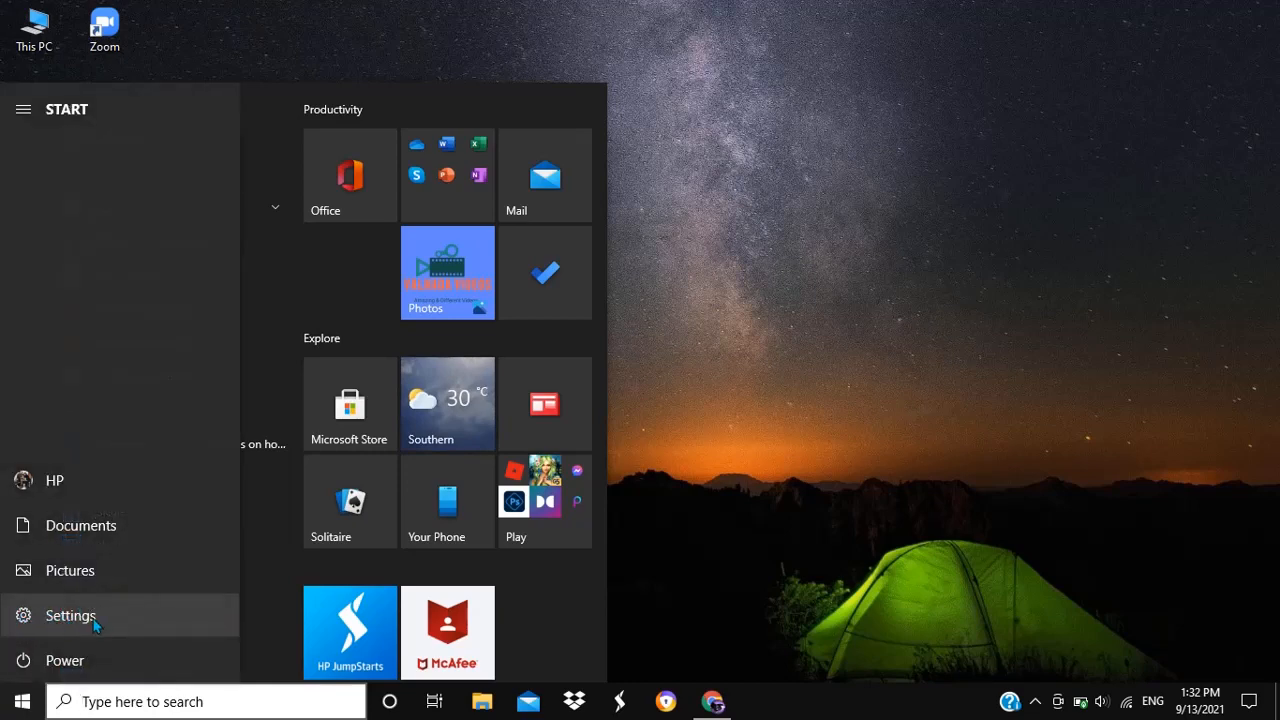
pyautogui.click(70, 616)
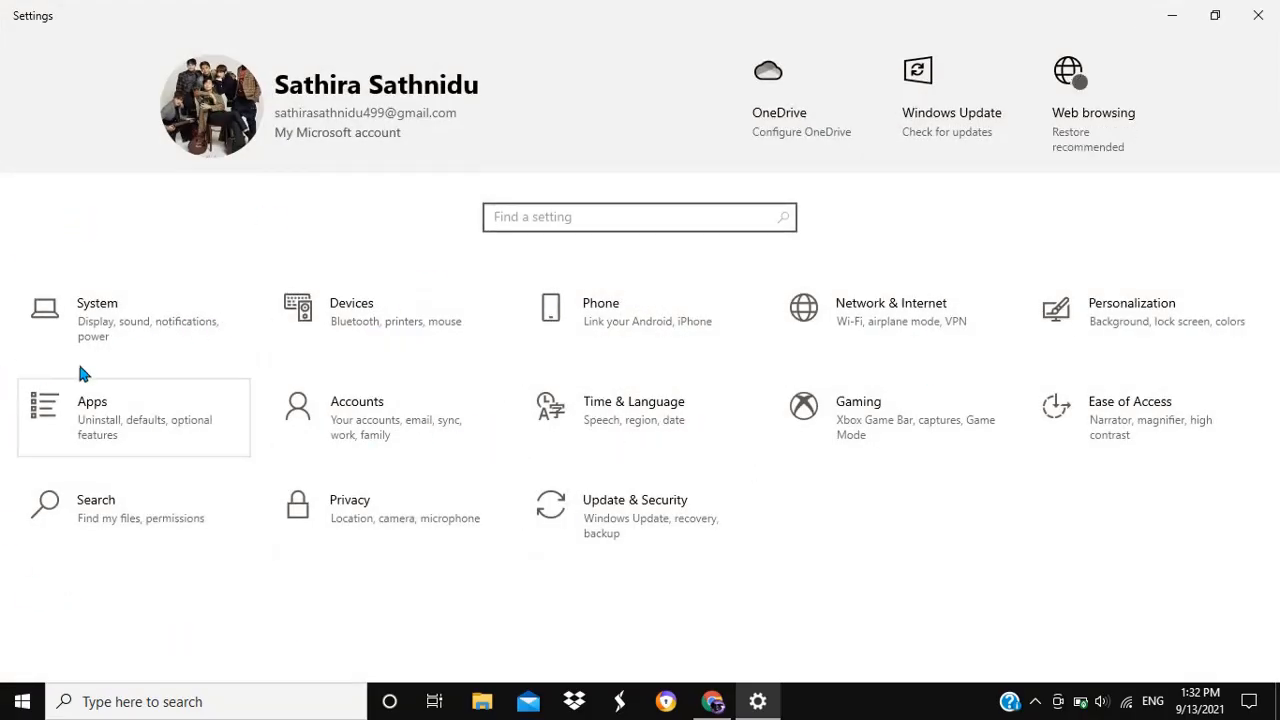
pyautogui.moveTo(432, 456)
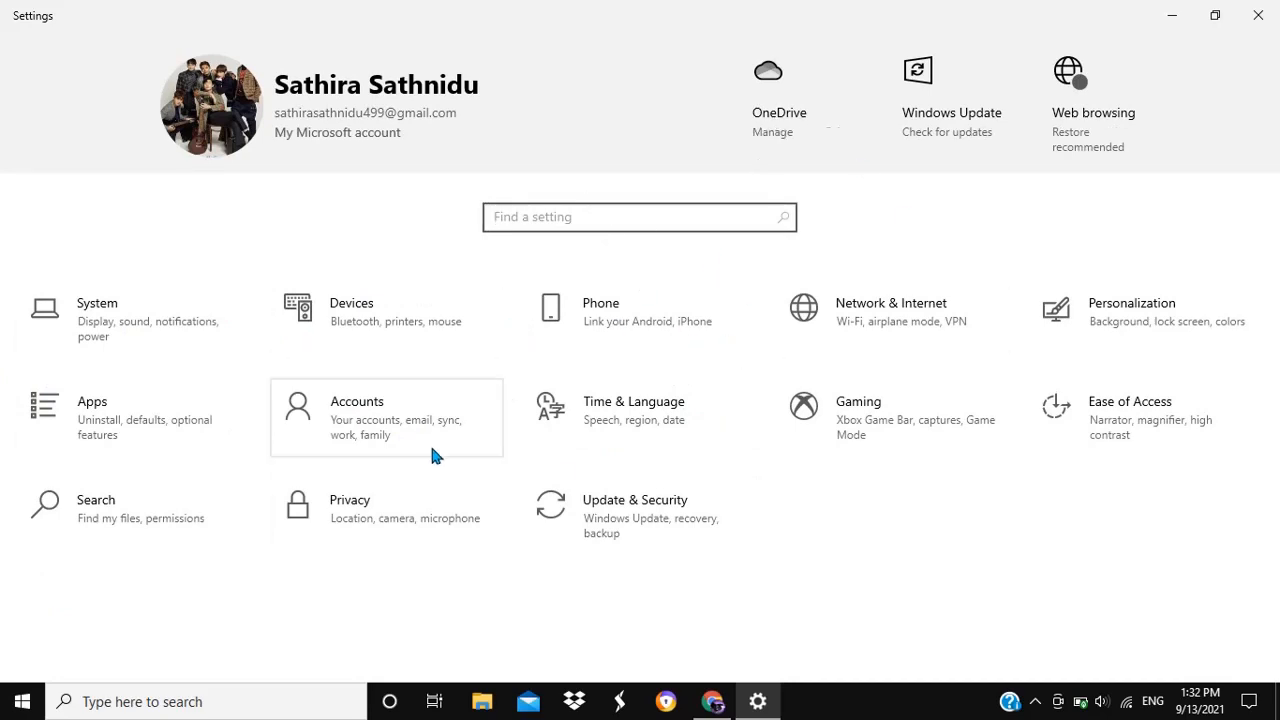
pyautogui.moveTo(690, 522)
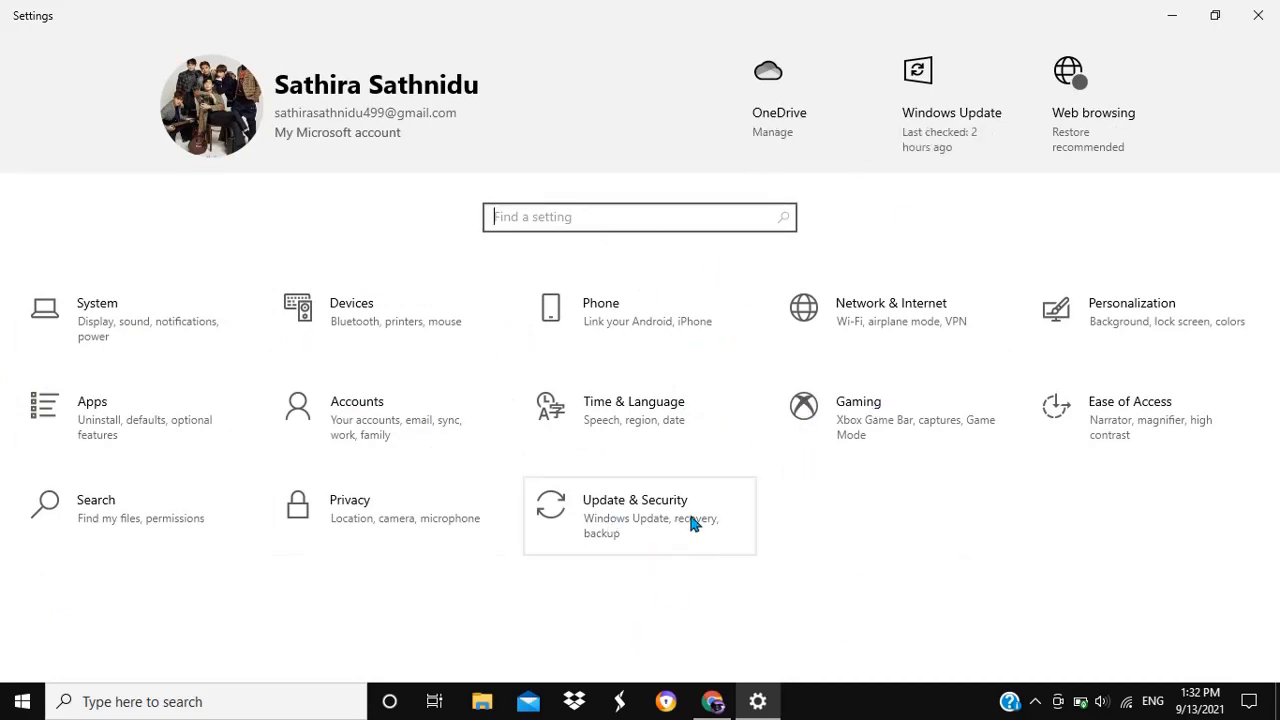
pyautogui.moveTo(616, 510)
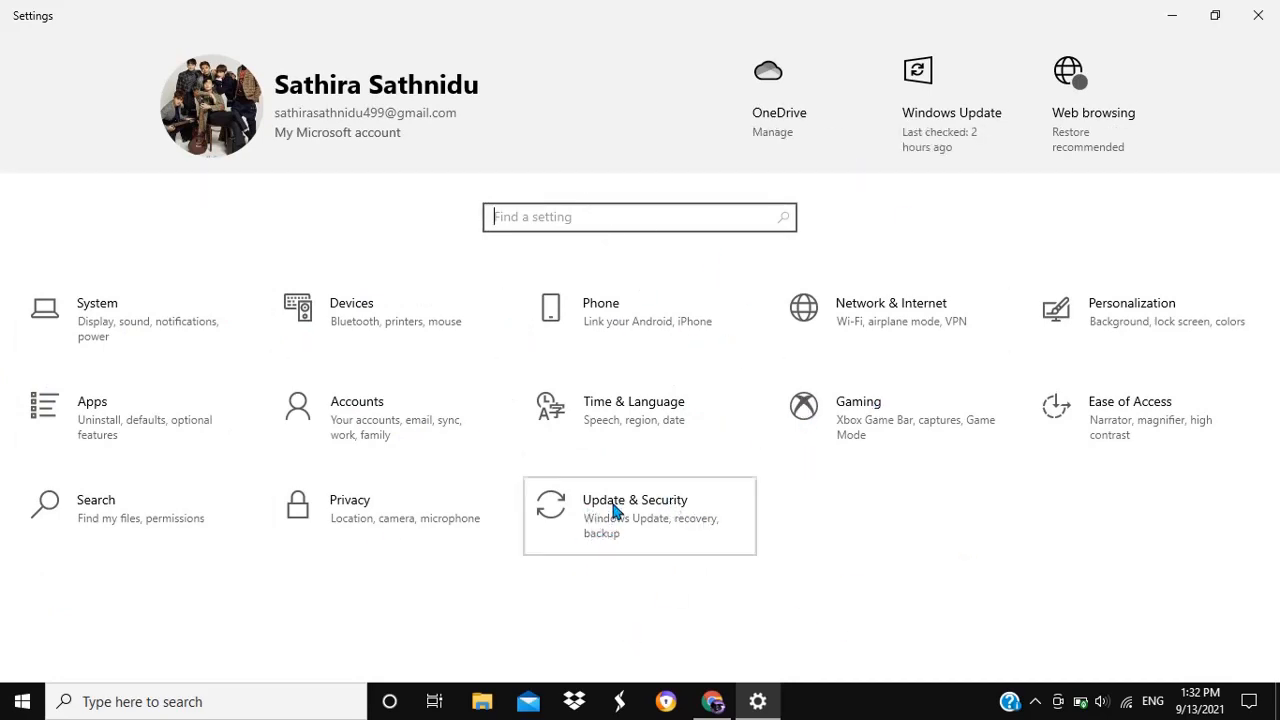
pyautogui.moveTo(440, 420)
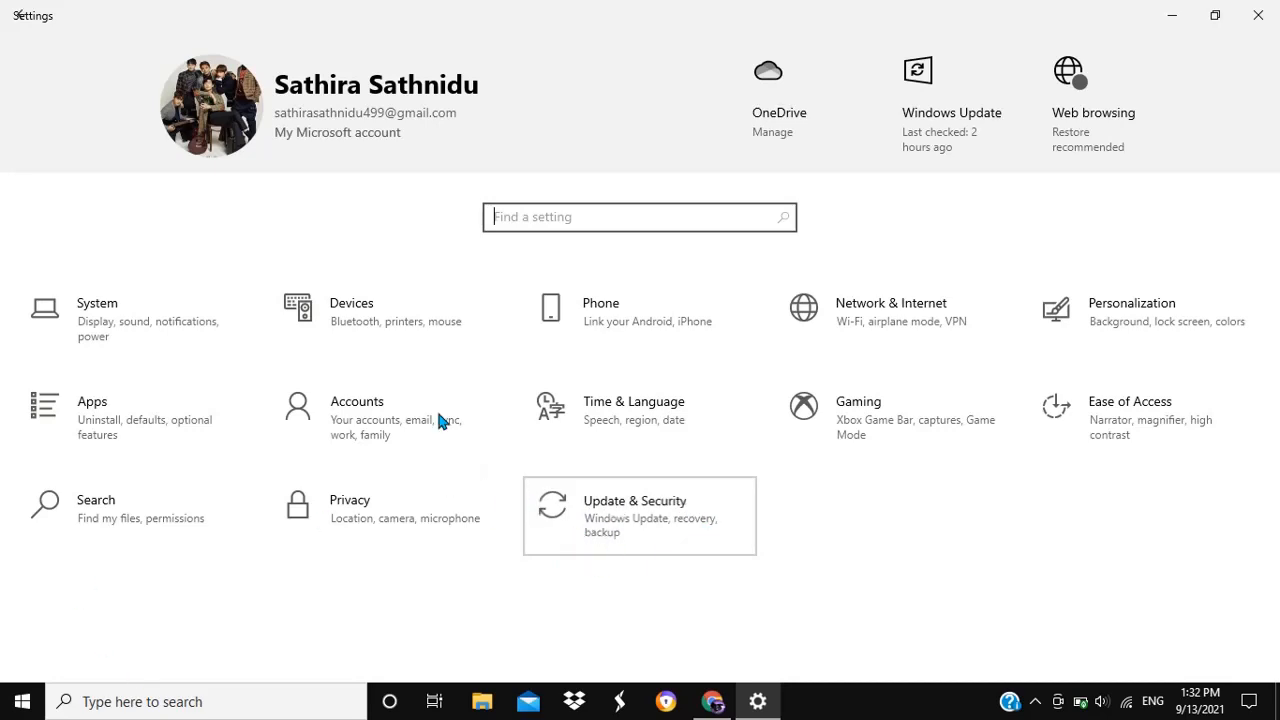
pyautogui.moveTo(550, 16)
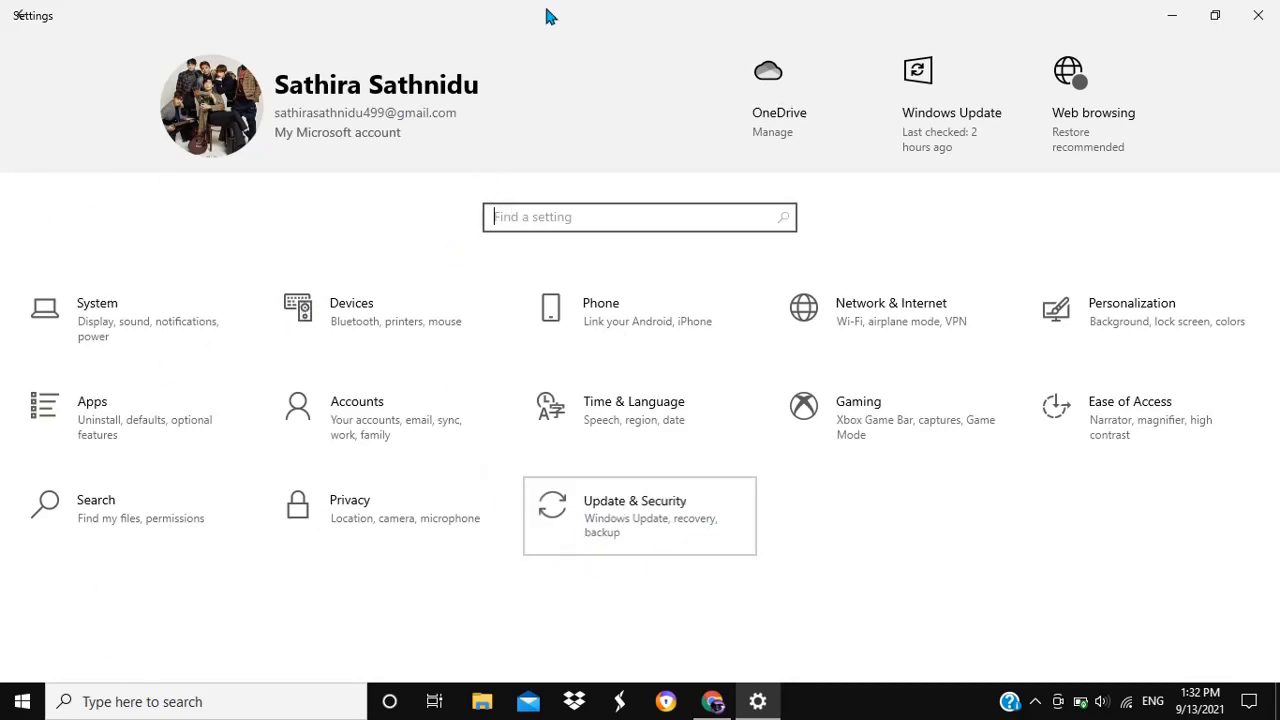
# Go into the Update & Security settings.
pyautogui.click(636, 516)
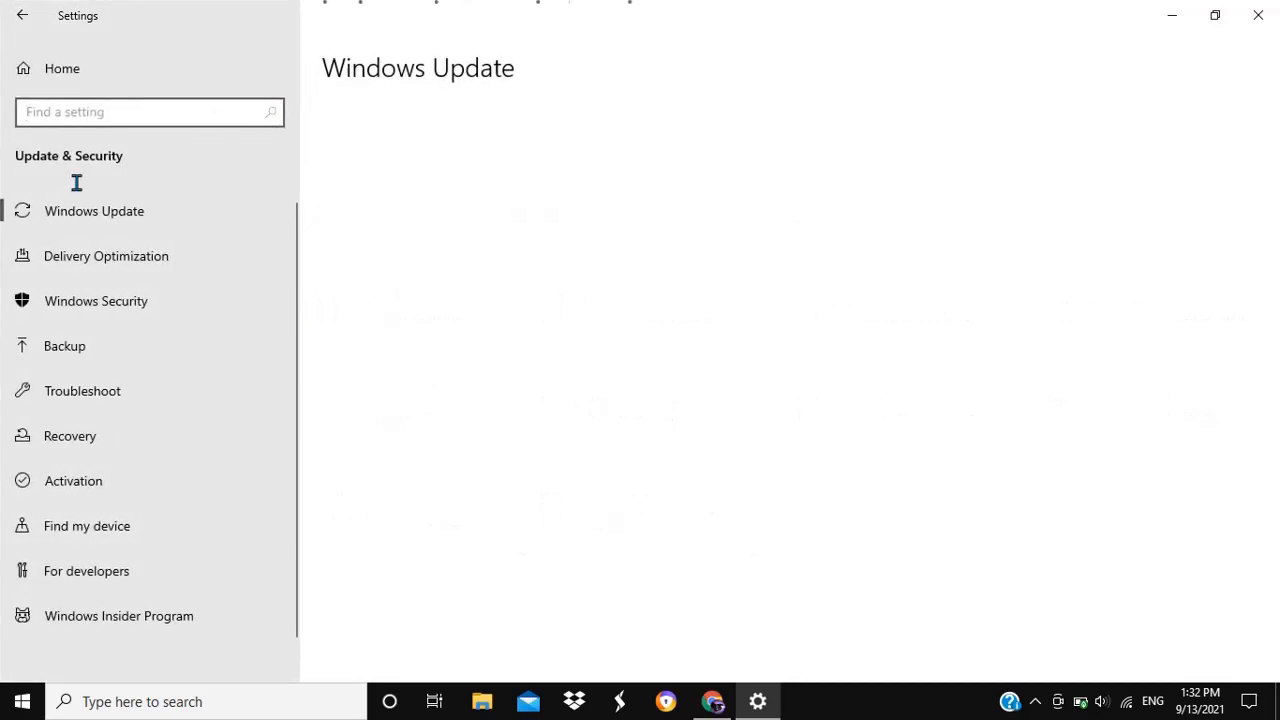
pyautogui.moveTo(120, 412)
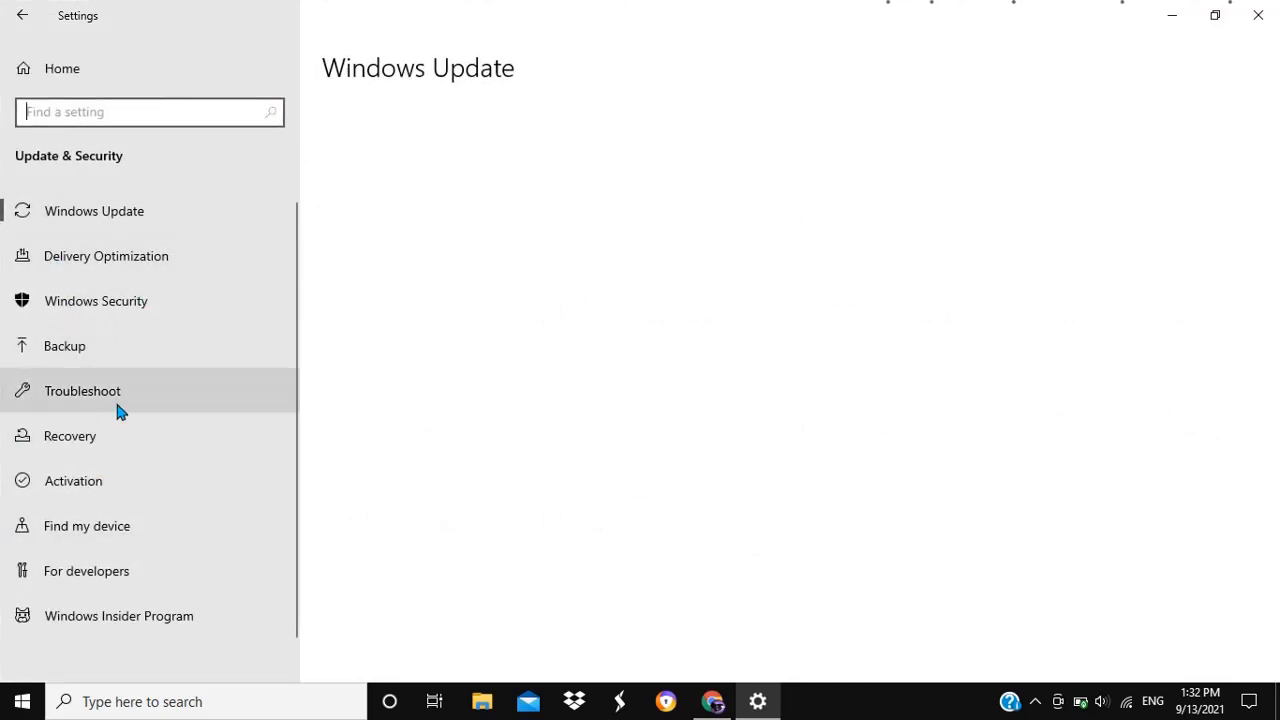
pyautogui.moveTo(140, 398)
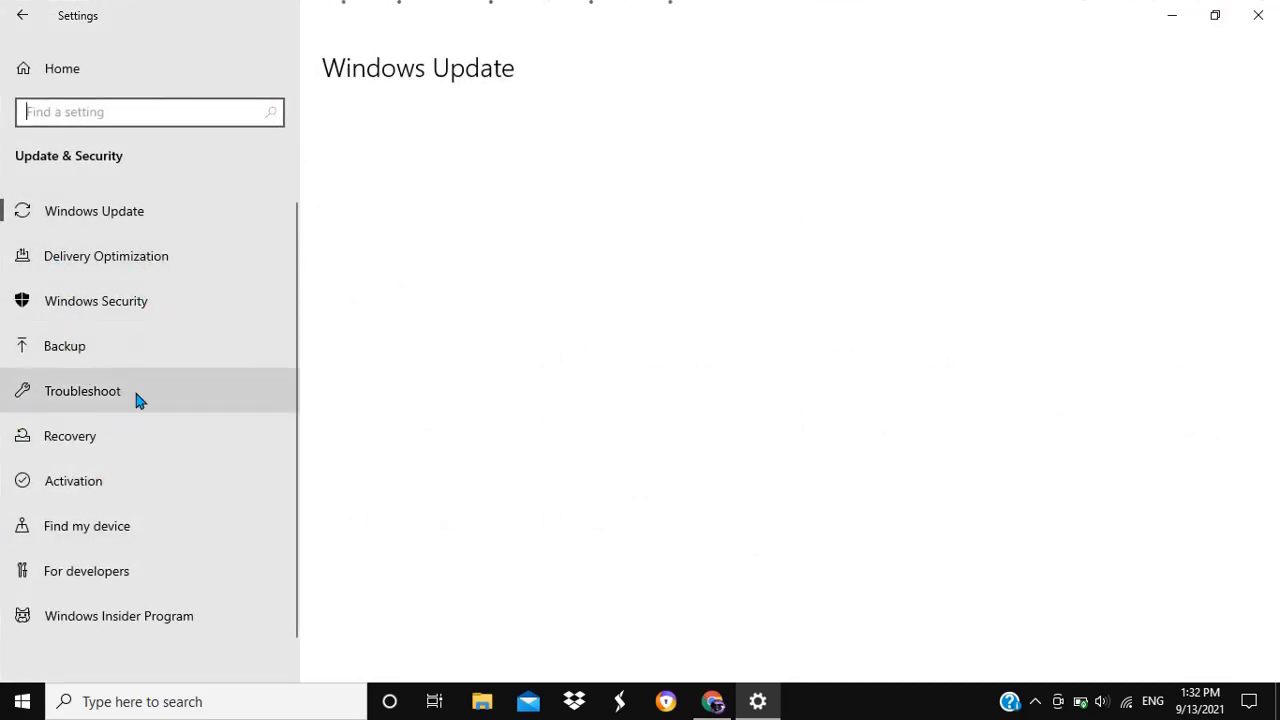
pyautogui.moveTo(408, 184)
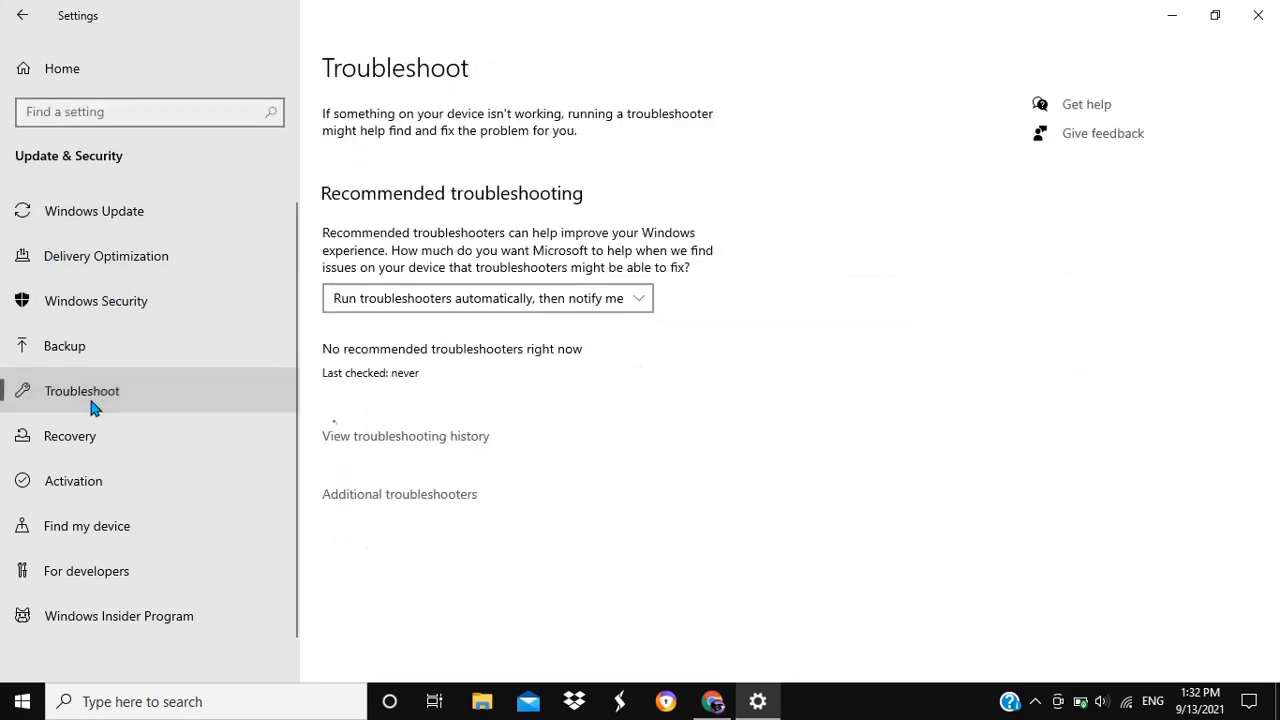
pyautogui.moveTo(332, 446)
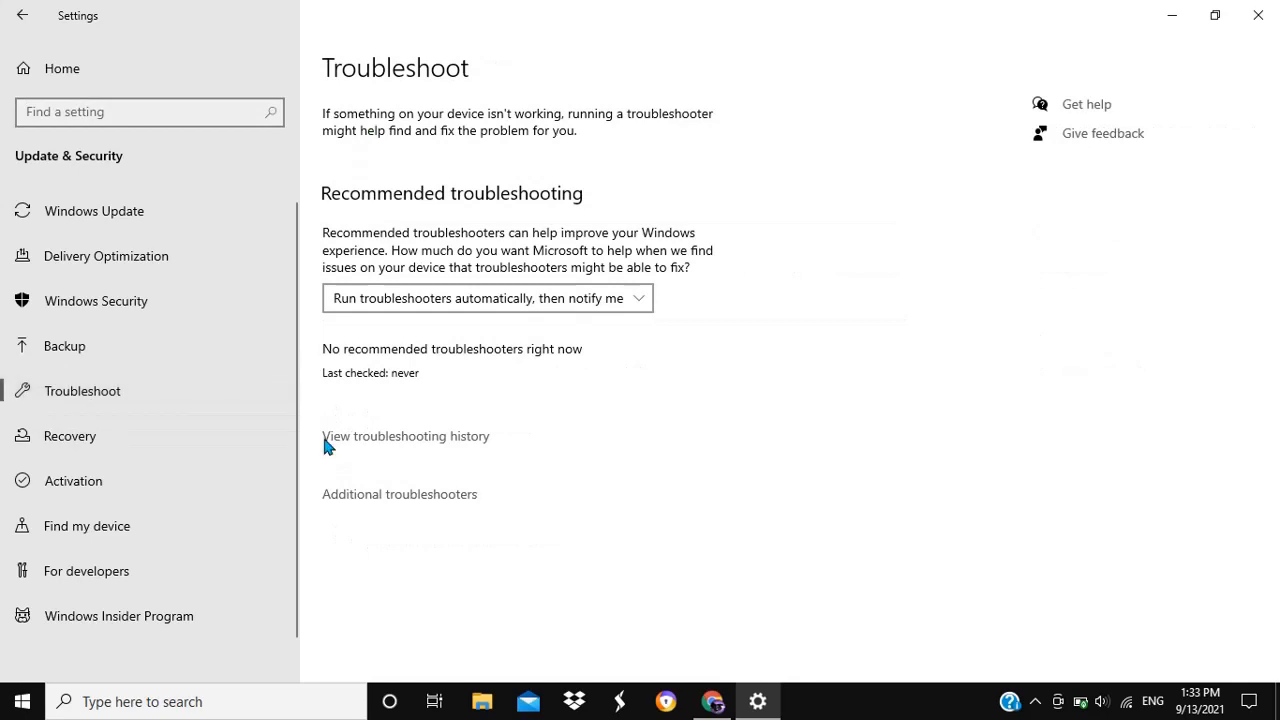
pyautogui.moveTo(442, 536)
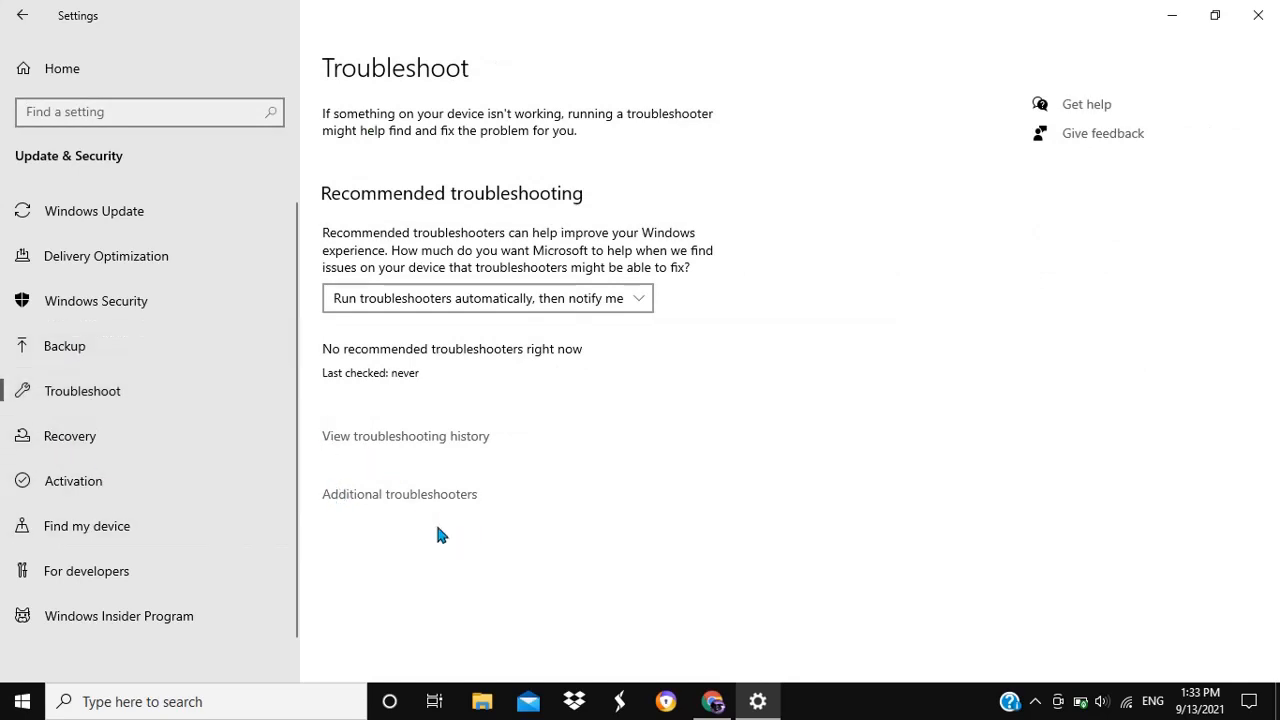
pyautogui.moveTo(436, 510)
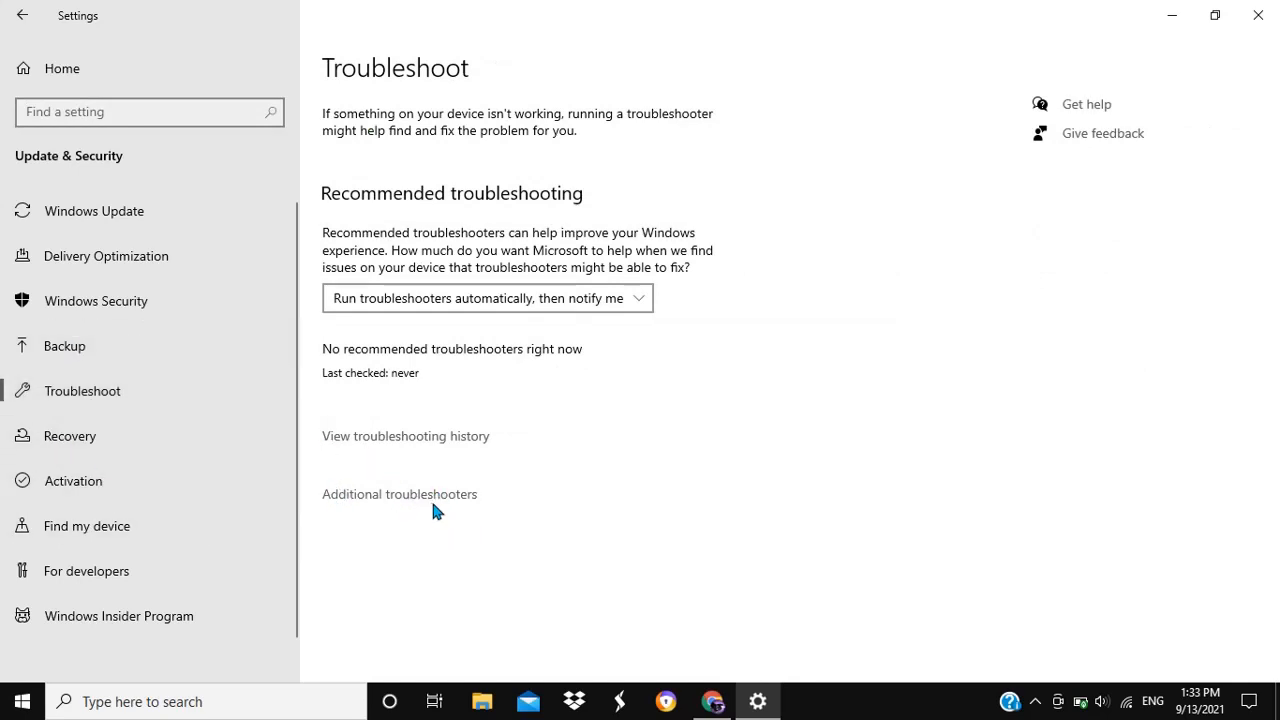
# Show the Additional troubleshooters list and look through its entries.
pyautogui.click(400, 492)
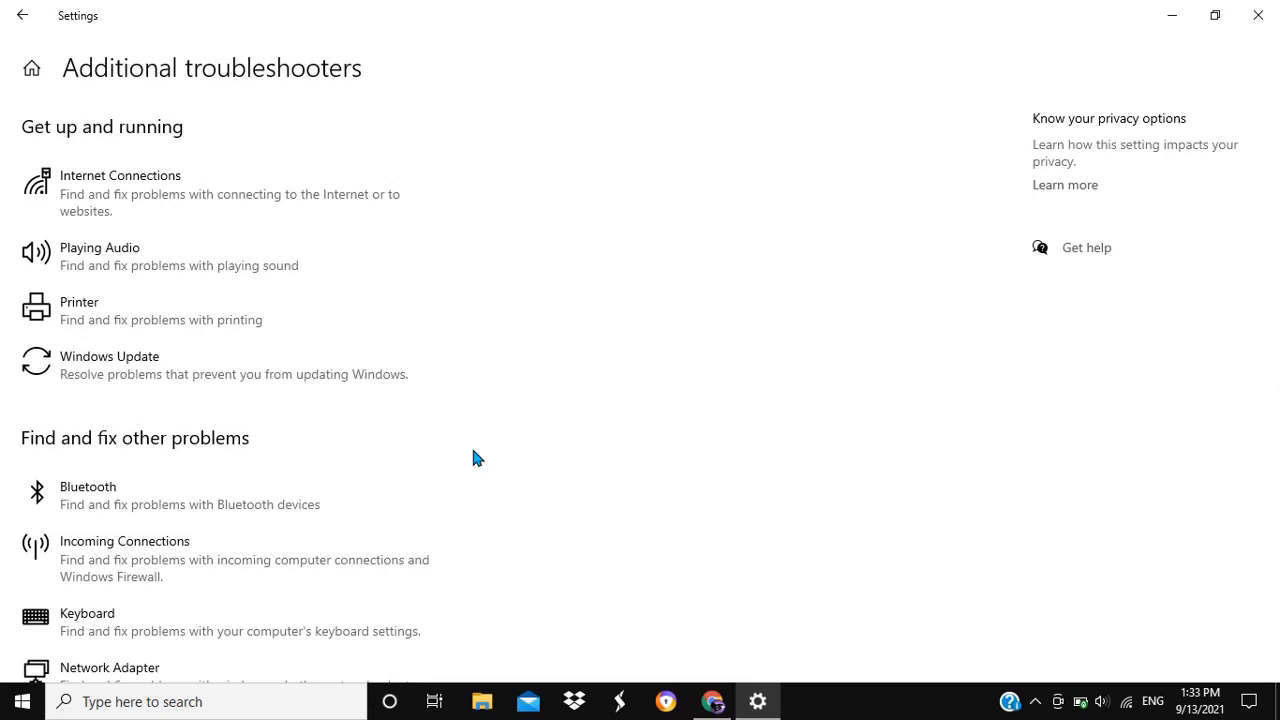
pyautogui.moveTo(640, 412)
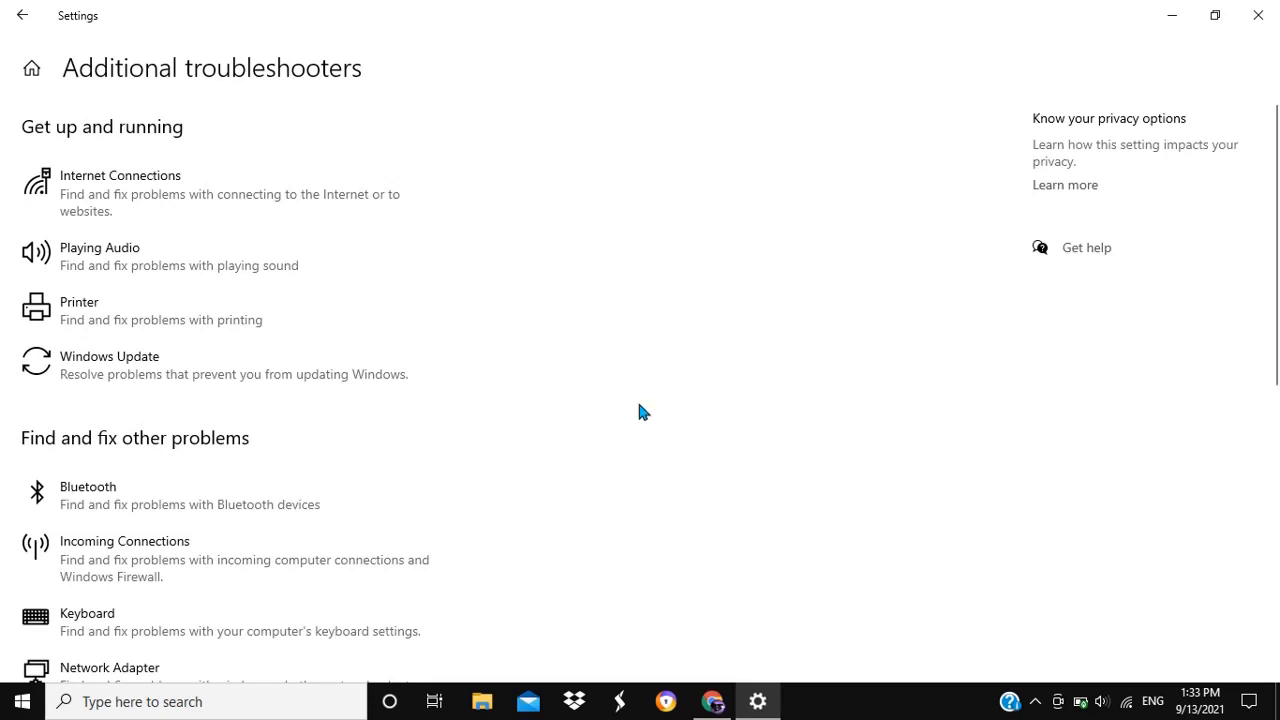
pyautogui.moveTo(314, 286)
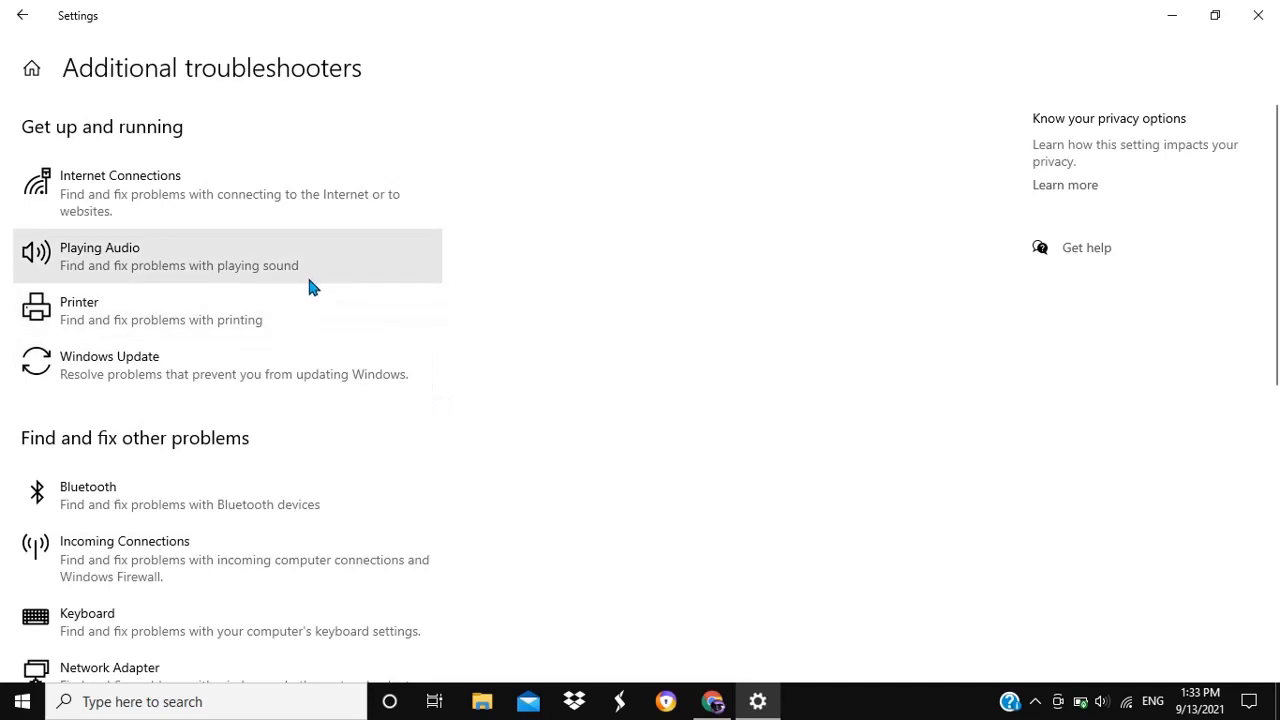
pyautogui.moveTo(560, 448)
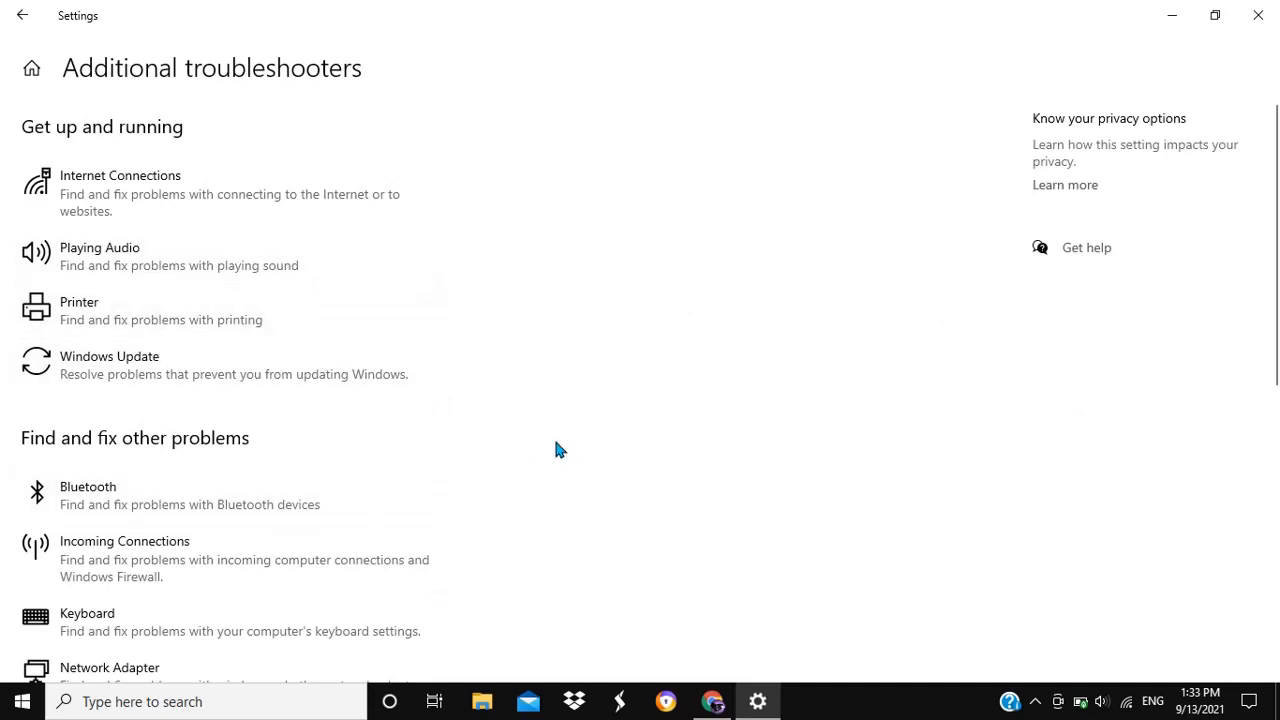
pyautogui.scroll(-3)
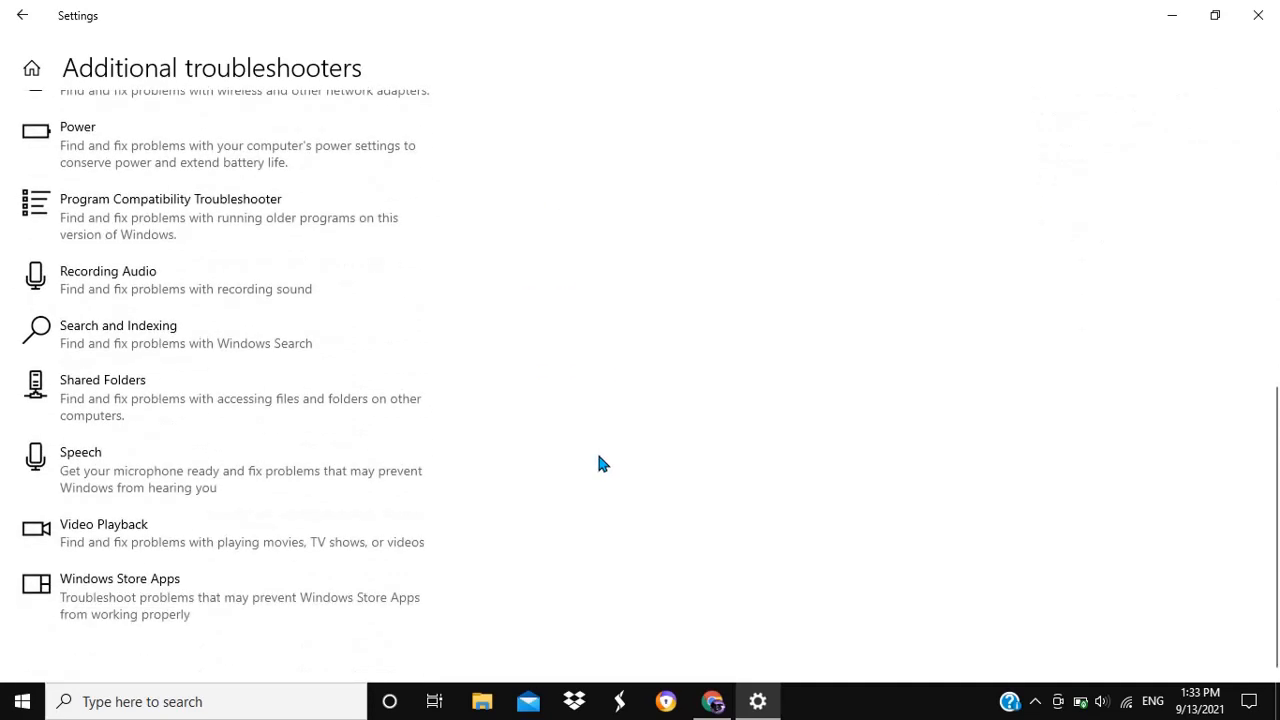
pyautogui.scroll(3)
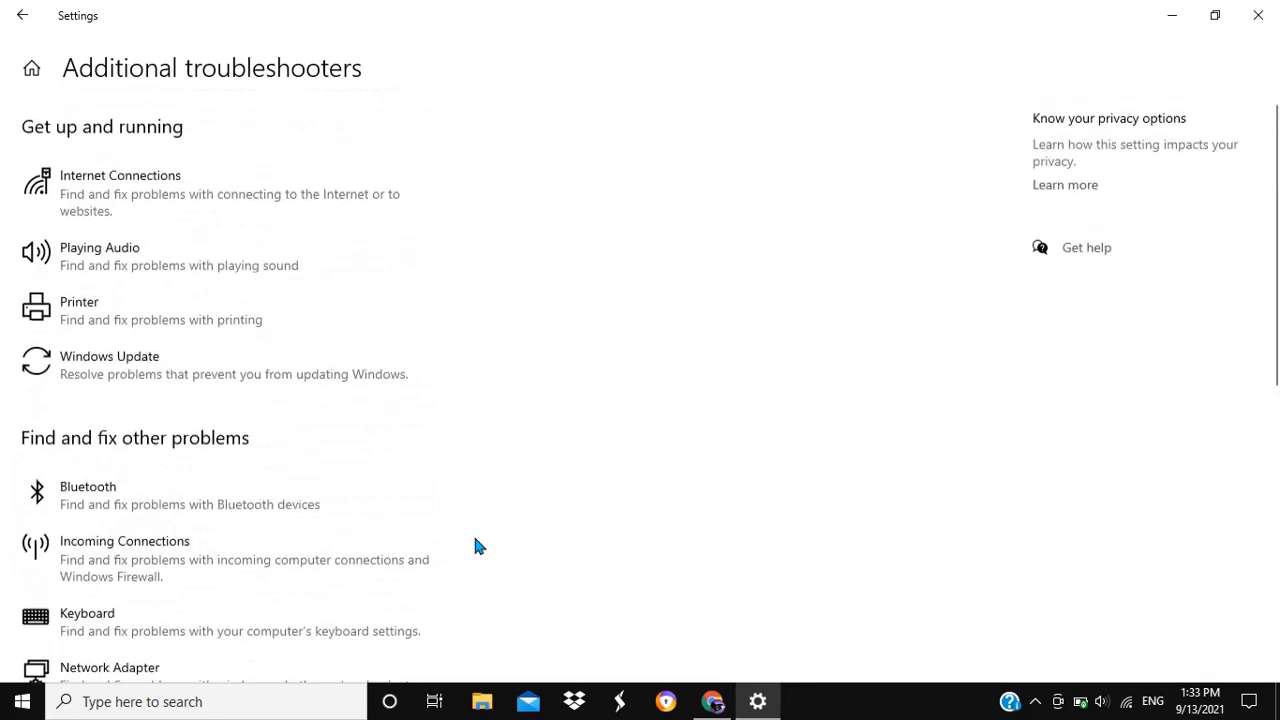
pyautogui.moveTo(210, 320)
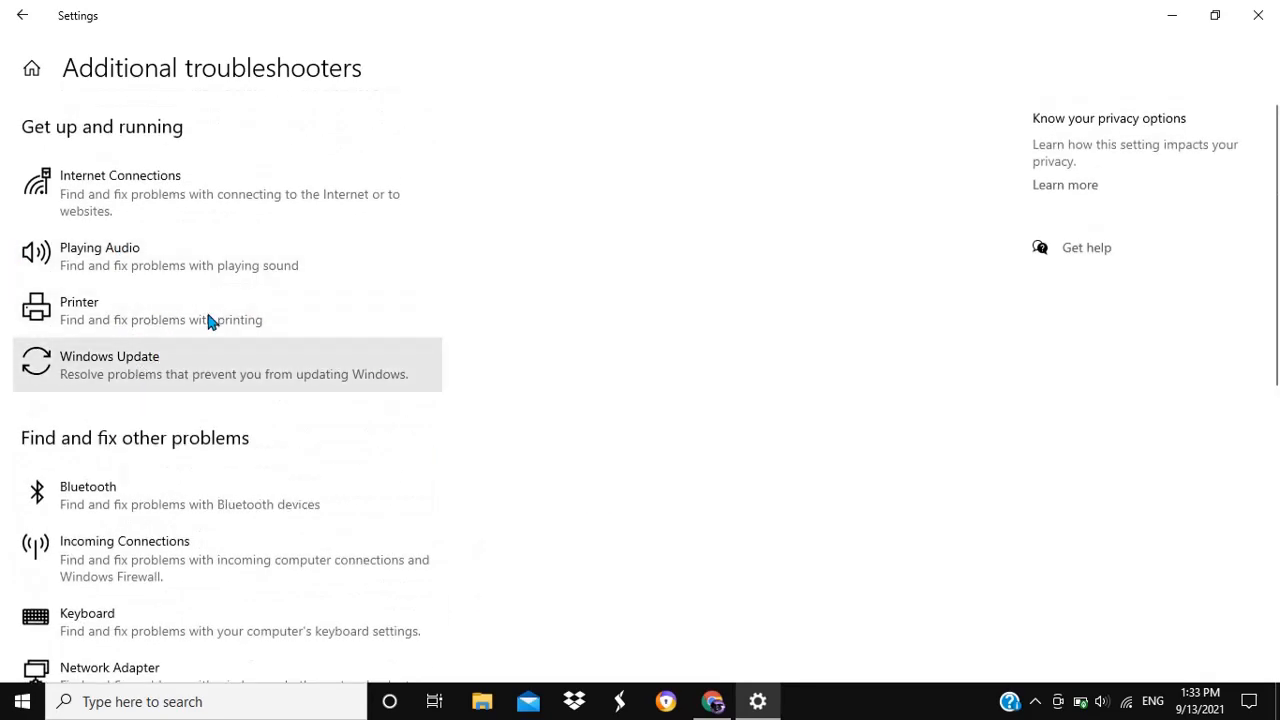
pyautogui.moveTo(264, 300)
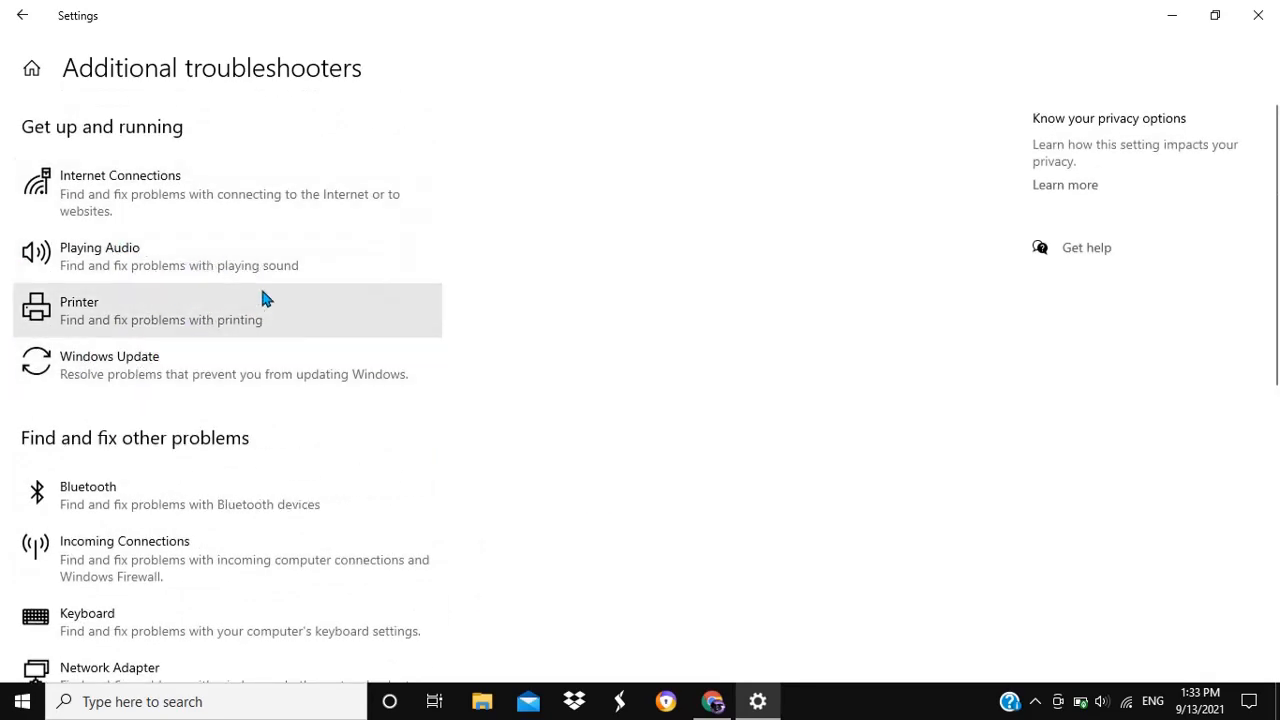
pyautogui.moveTo(80, 256)
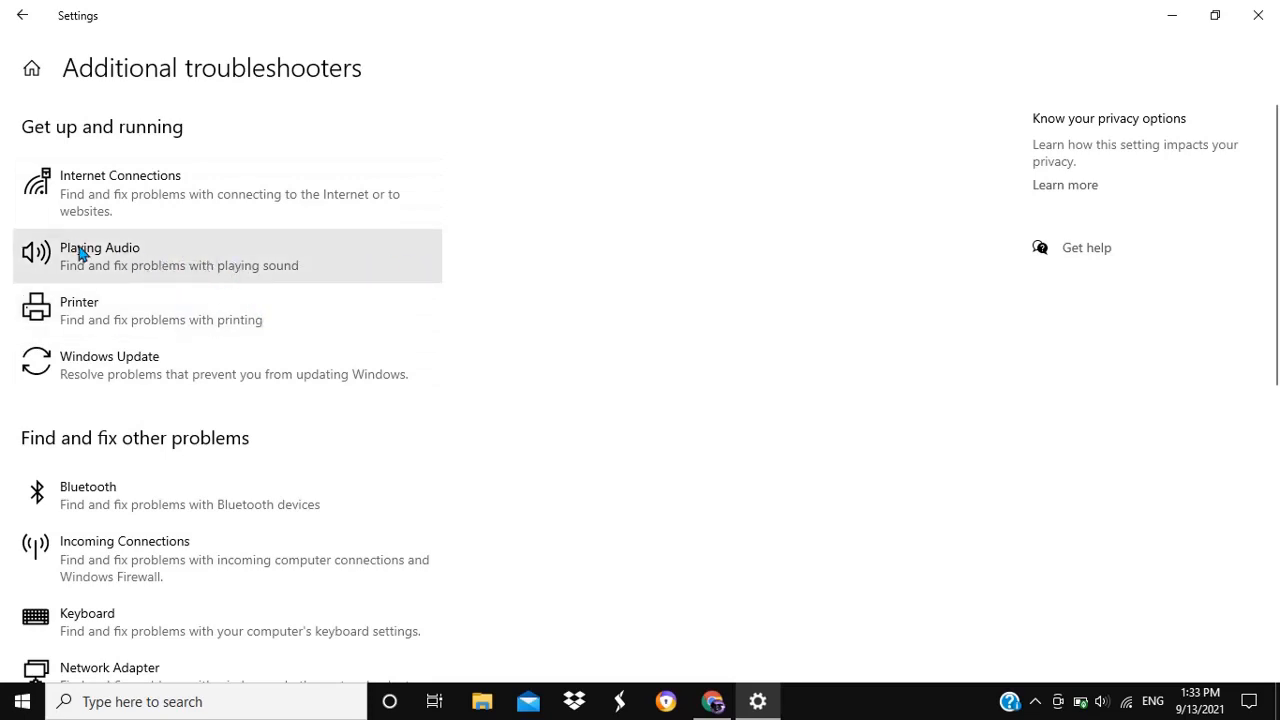
pyautogui.moveTo(588, 344)
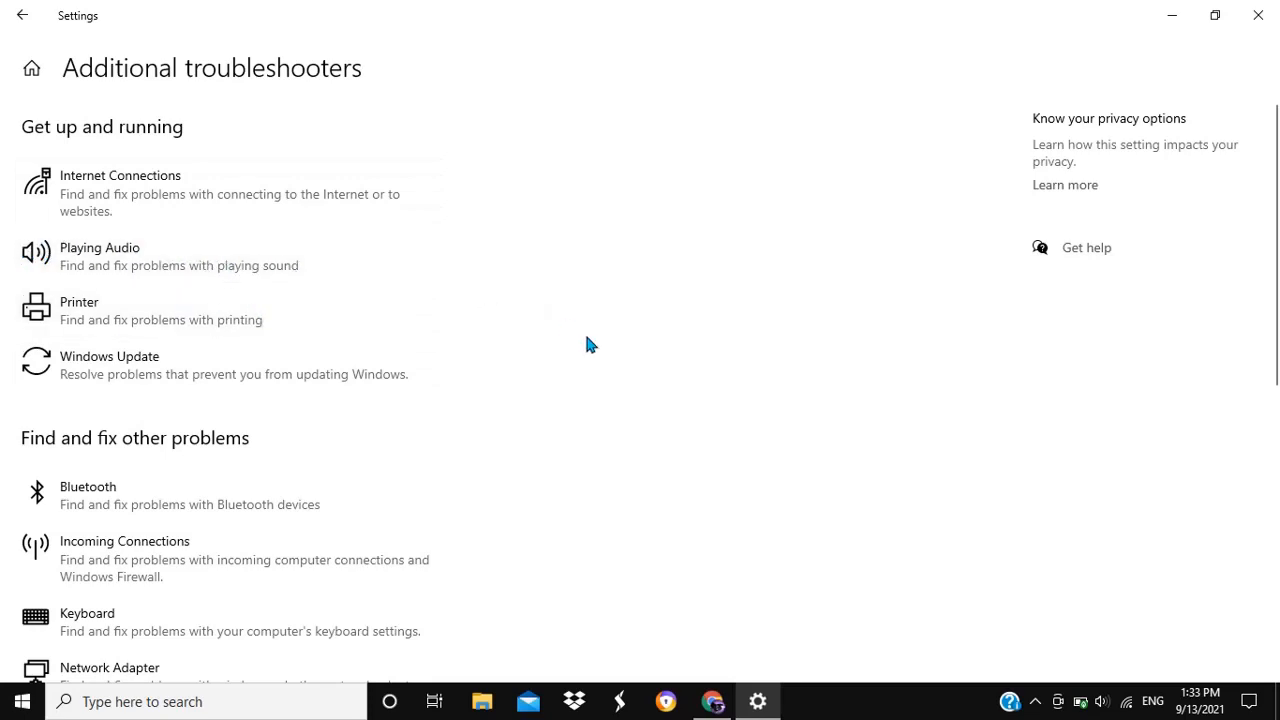
pyautogui.moveTo(570, 500)
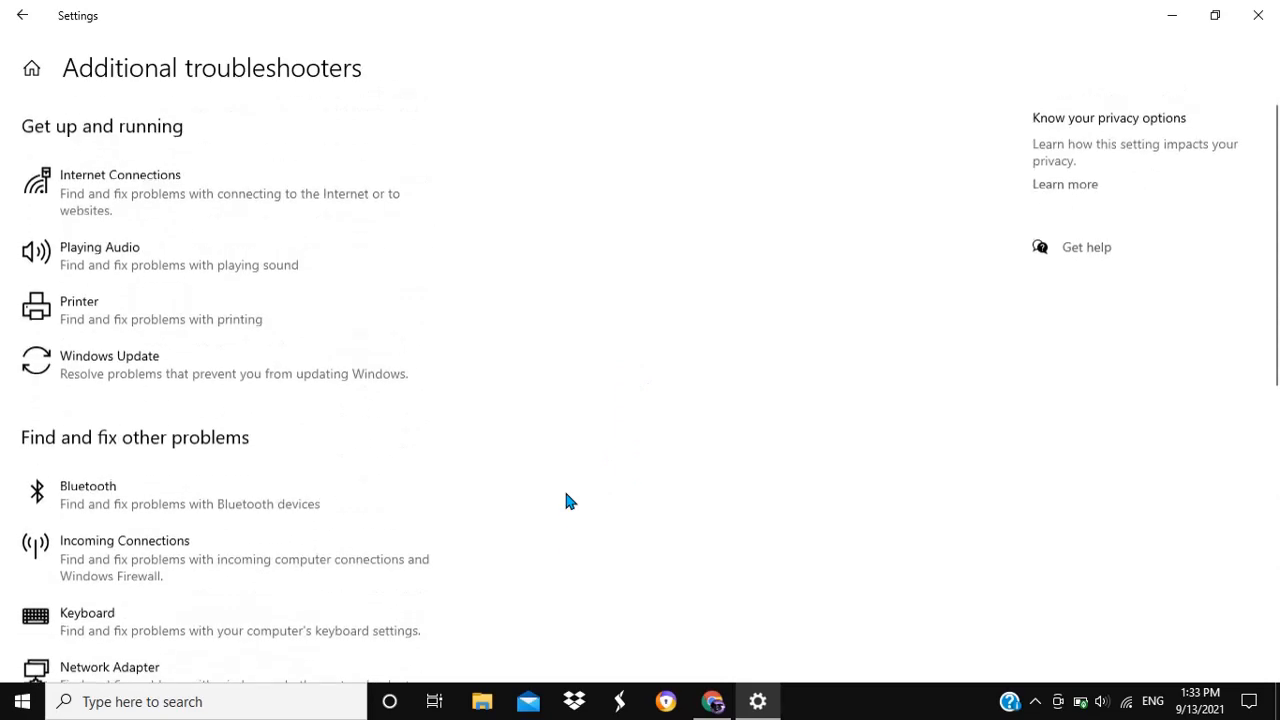
pyautogui.moveTo(348, 264)
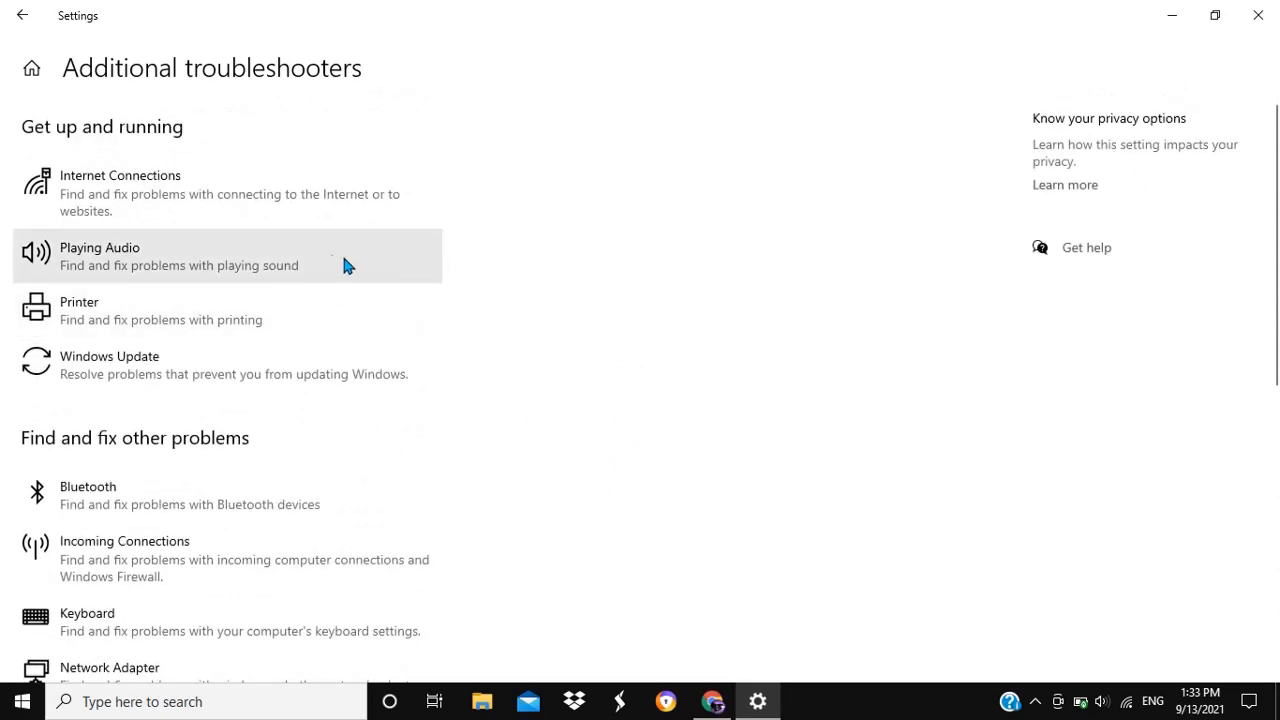
pyautogui.moveTo(830, 352)
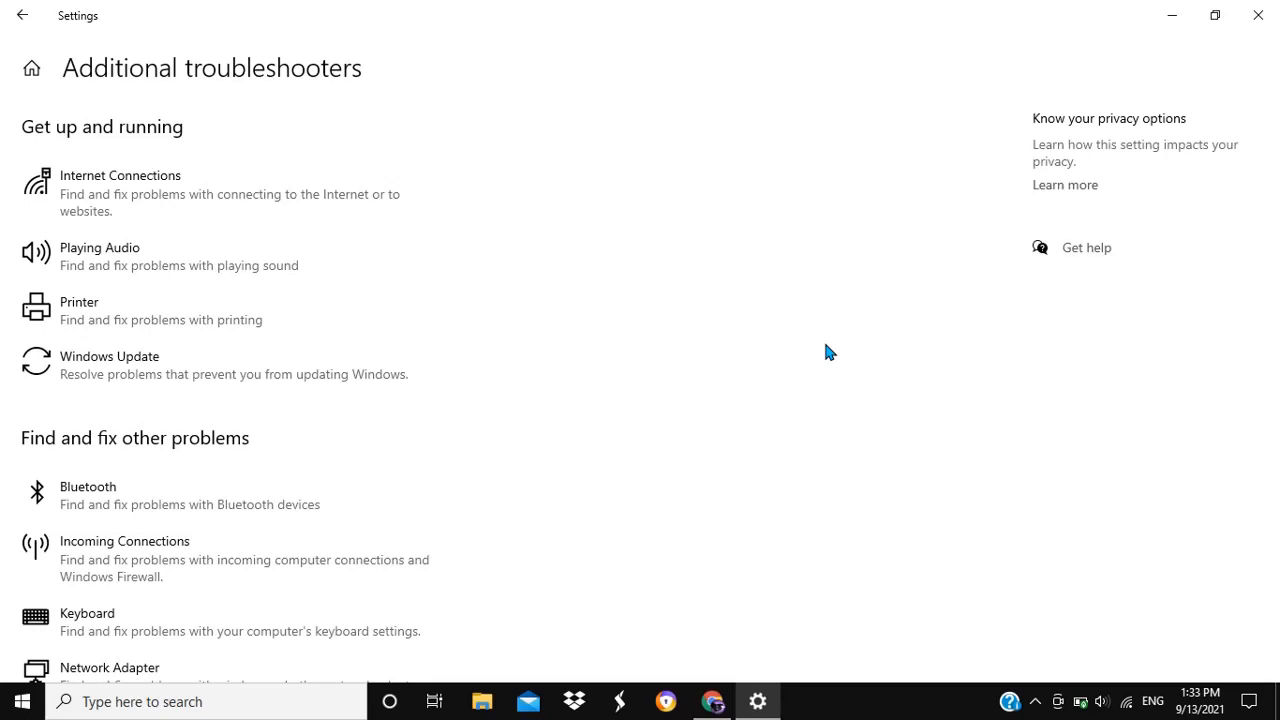
pyautogui.moveTo(216, 256)
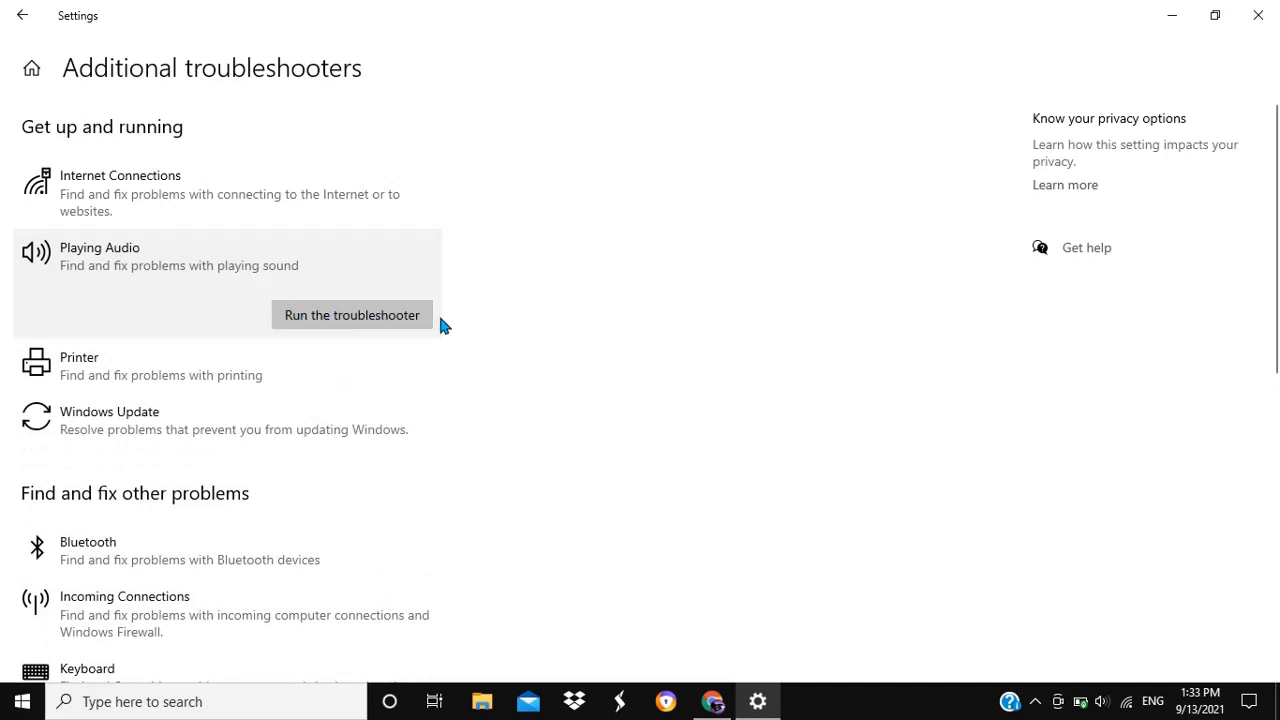
# Run the Playing Audio troubleshooter and continue with the default Speaker / Headphone device.
pyautogui.click(352, 314)
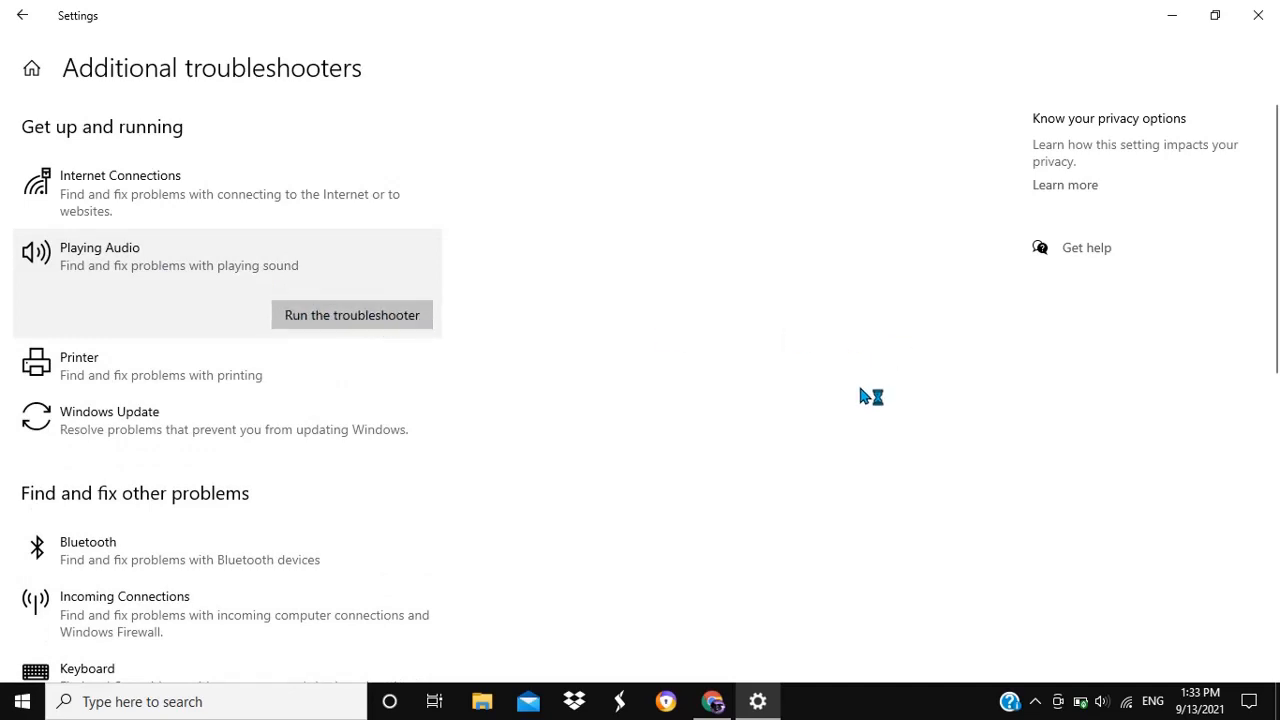
pyautogui.moveTo(1040, 594)
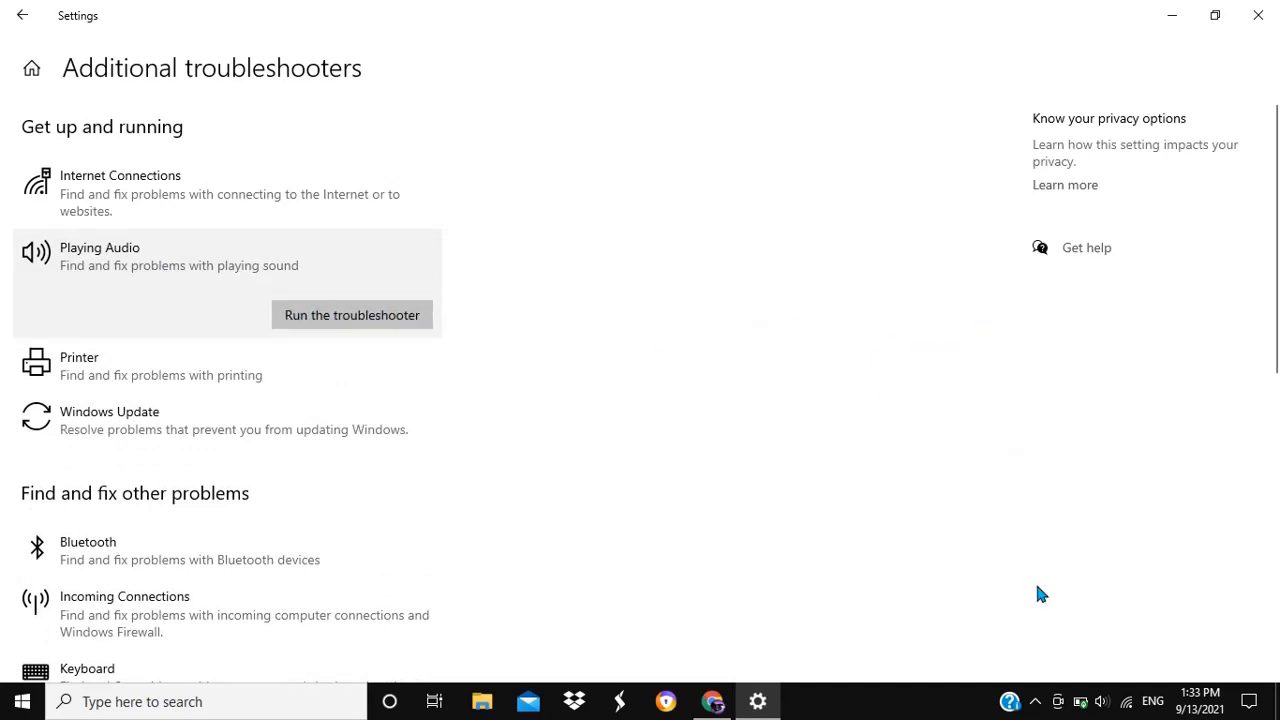
pyautogui.click(352, 314)
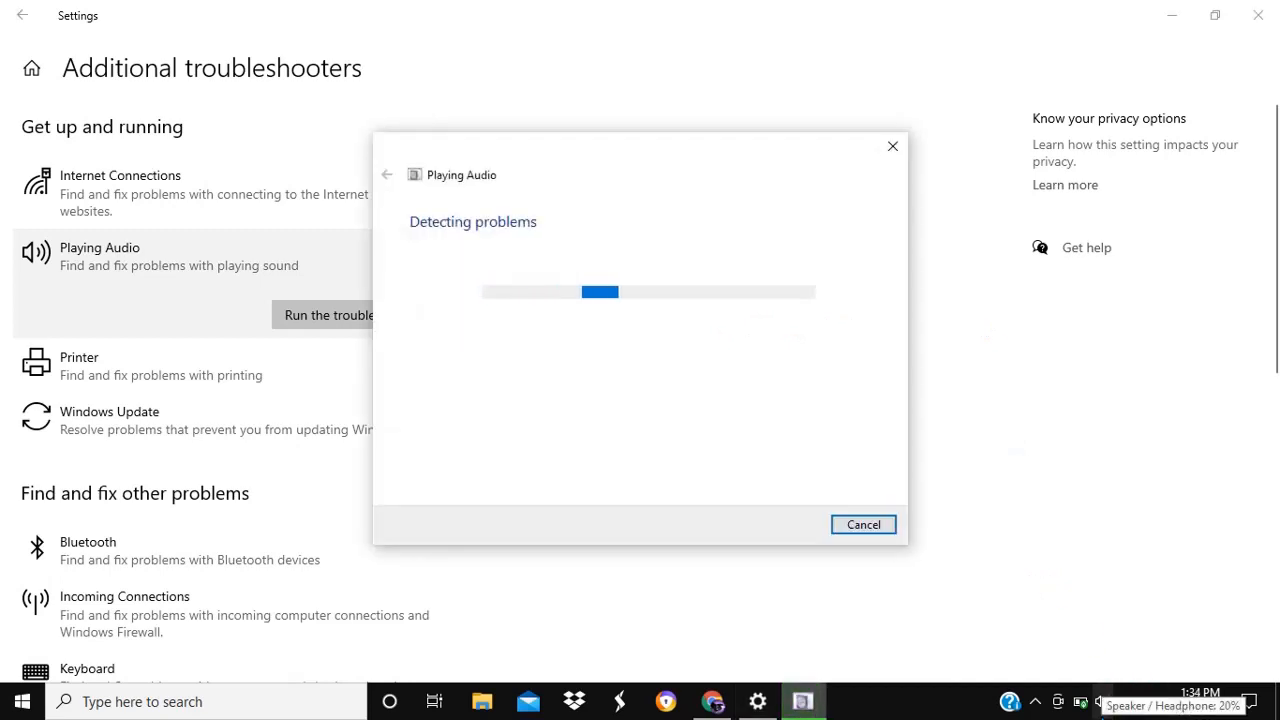
pyautogui.moveTo(1052, 532)
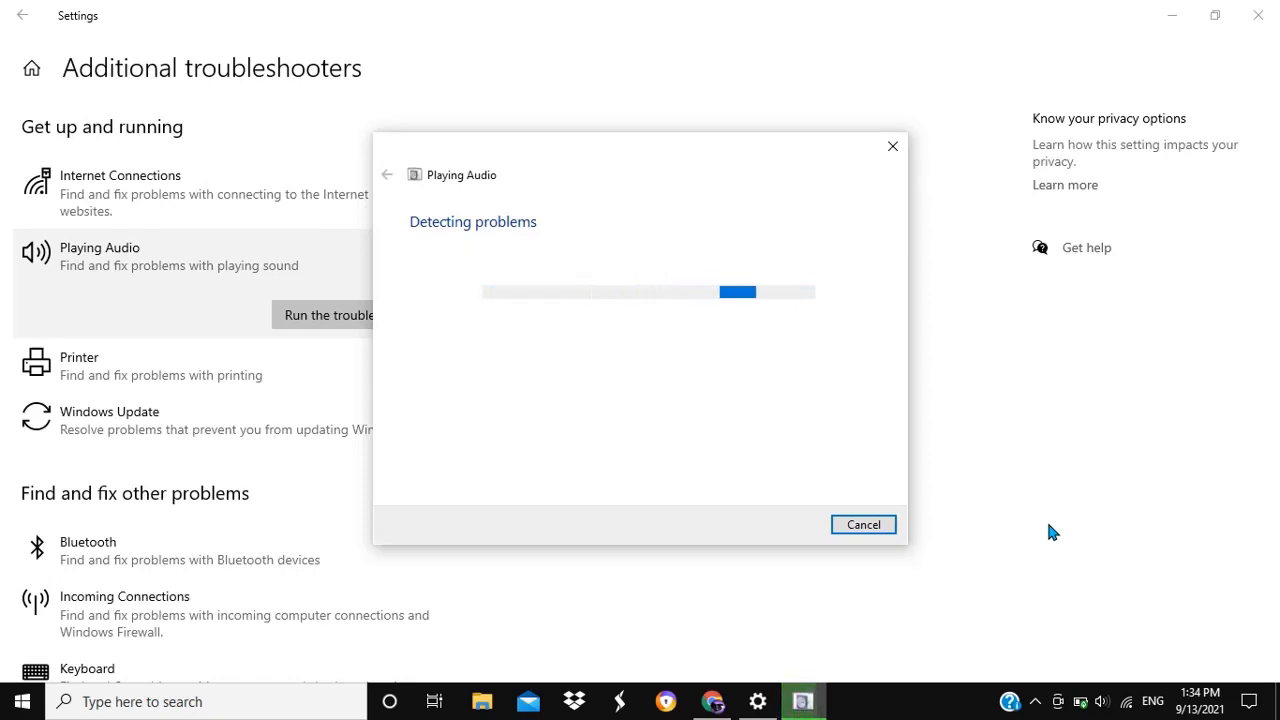
pyautogui.moveTo(980, 324)
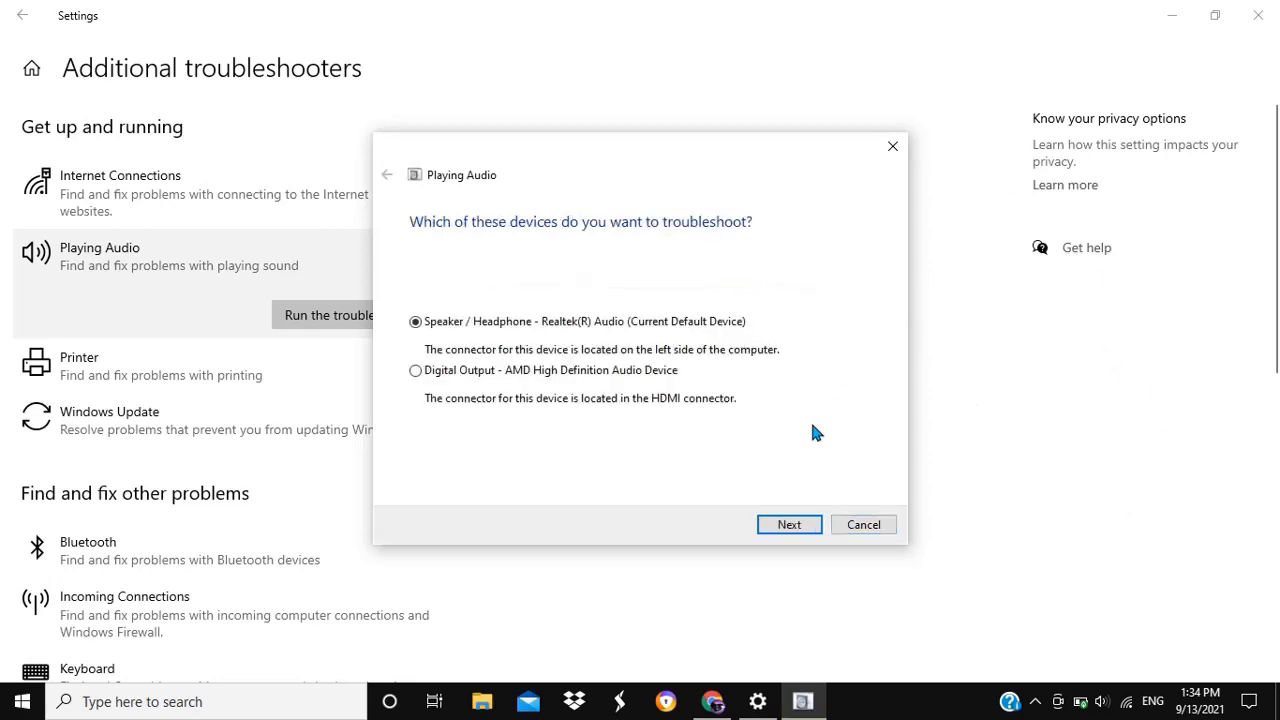
pyautogui.moveTo(716, 444)
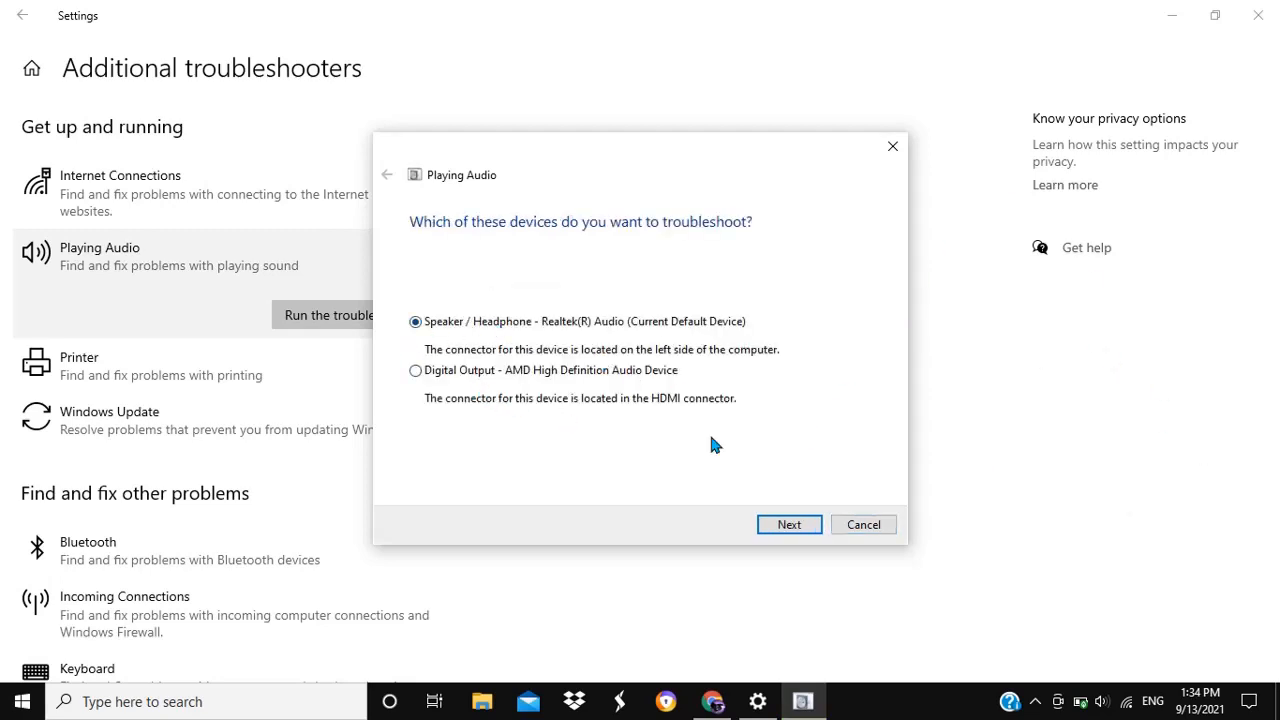
pyautogui.moveTo(844, 492)
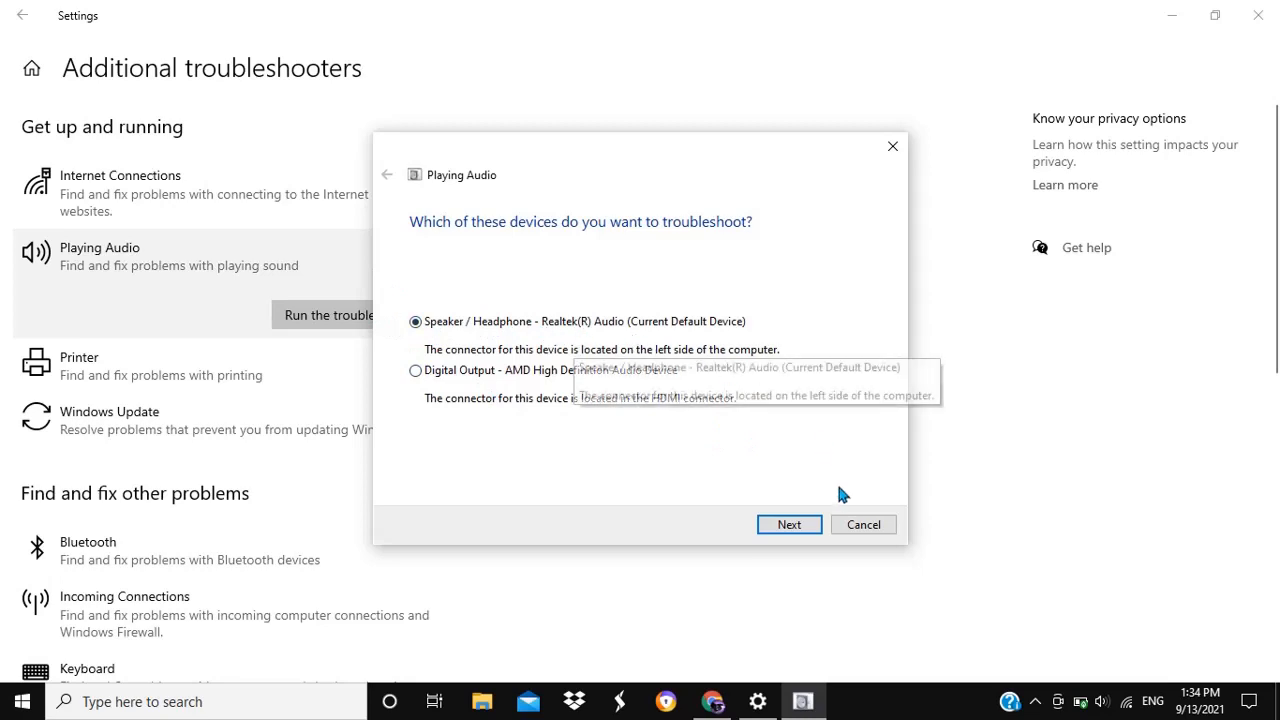
pyautogui.click(788, 524)
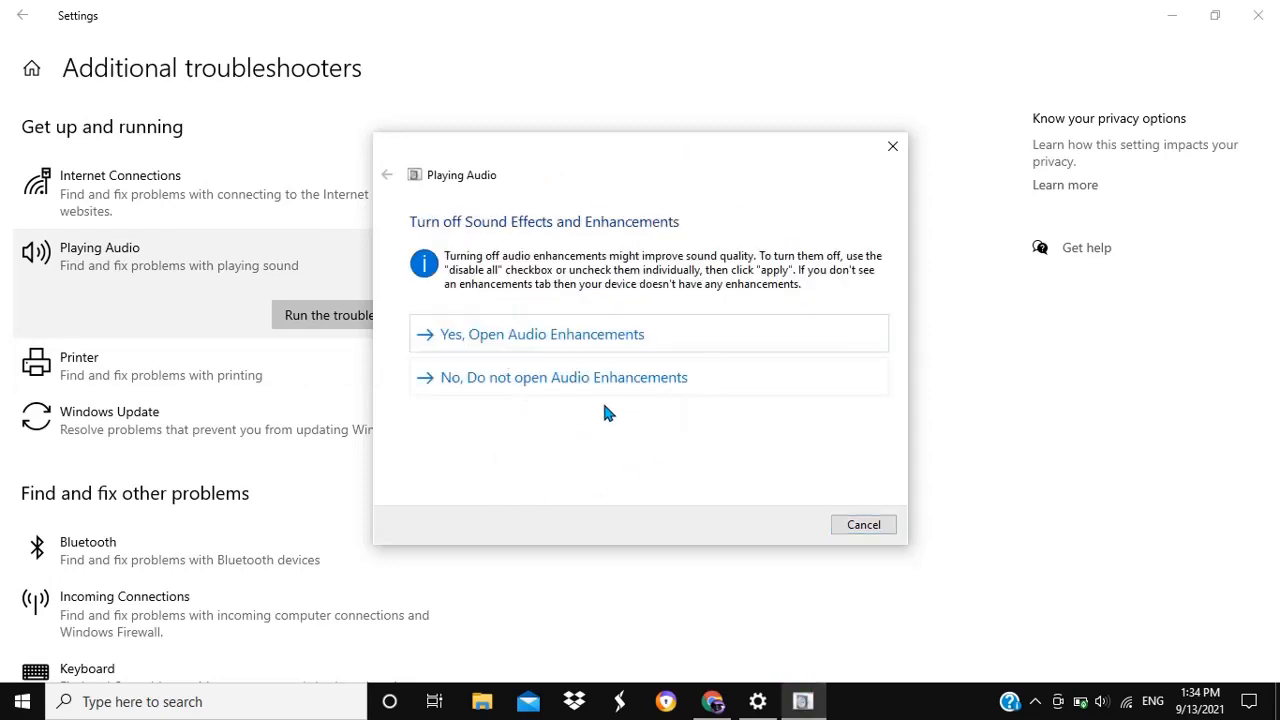
pyautogui.moveTo(822, 404)
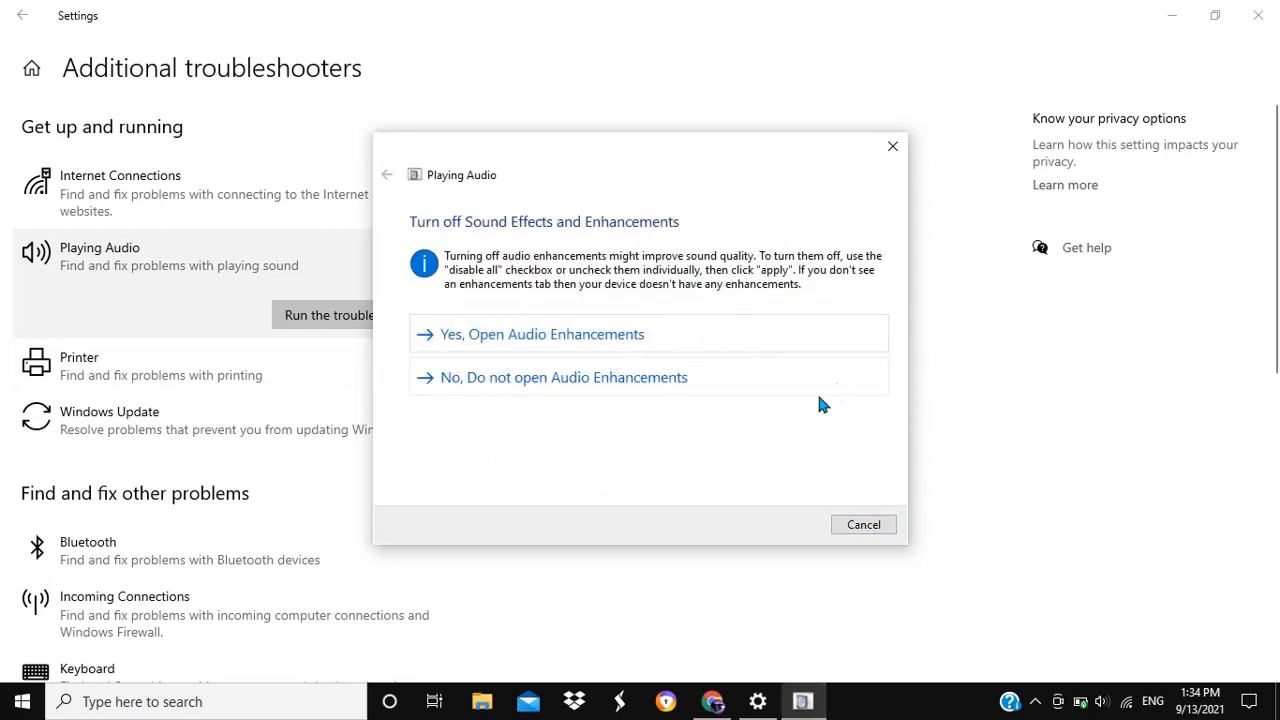
pyautogui.moveTo(640, 336)
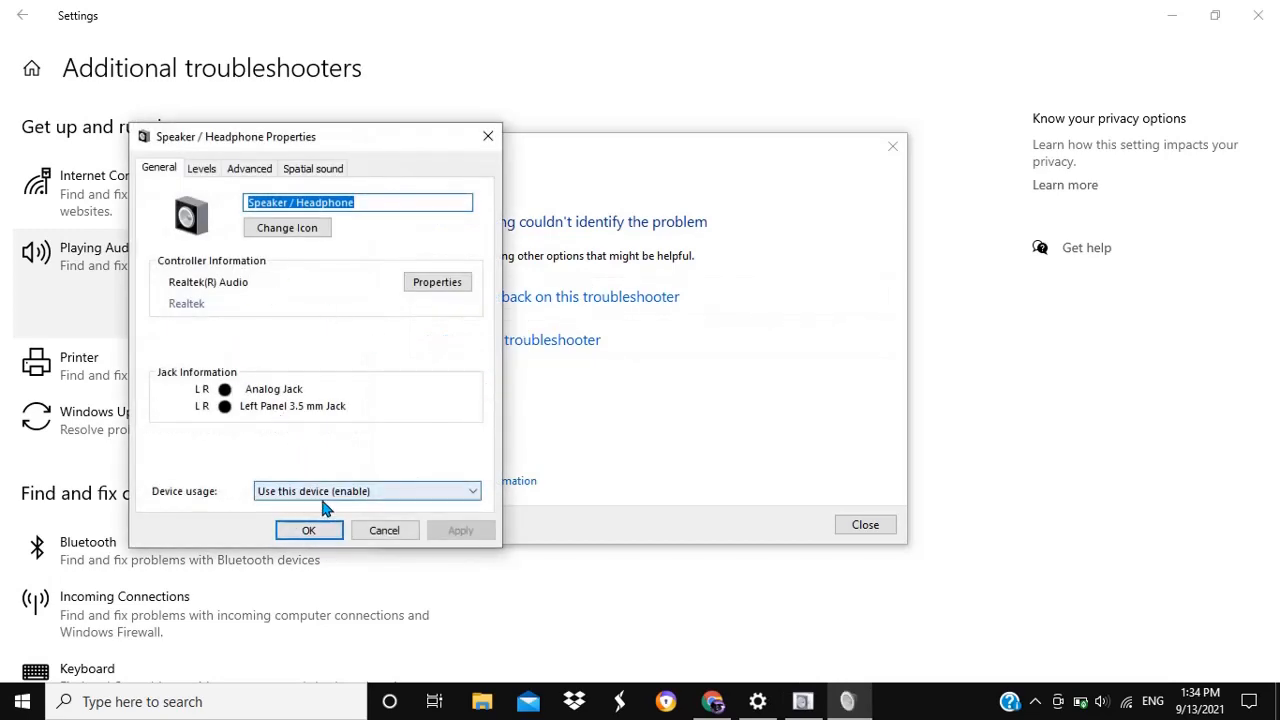
pyautogui.moveTo(404, 304)
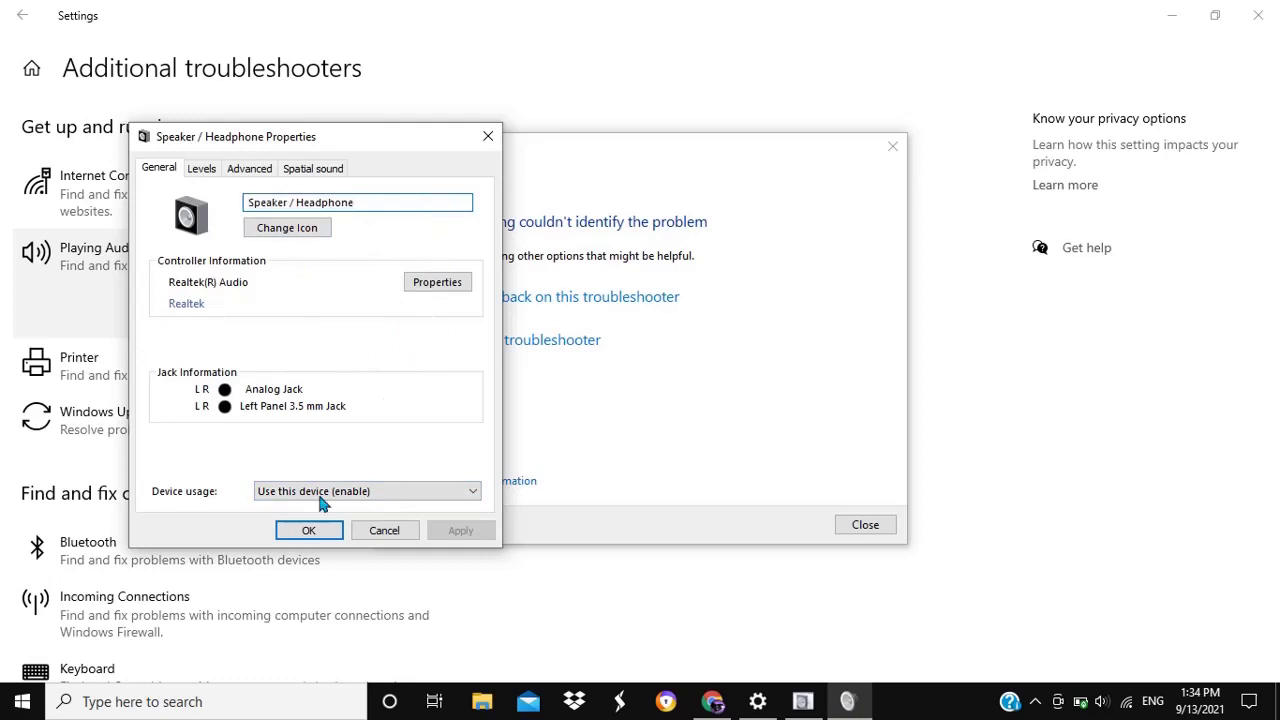
# Close the Speaker / Headphone Properties window with OK.
pyautogui.click(308, 530)
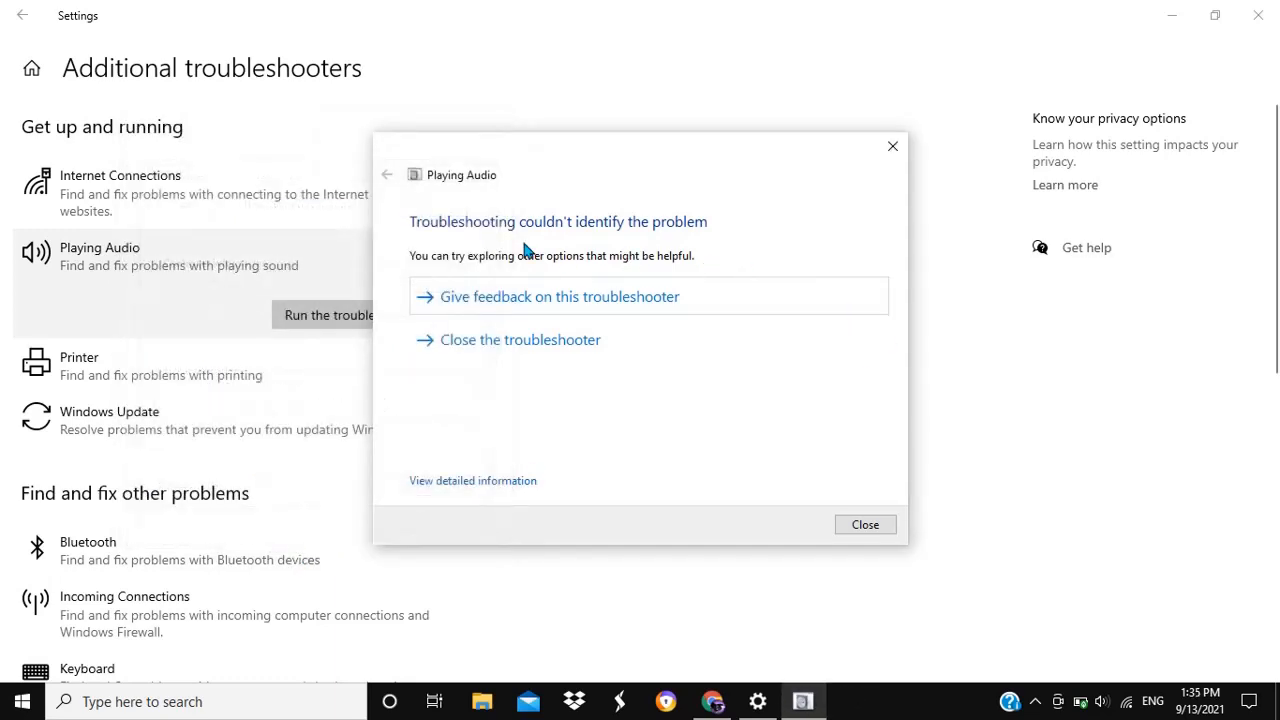
pyautogui.moveTo(698, 242)
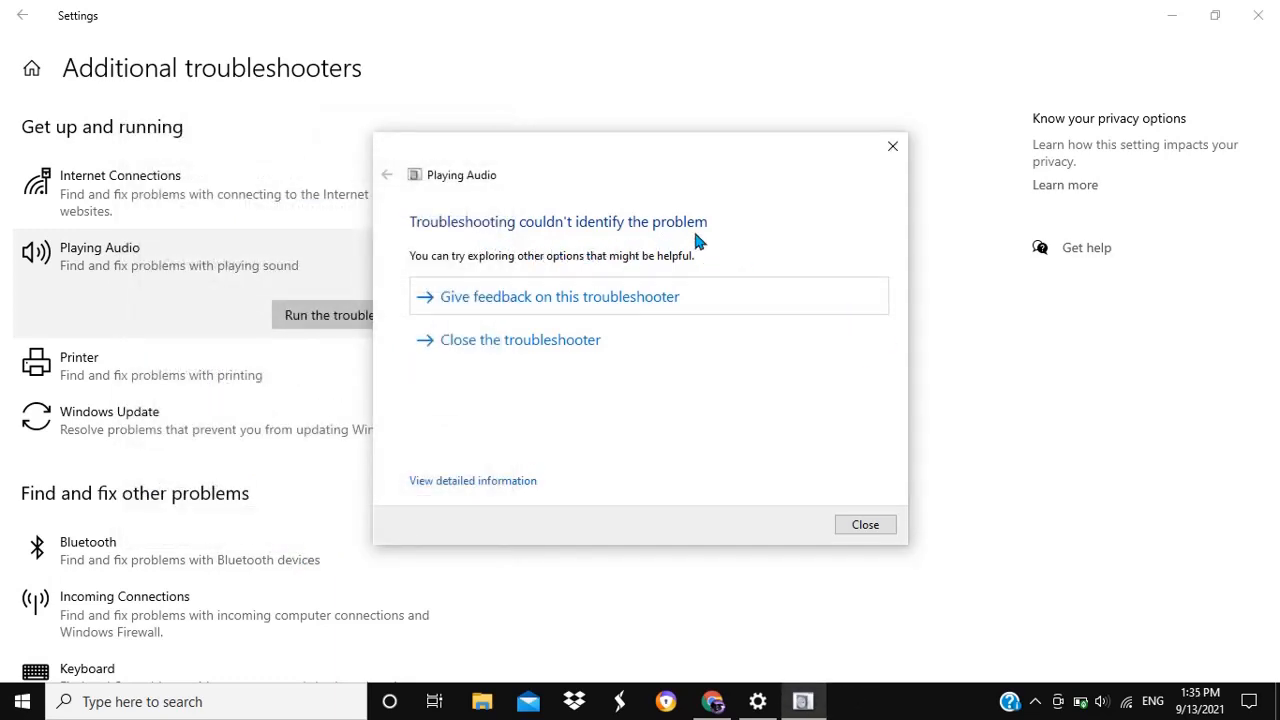
pyautogui.moveTo(804, 256)
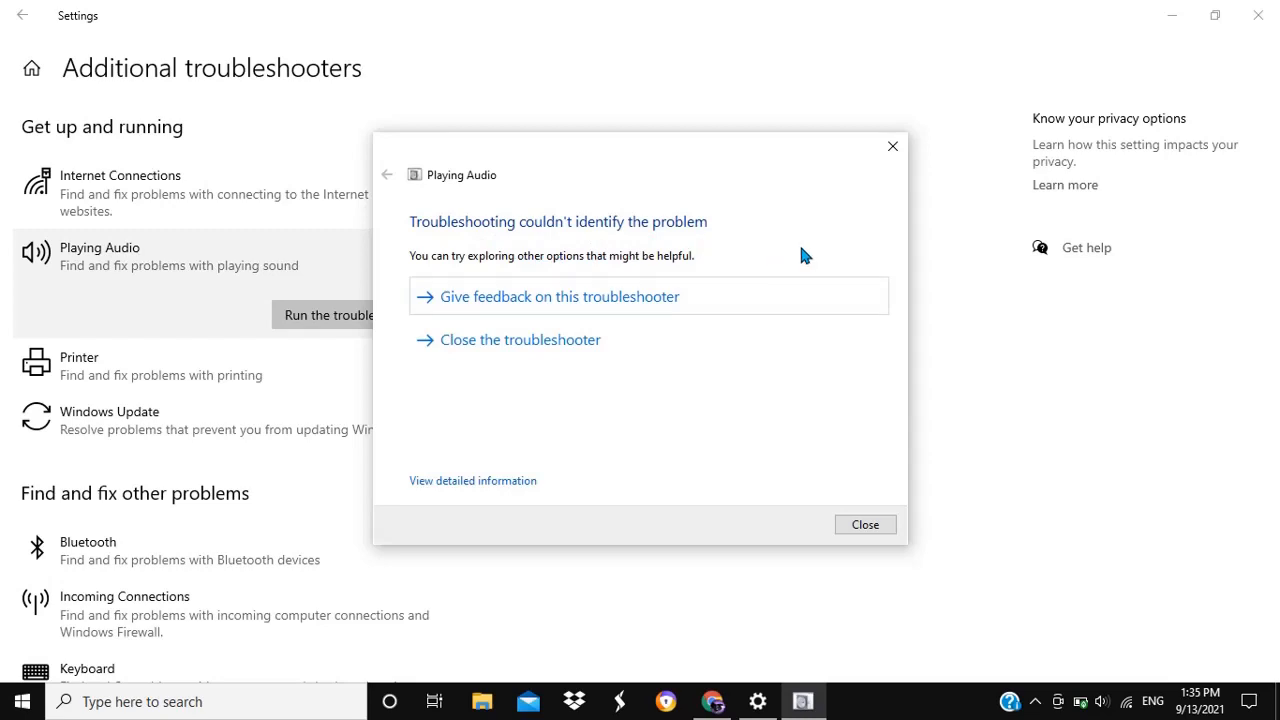
pyautogui.moveTo(932, 492)
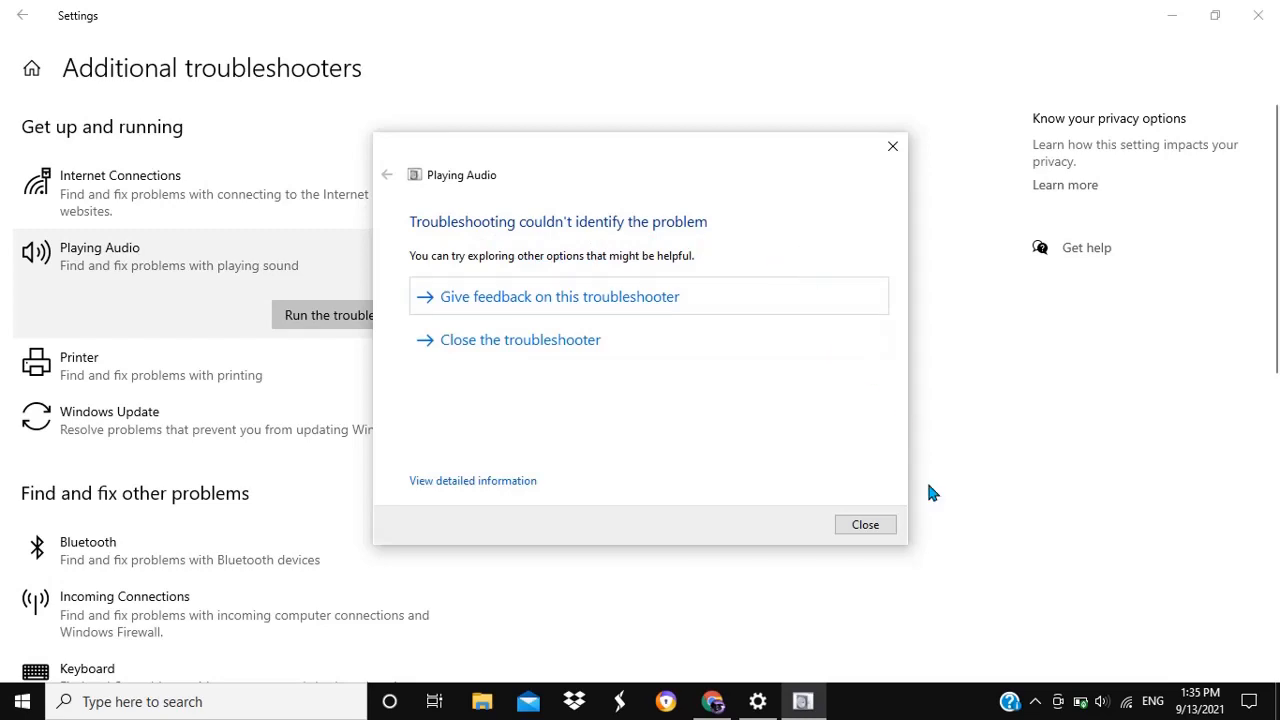
pyautogui.moveTo(698, 344)
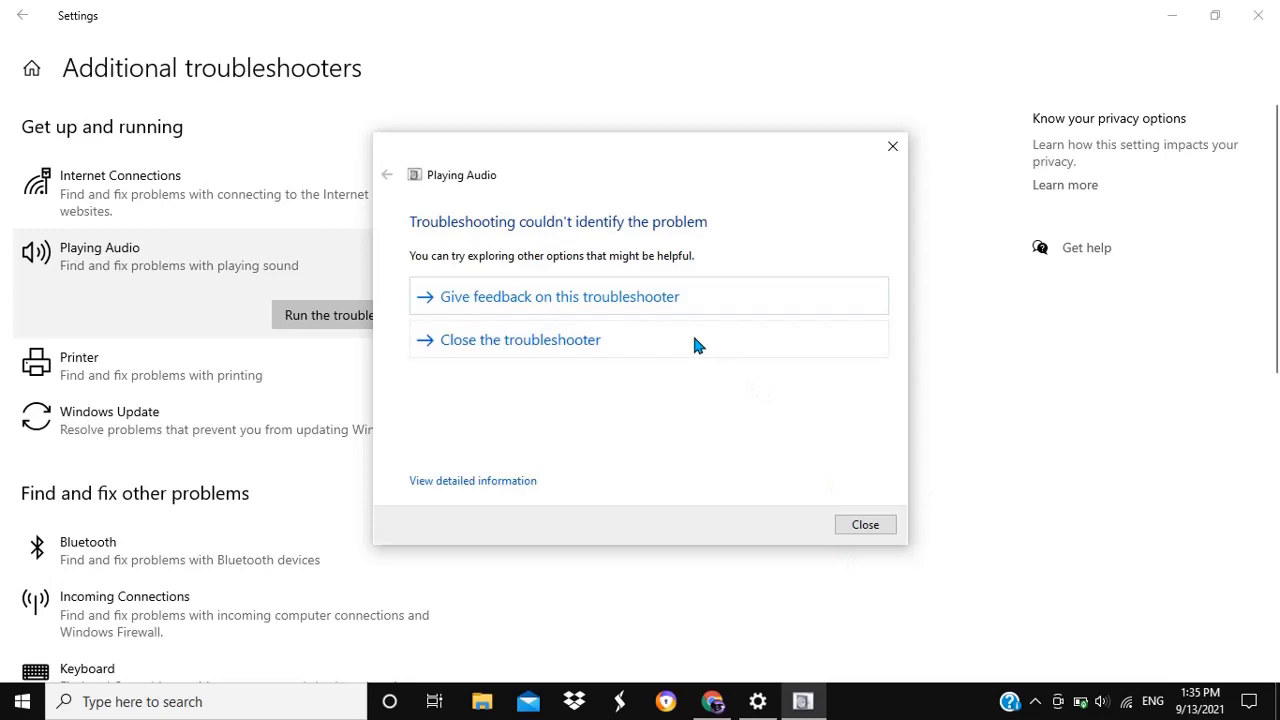
pyautogui.moveTo(994, 576)
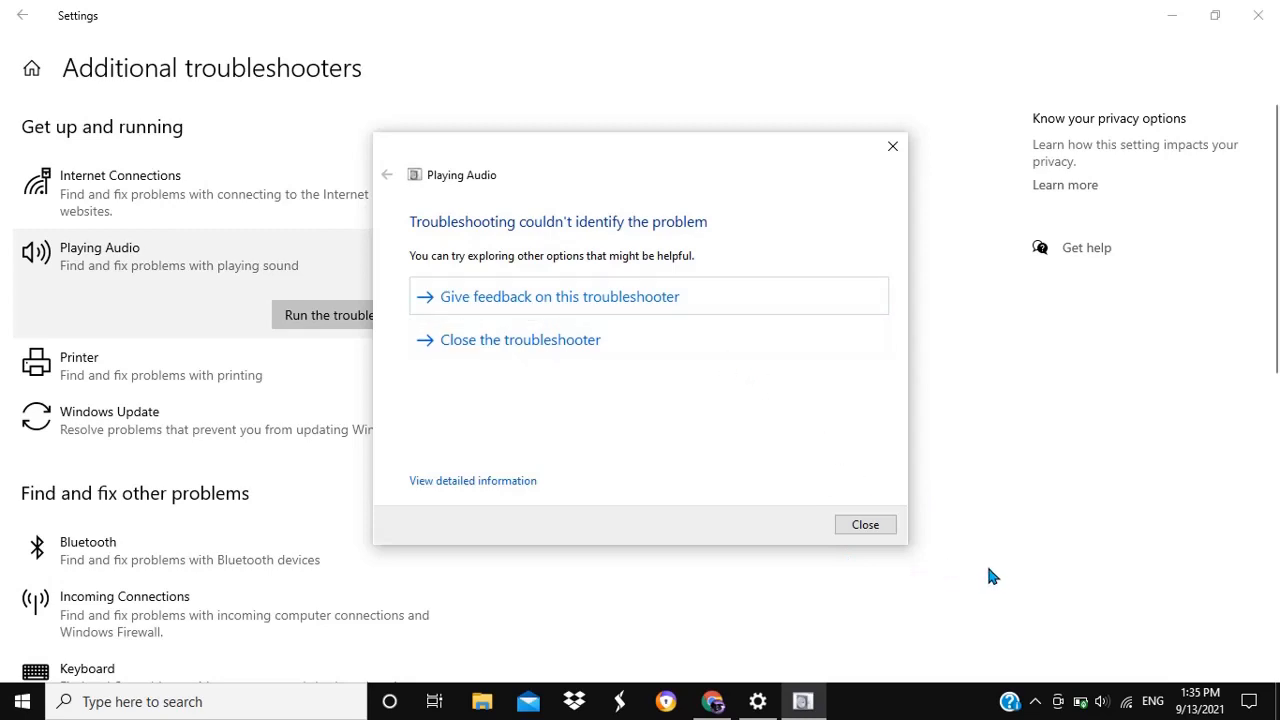
pyautogui.moveTo(998, 532)
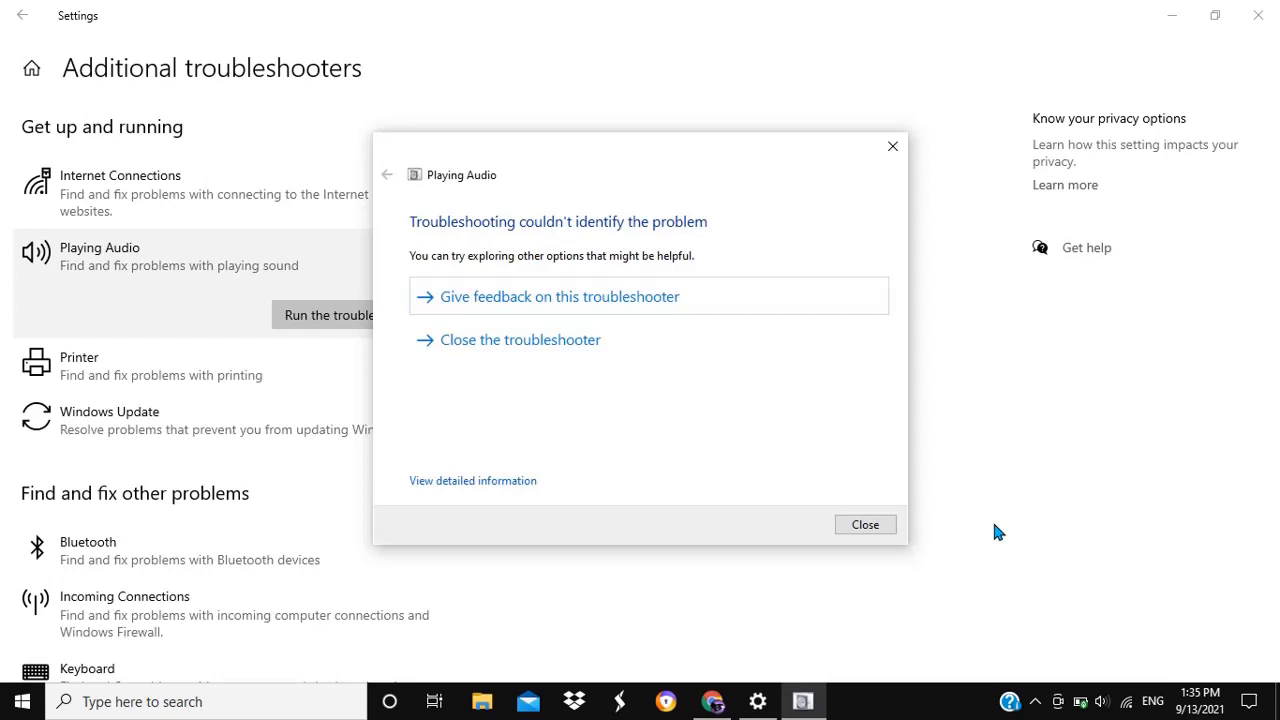
pyautogui.moveTo(866, 524)
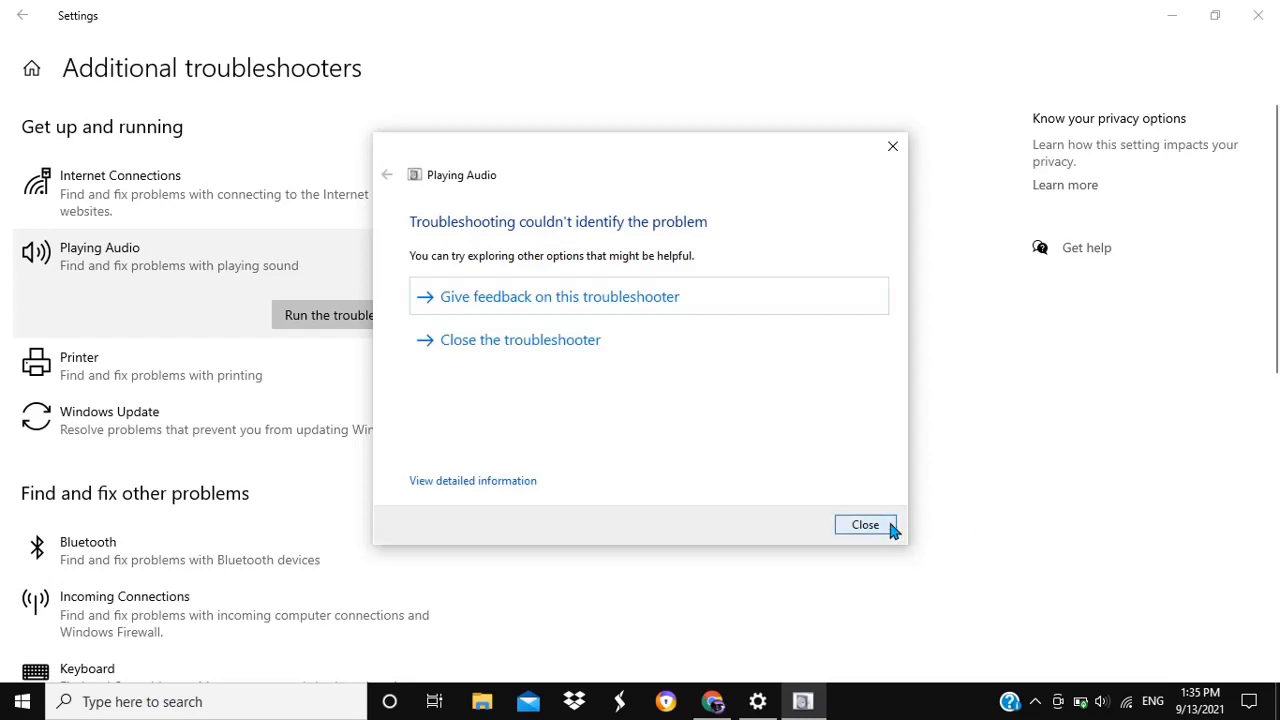
# Close the troubleshooter and search the taskbar for 'audio troubleshooter'.
pyautogui.click(864, 524)
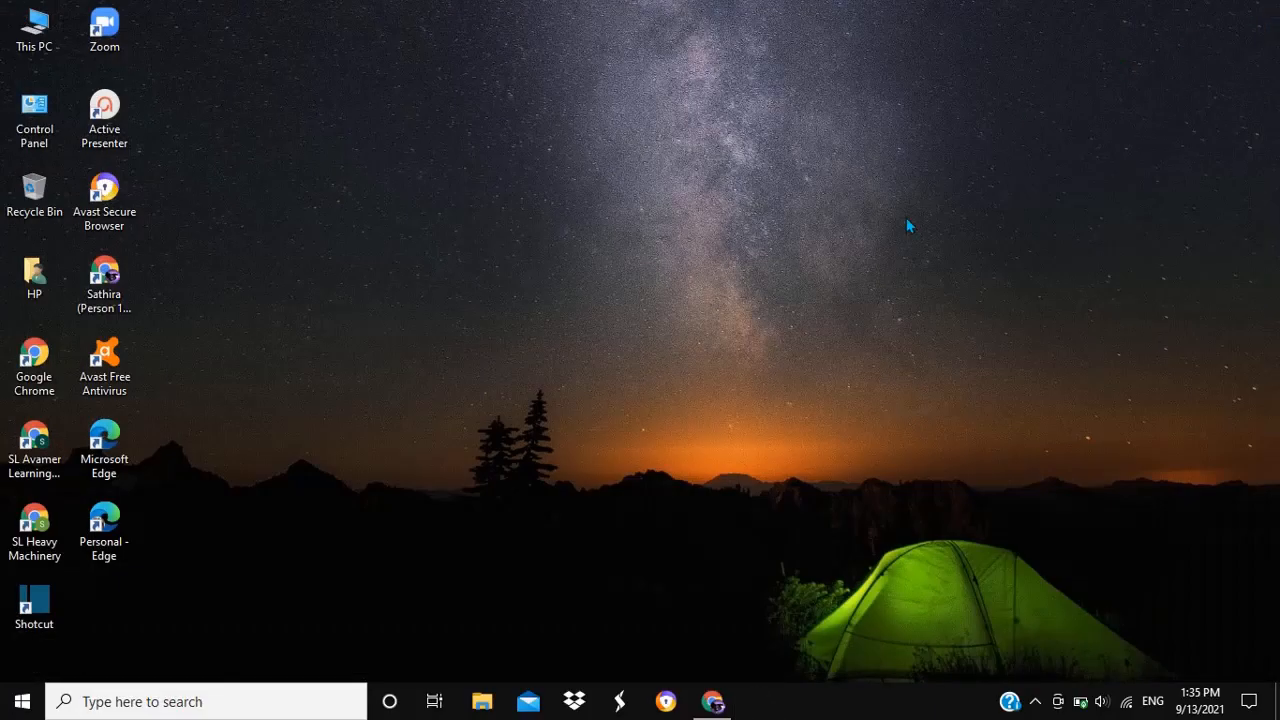
pyautogui.moveTo(266, 700)
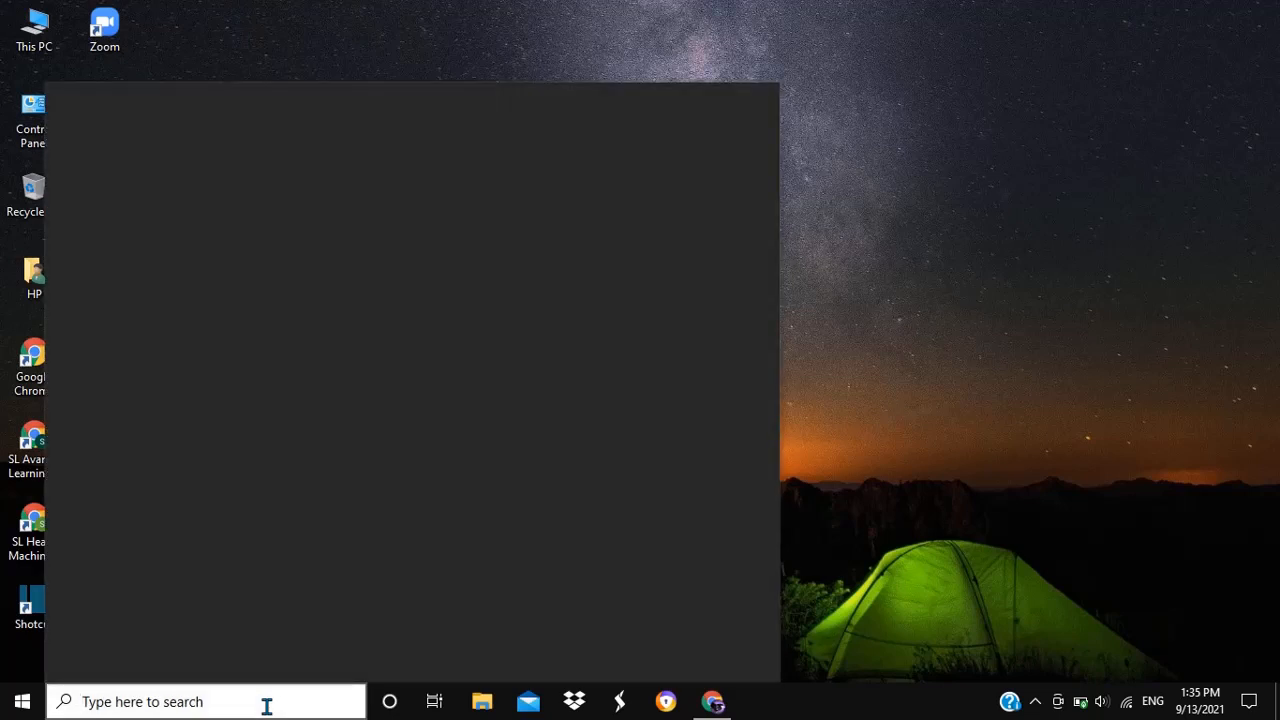
pyautogui.write('audio tr')
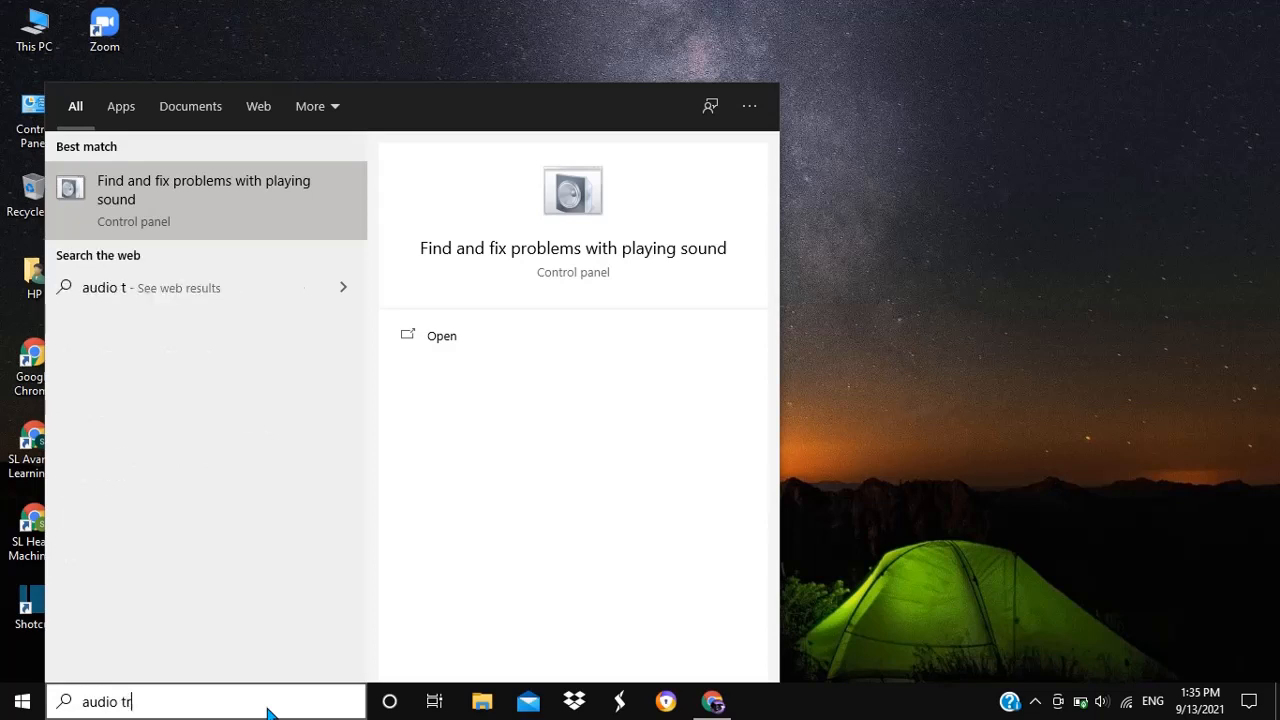
pyautogui.write('oub')
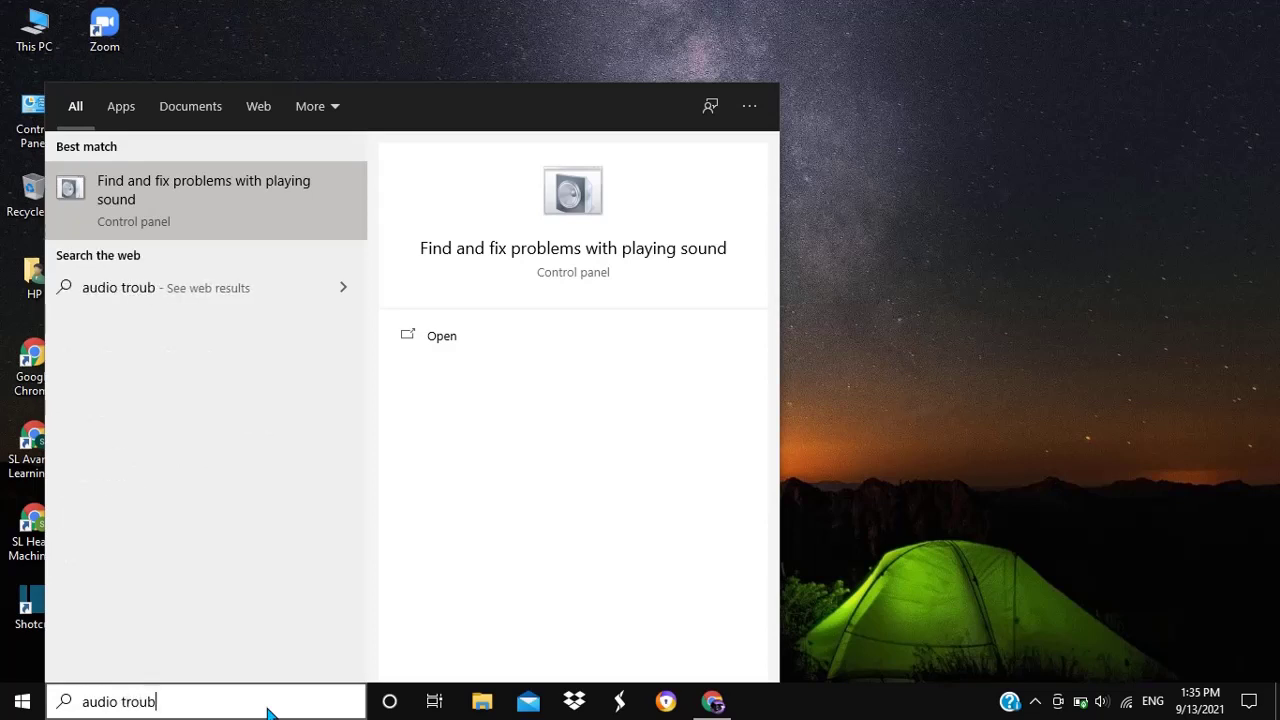
pyautogui.write('leshooter')
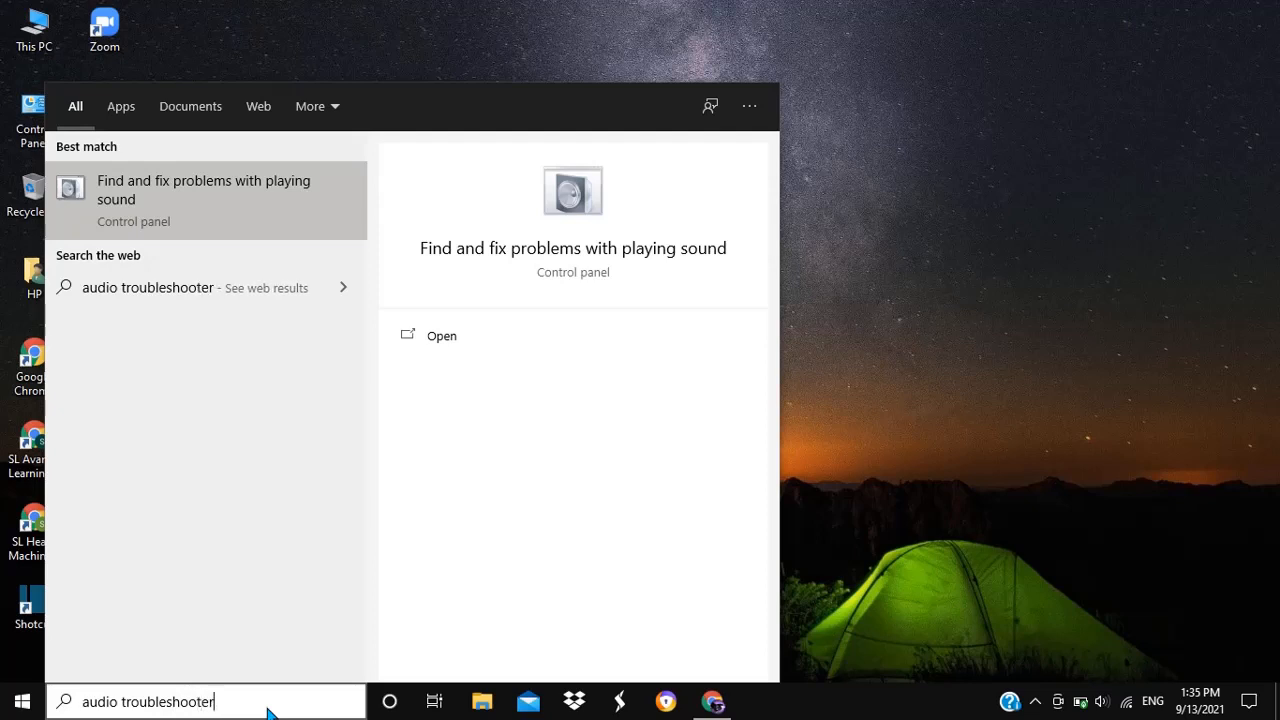
# Launch the playing-sound troubleshooter from Search and run it on the default speaker.
pyautogui.click(440, 336)
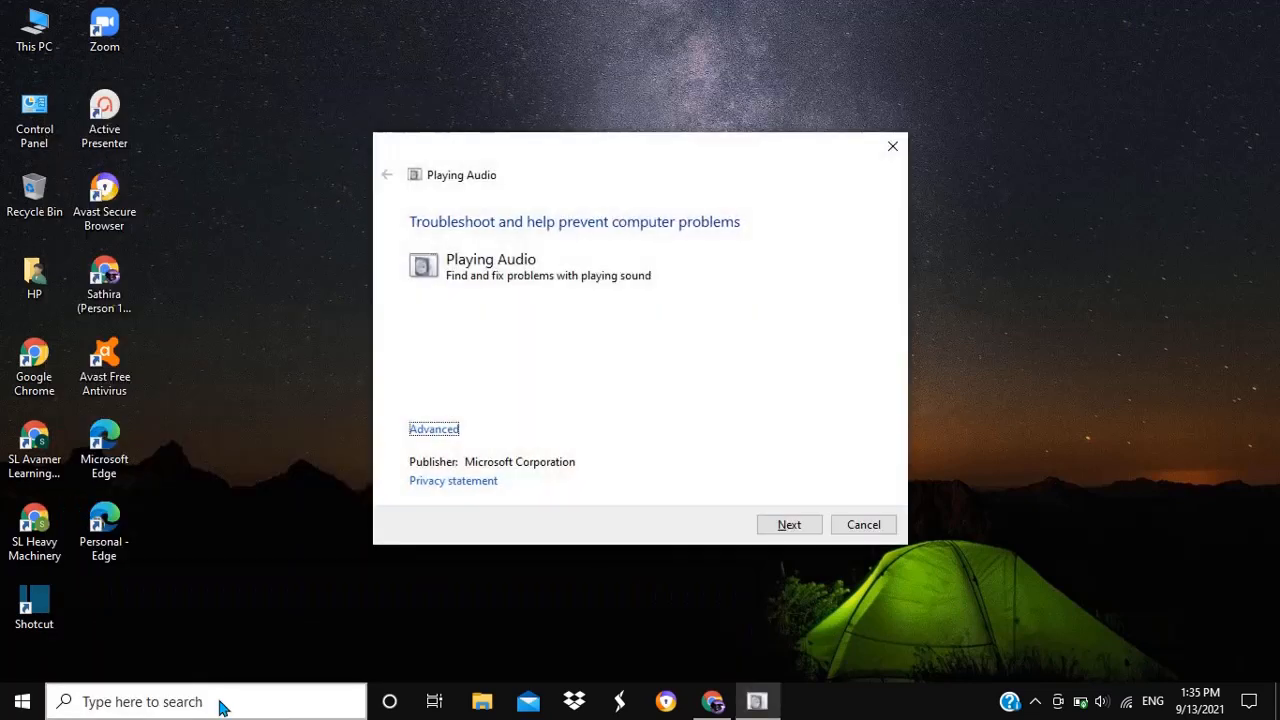
pyautogui.moveTo(470, 444)
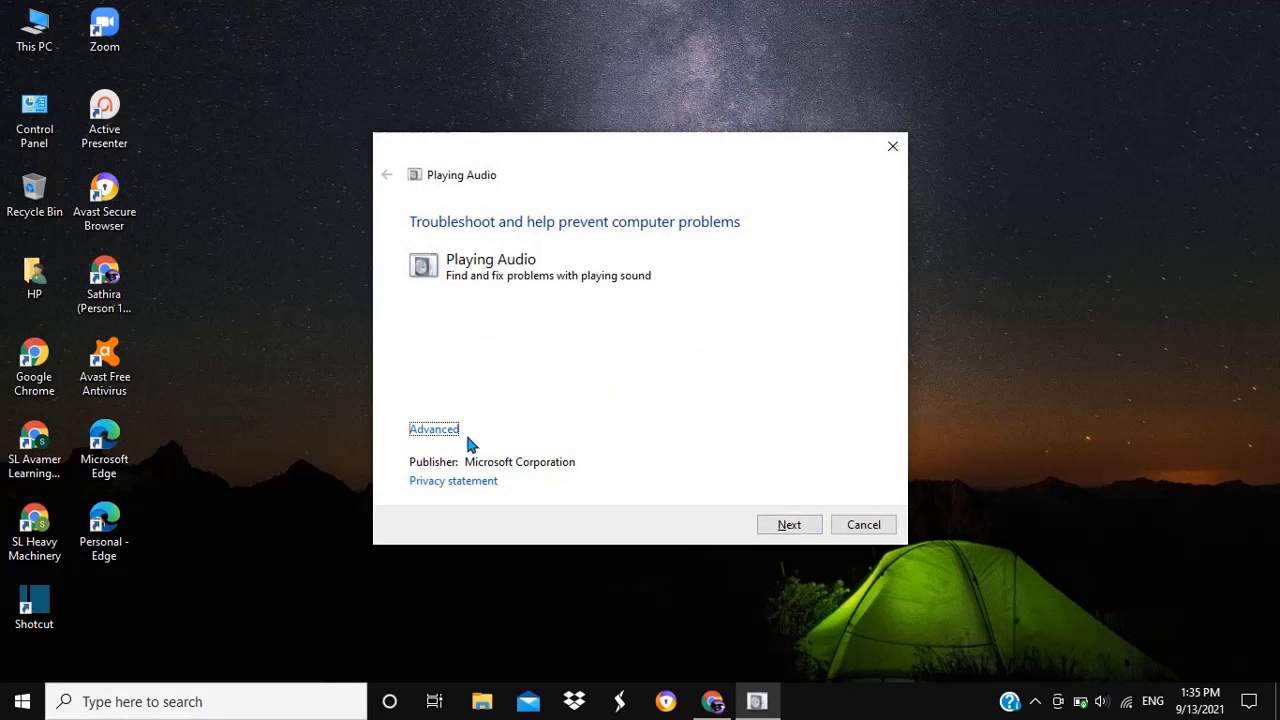
pyautogui.click(788, 524)
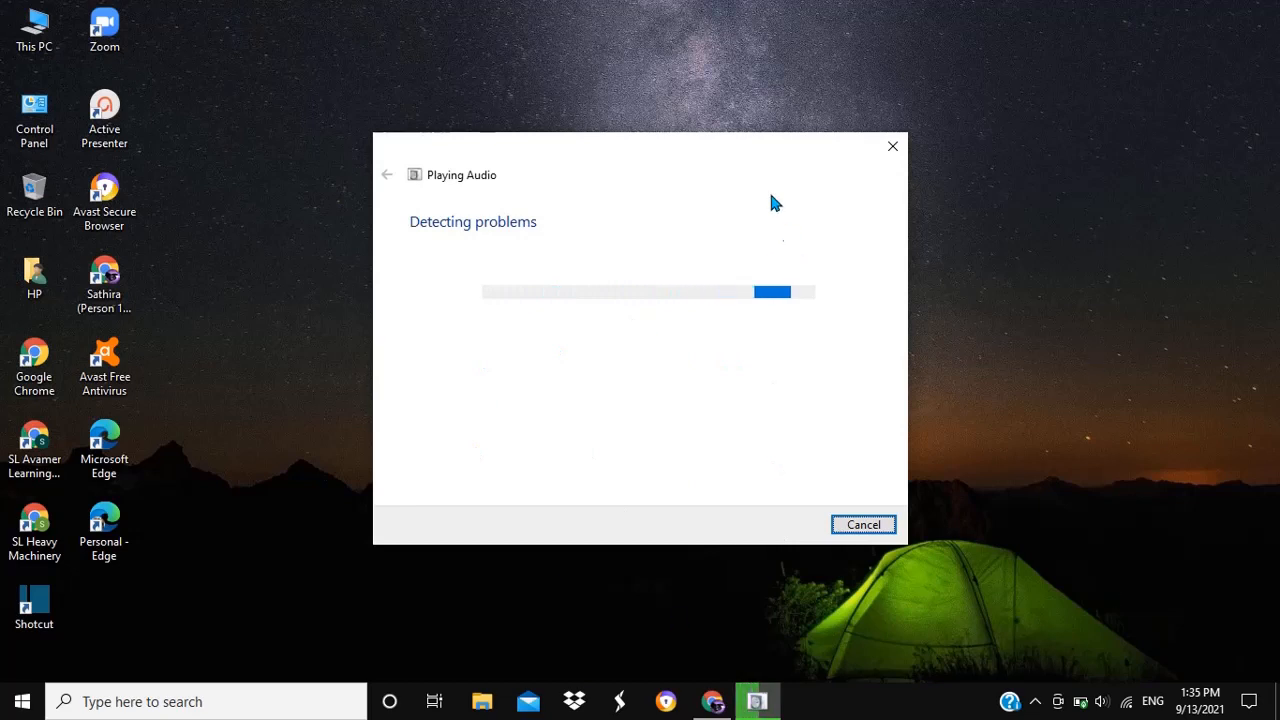
pyautogui.moveTo(1084, 248)
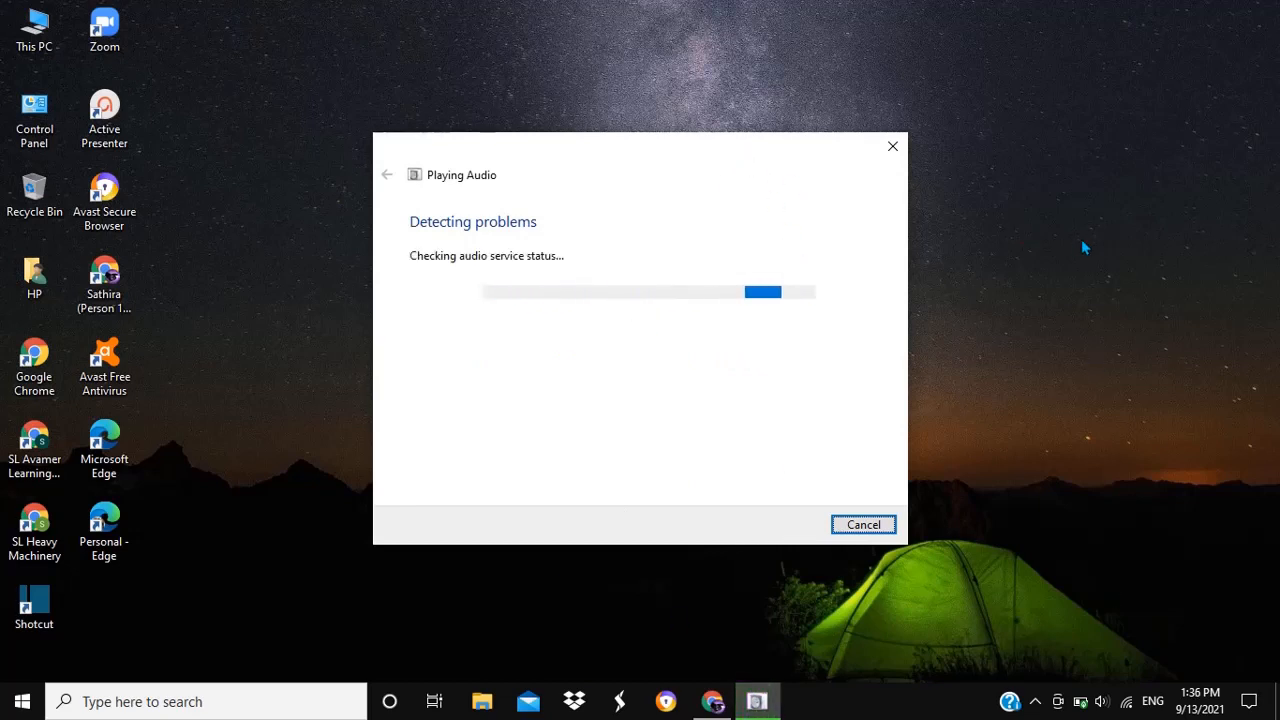
pyautogui.moveTo(1004, 410)
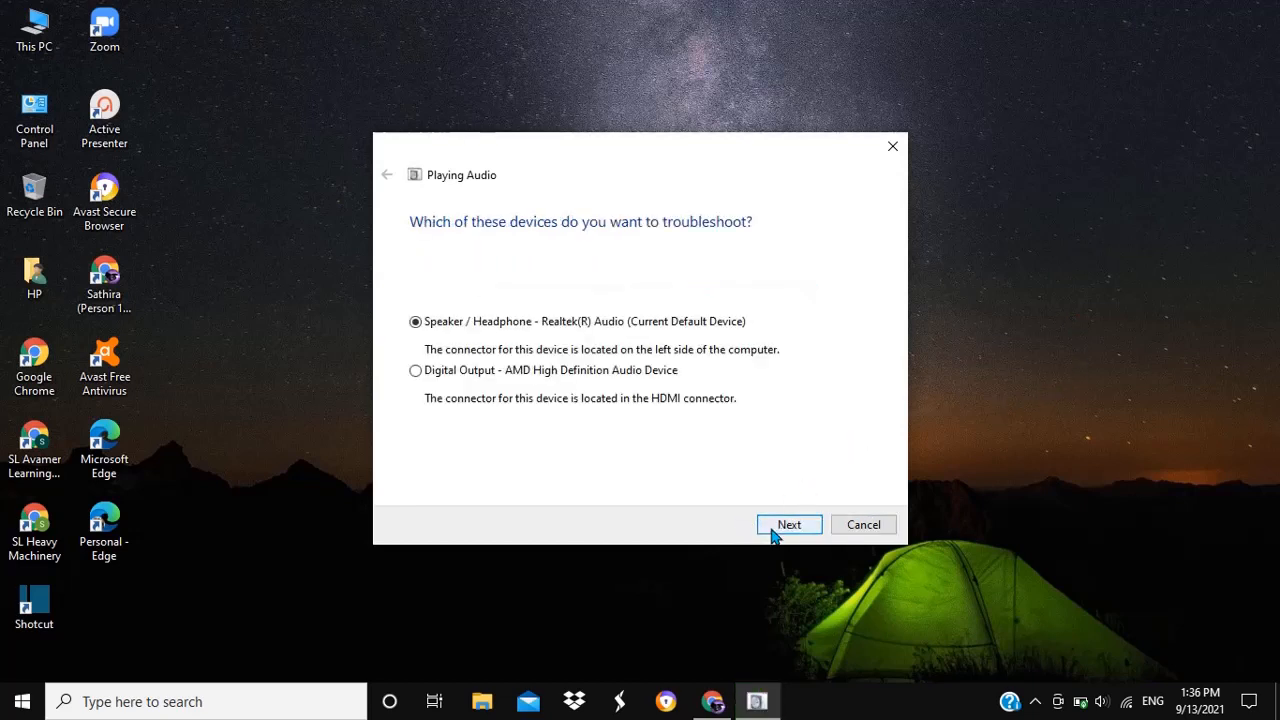
pyautogui.click(788, 524)
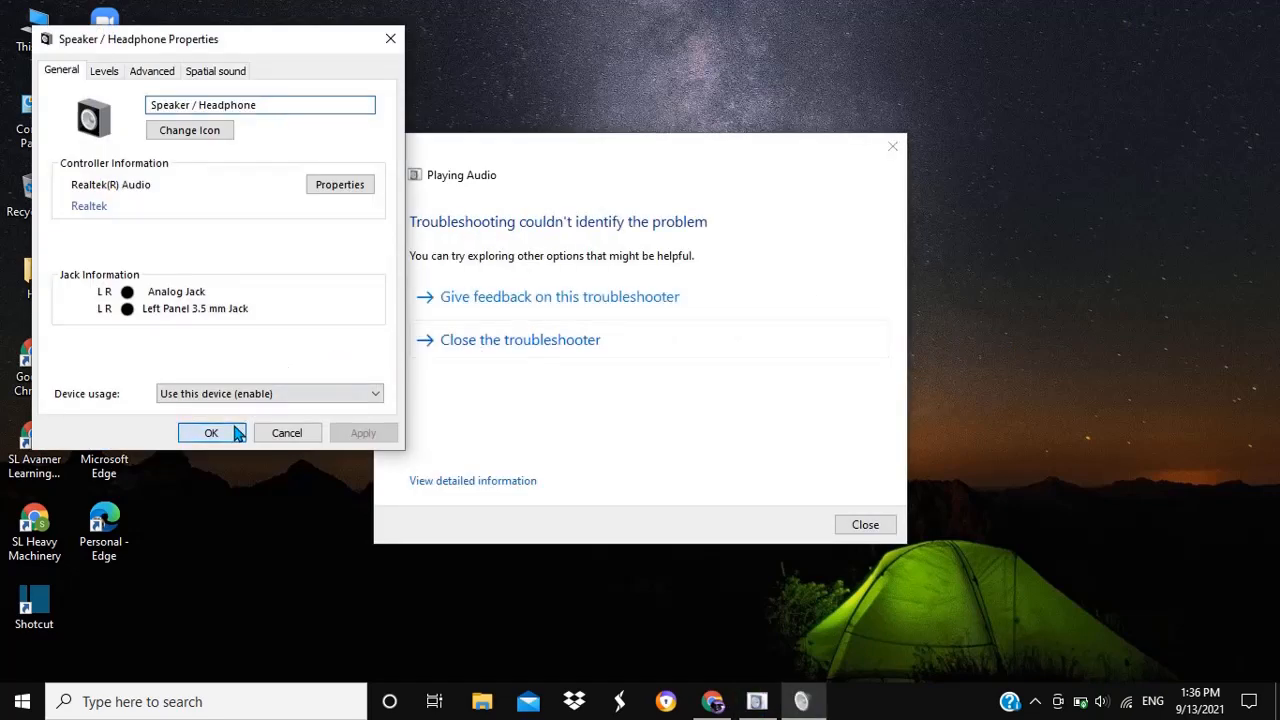
# Close the Speaker / Headphone Properties window with OK.
pyautogui.click(210, 432)
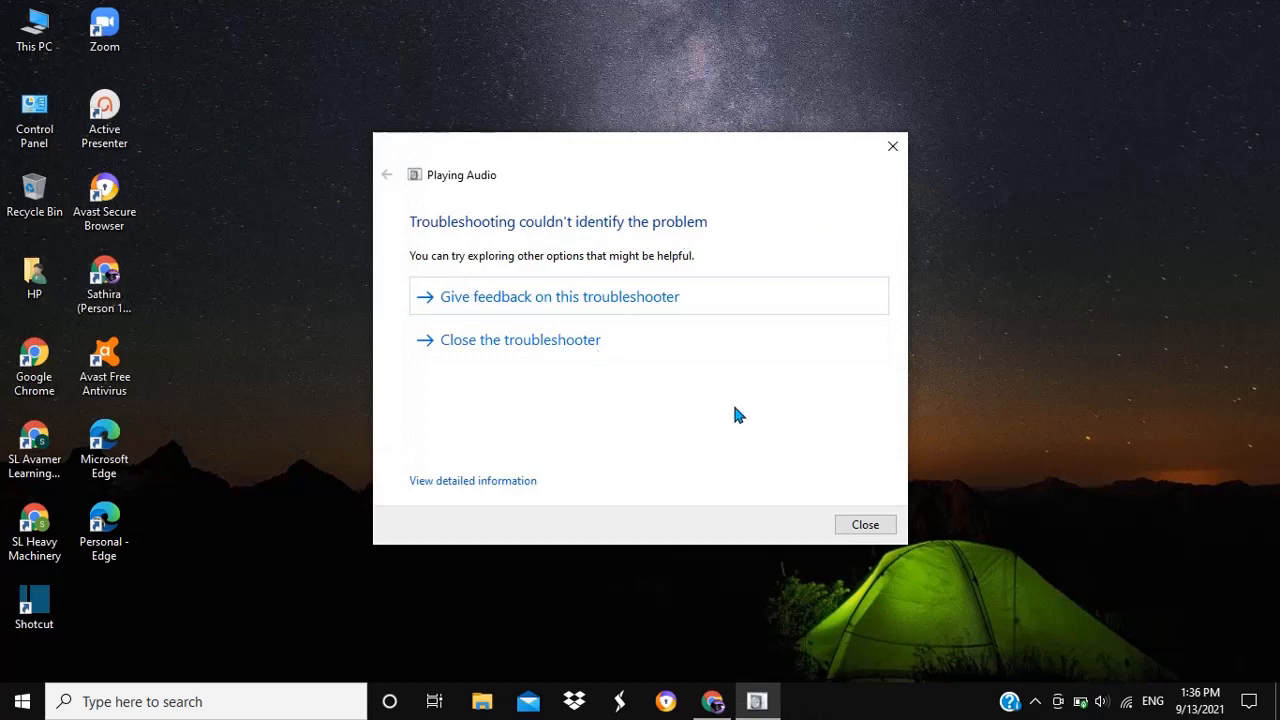
pyautogui.moveTo(644, 256)
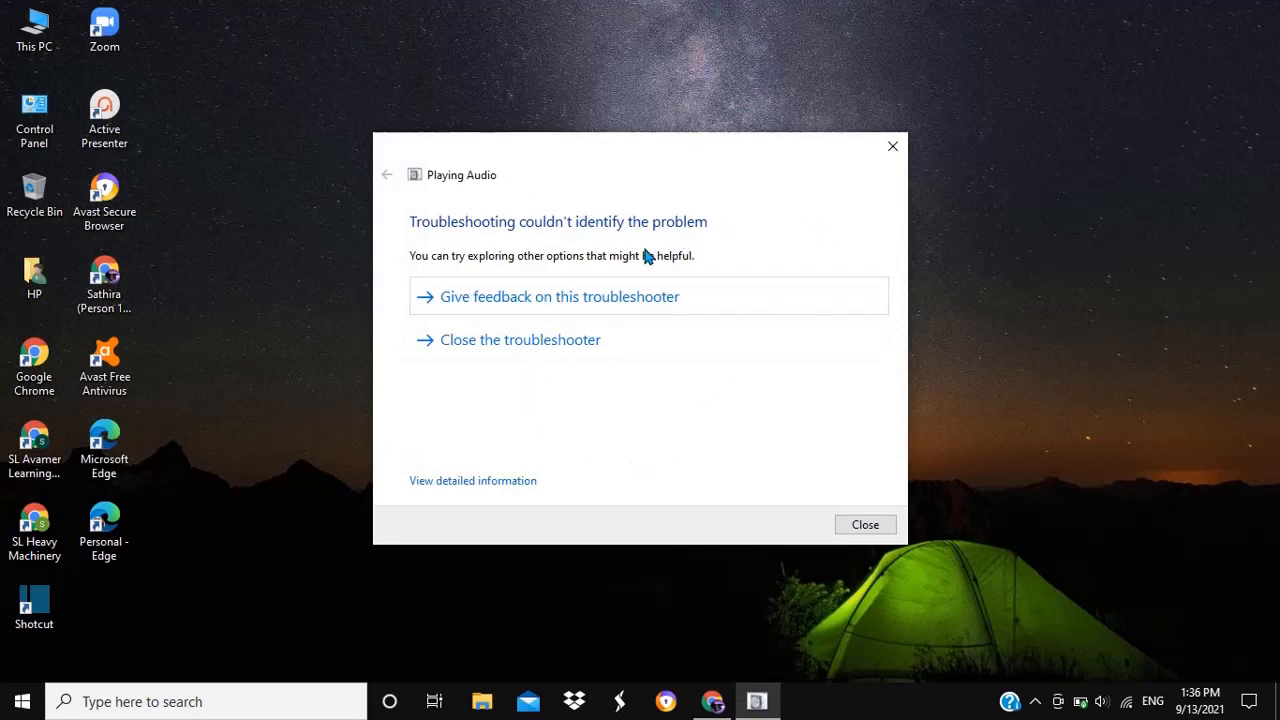
pyautogui.moveTo(958, 428)
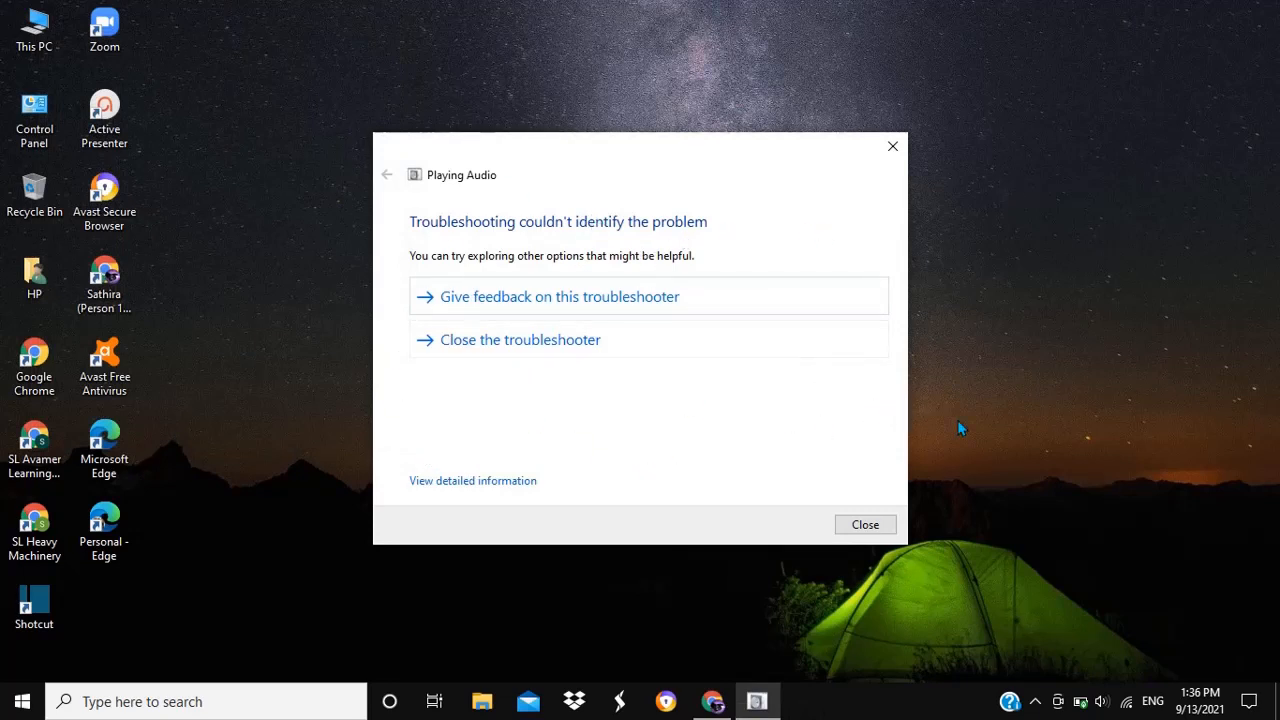
pyautogui.moveTo(622, 424)
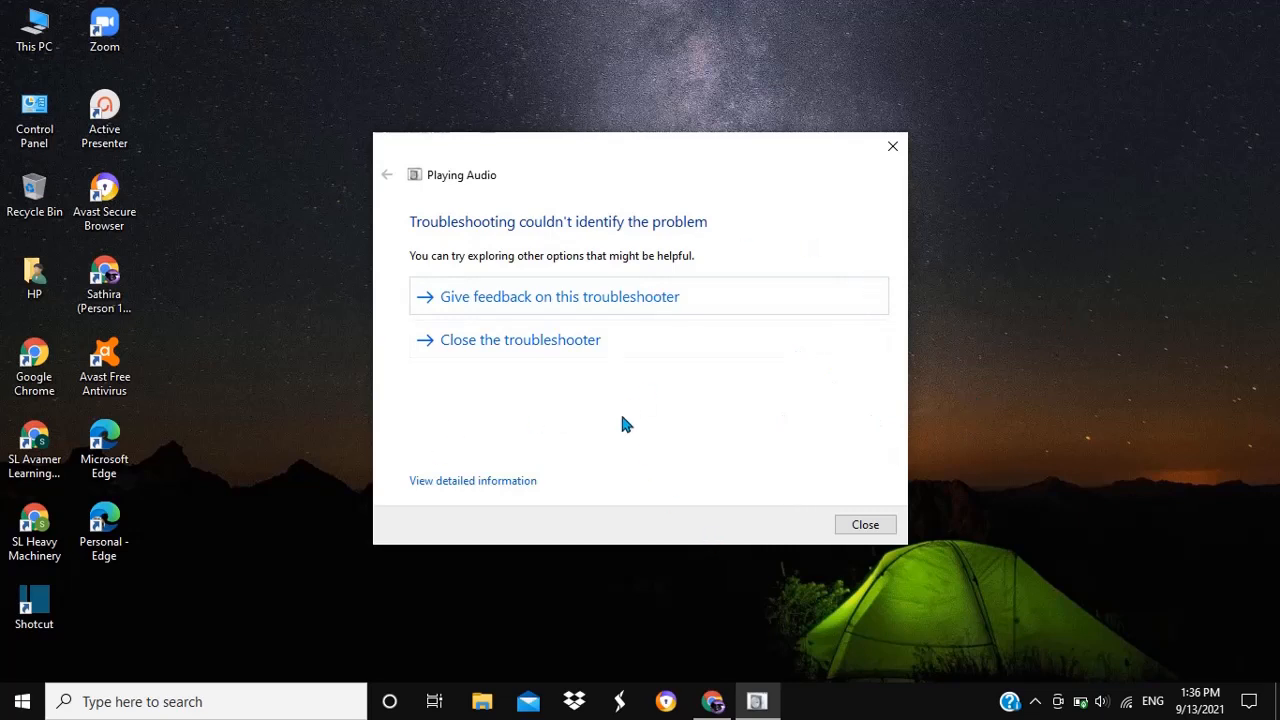
pyautogui.moveTo(800, 400)
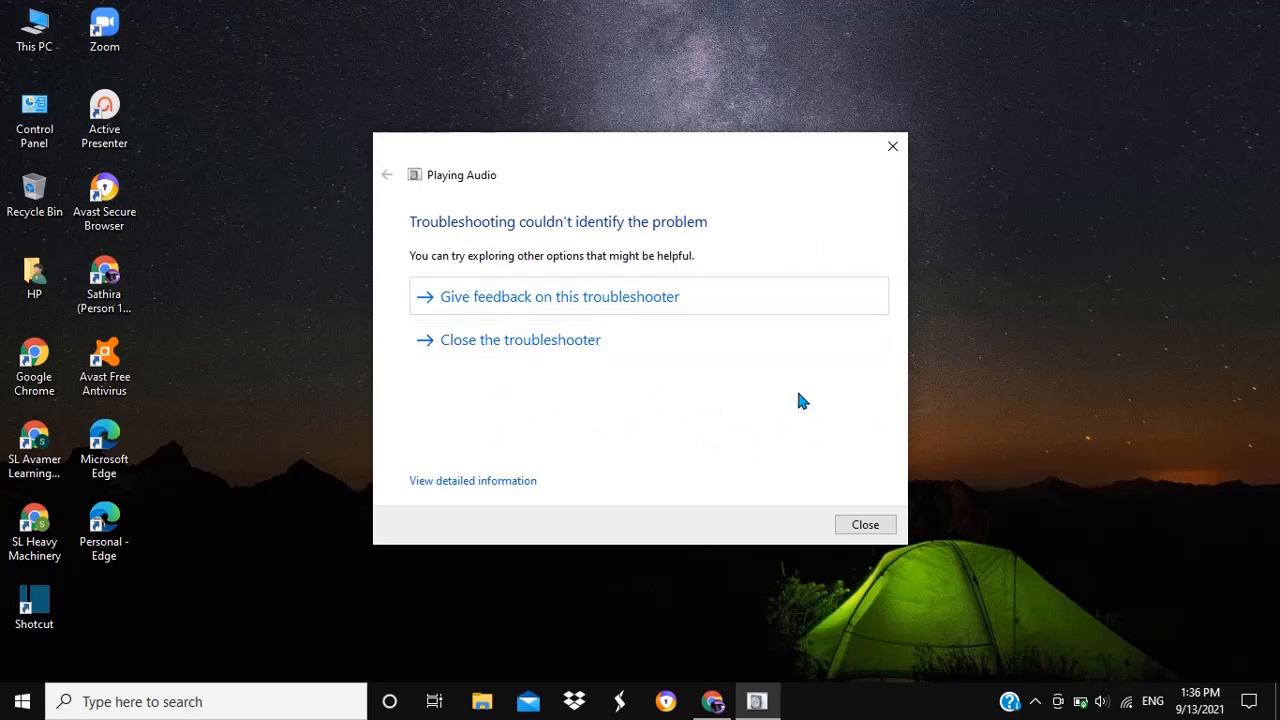
# Close the finished Playing Audio troubleshooter, returning to the desktop.
pyautogui.click(864, 524)
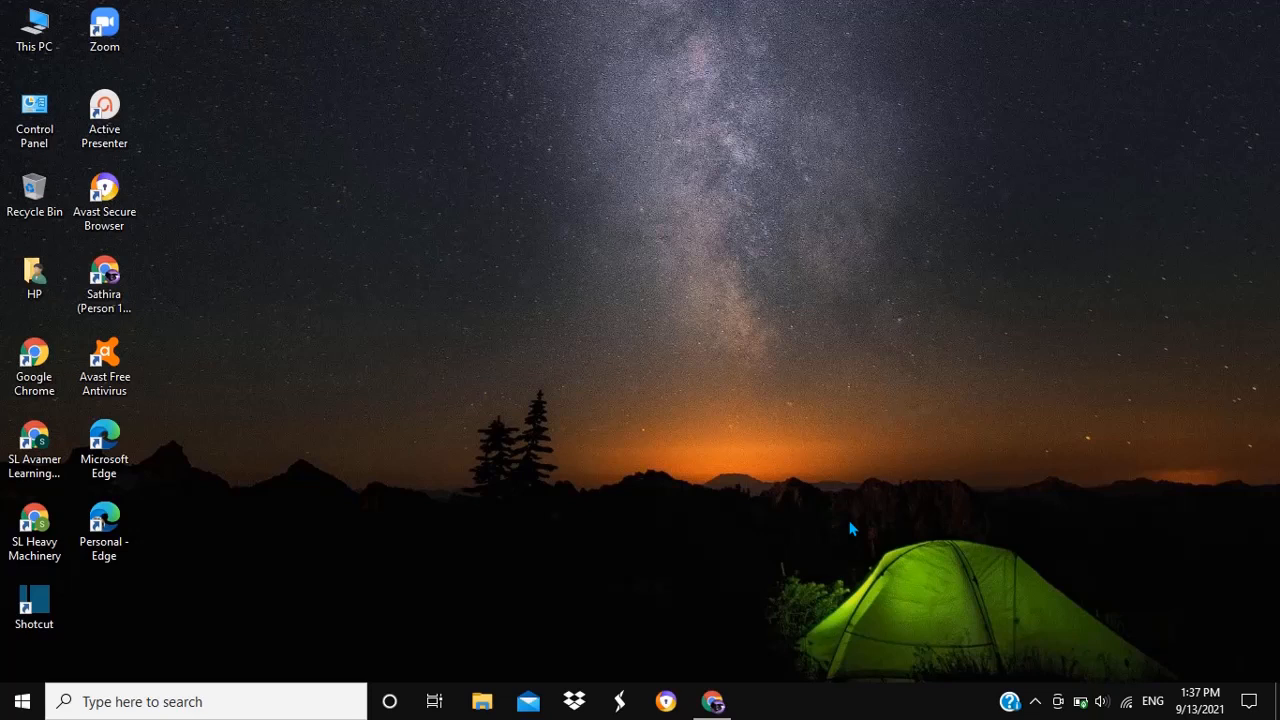
pyautogui.moveTo(638, 82)
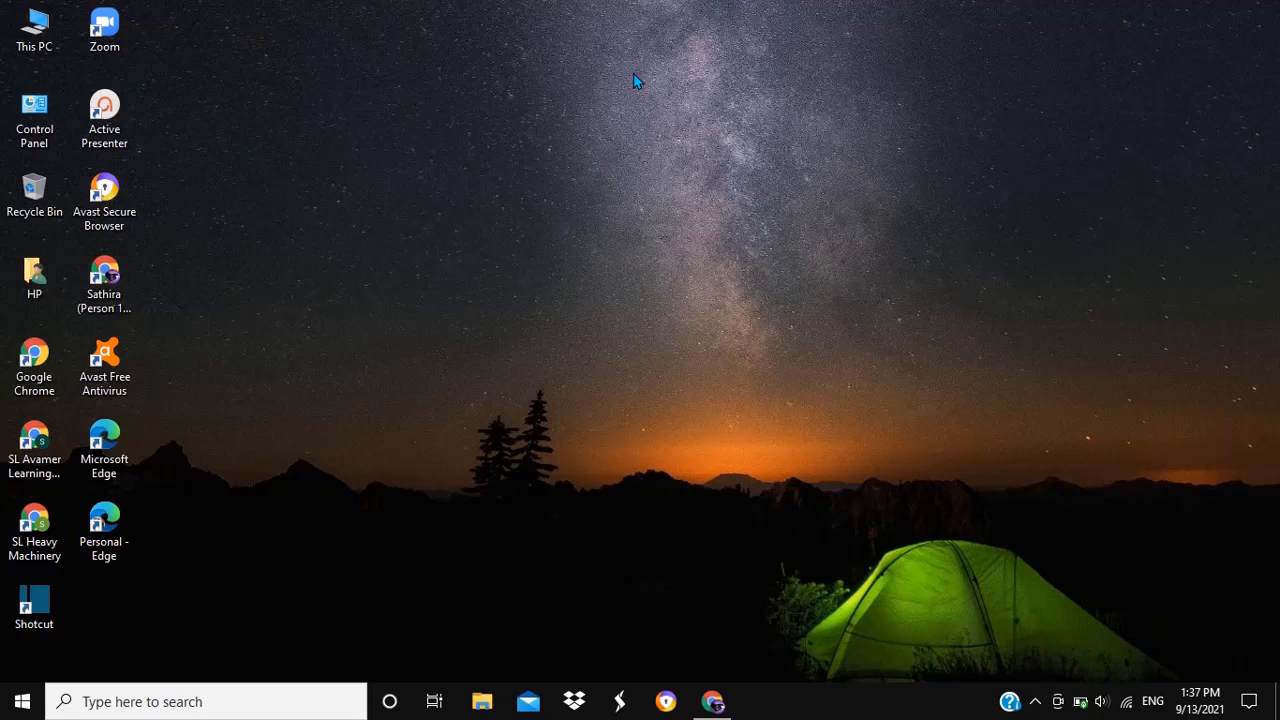
pyautogui.moveTo(1108, 660)
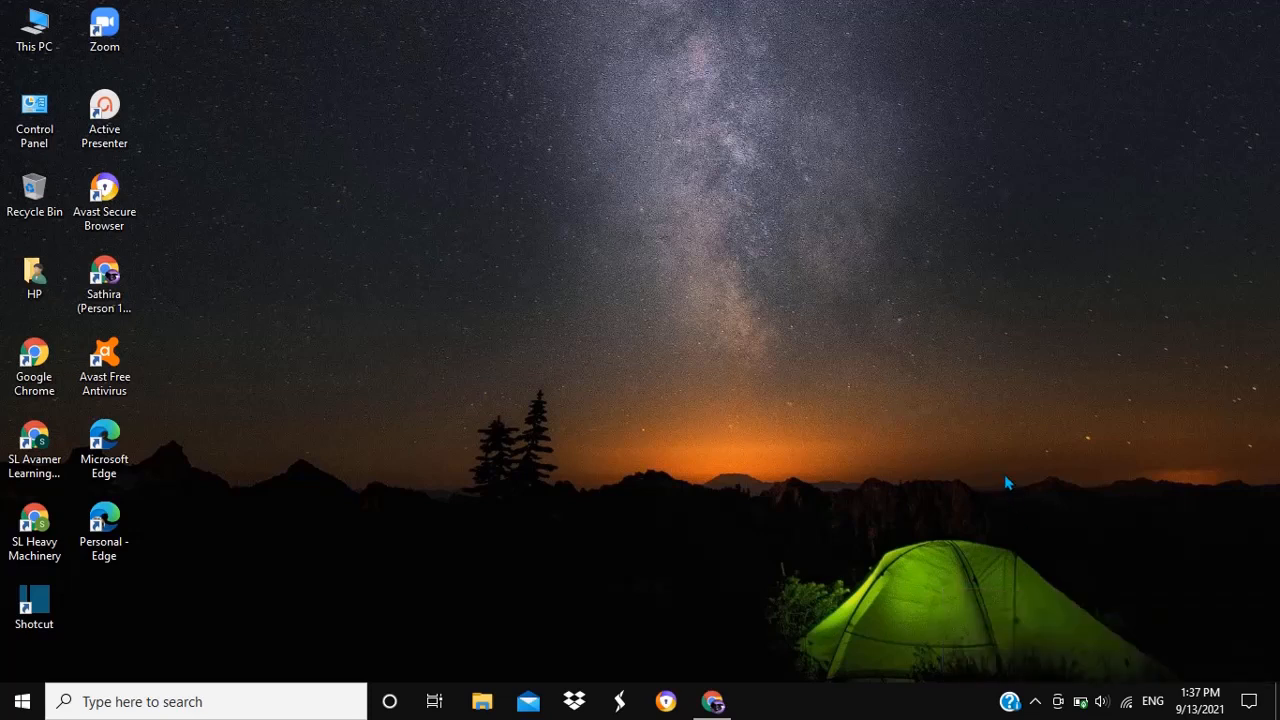
# Lower the system volume from 20 to about 8 with the volume-down key.
pyautogui.click(34, 24)
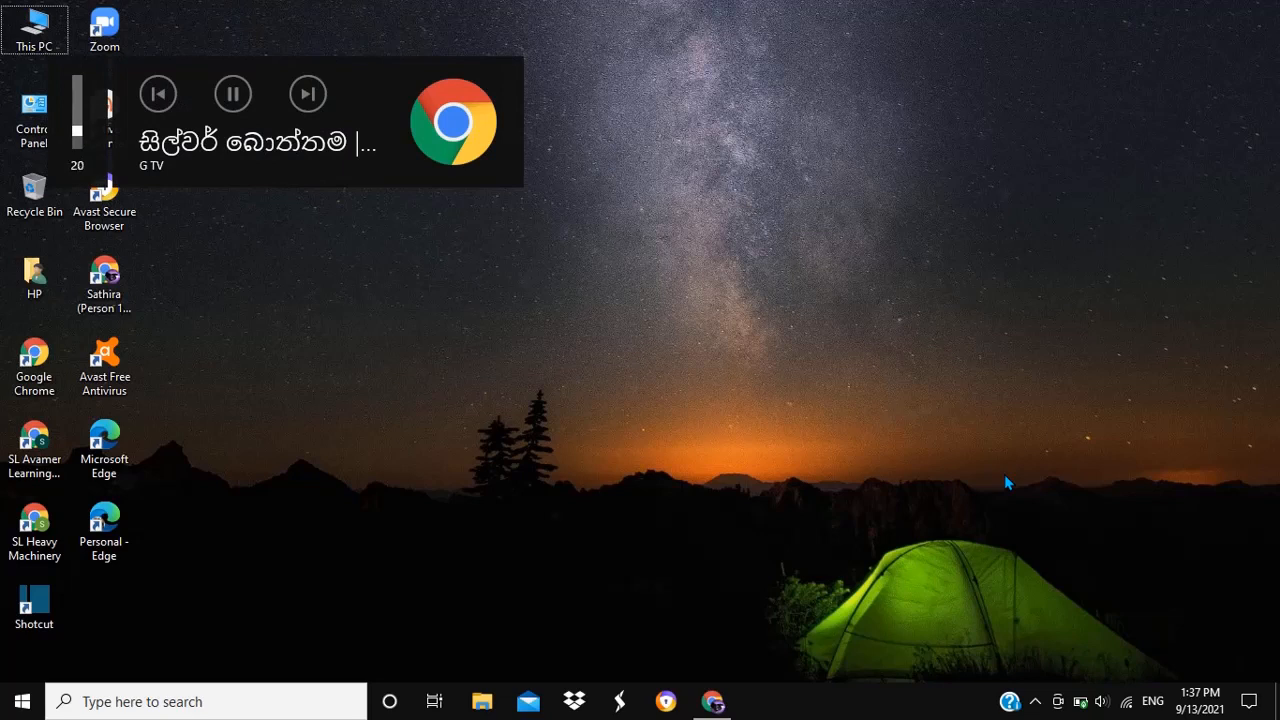
pyautogui.scroll(-3)
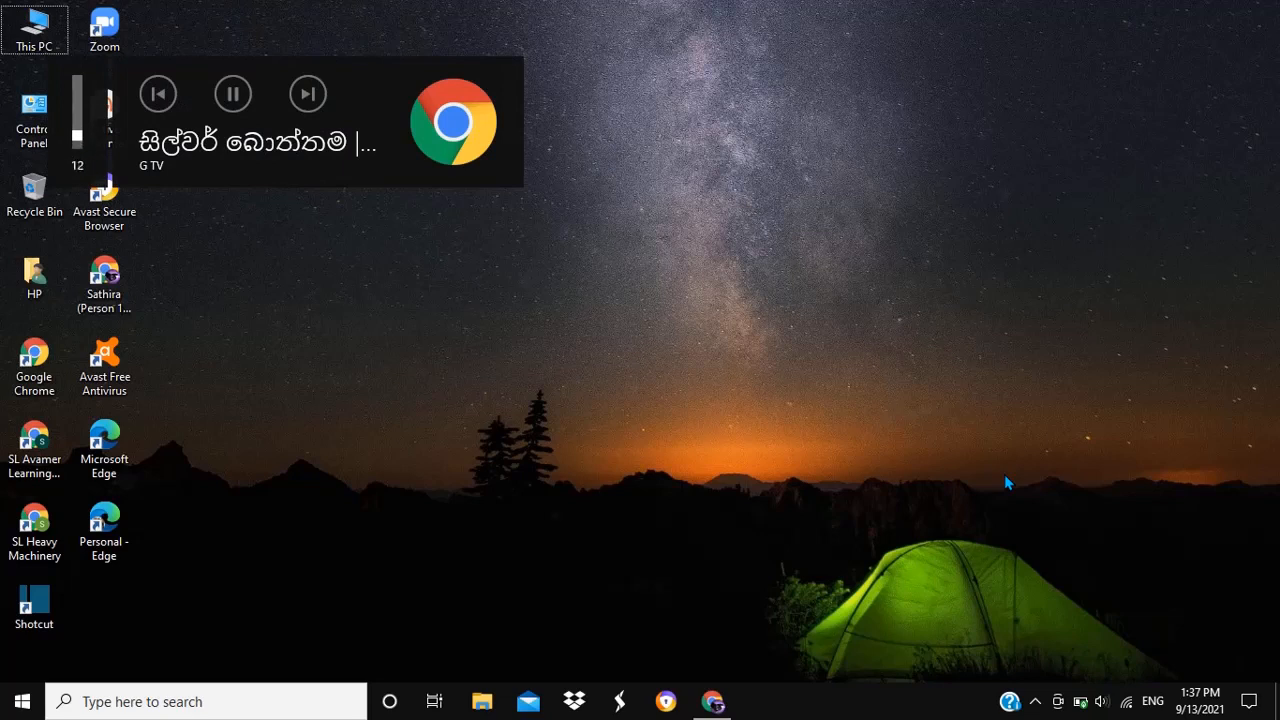
pyautogui.moveTo(576, 424)
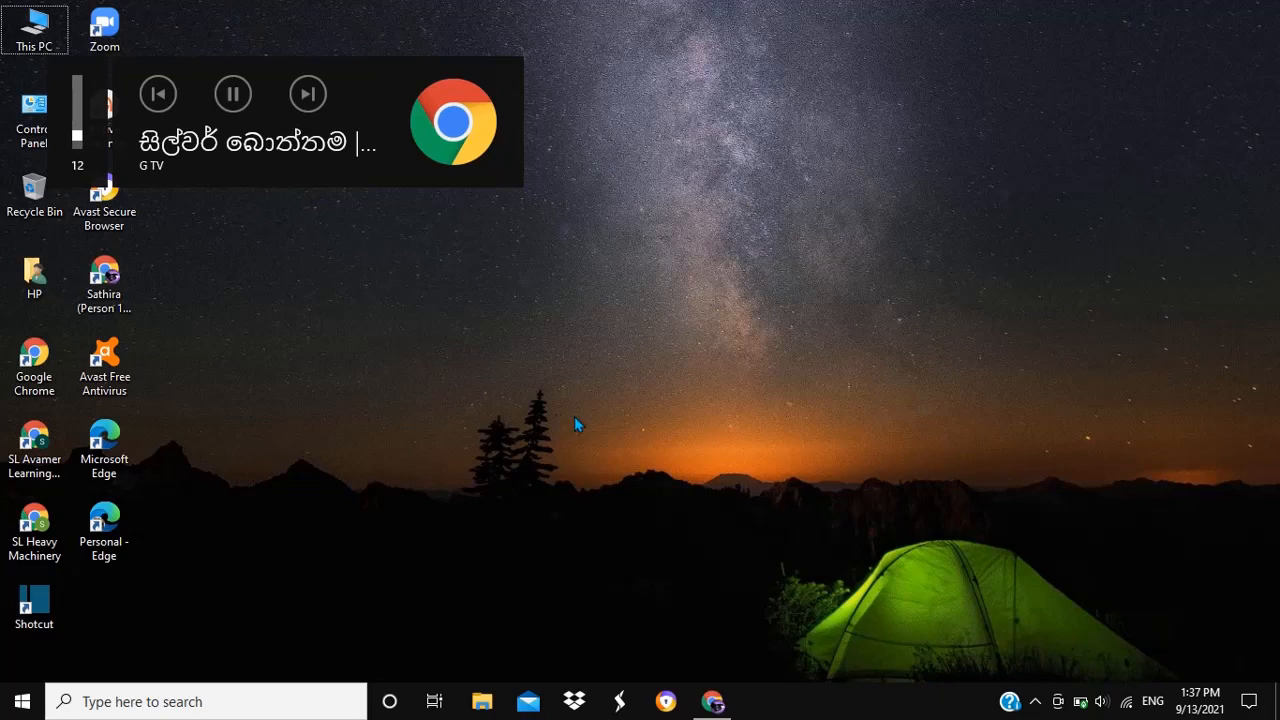
pyautogui.moveTo(712, 700)
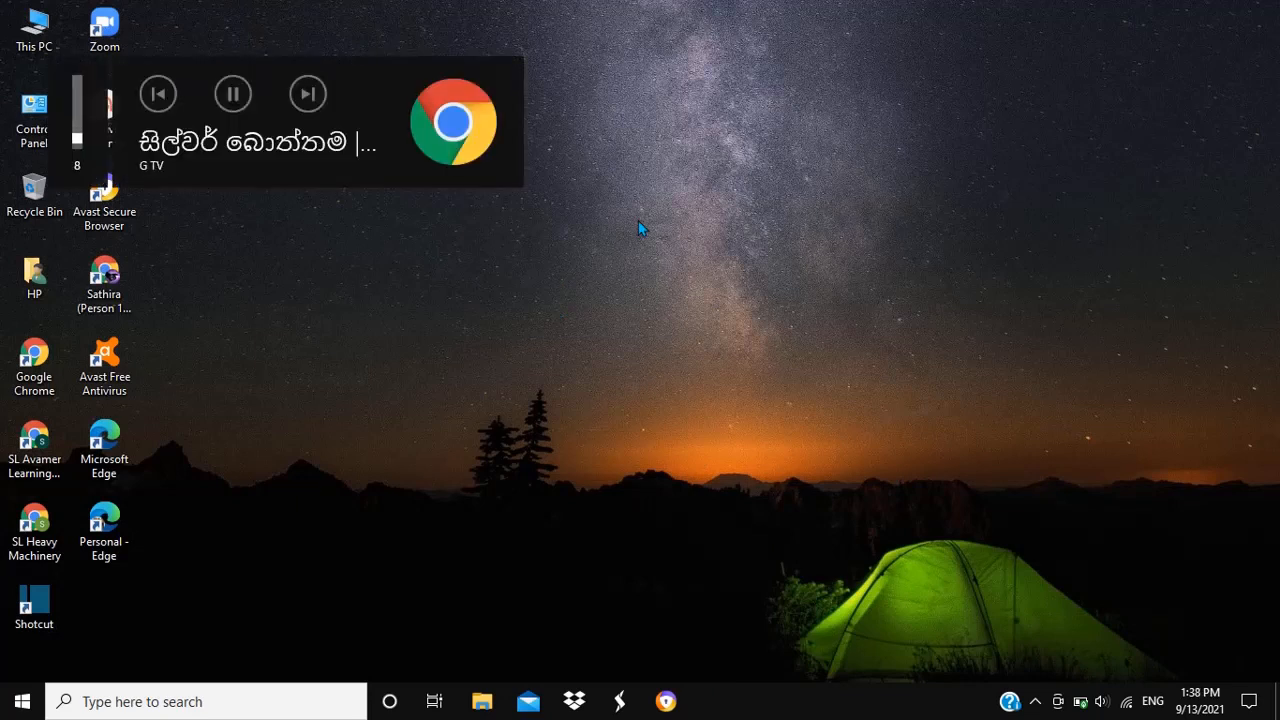
pyautogui.moveTo(710, 68)
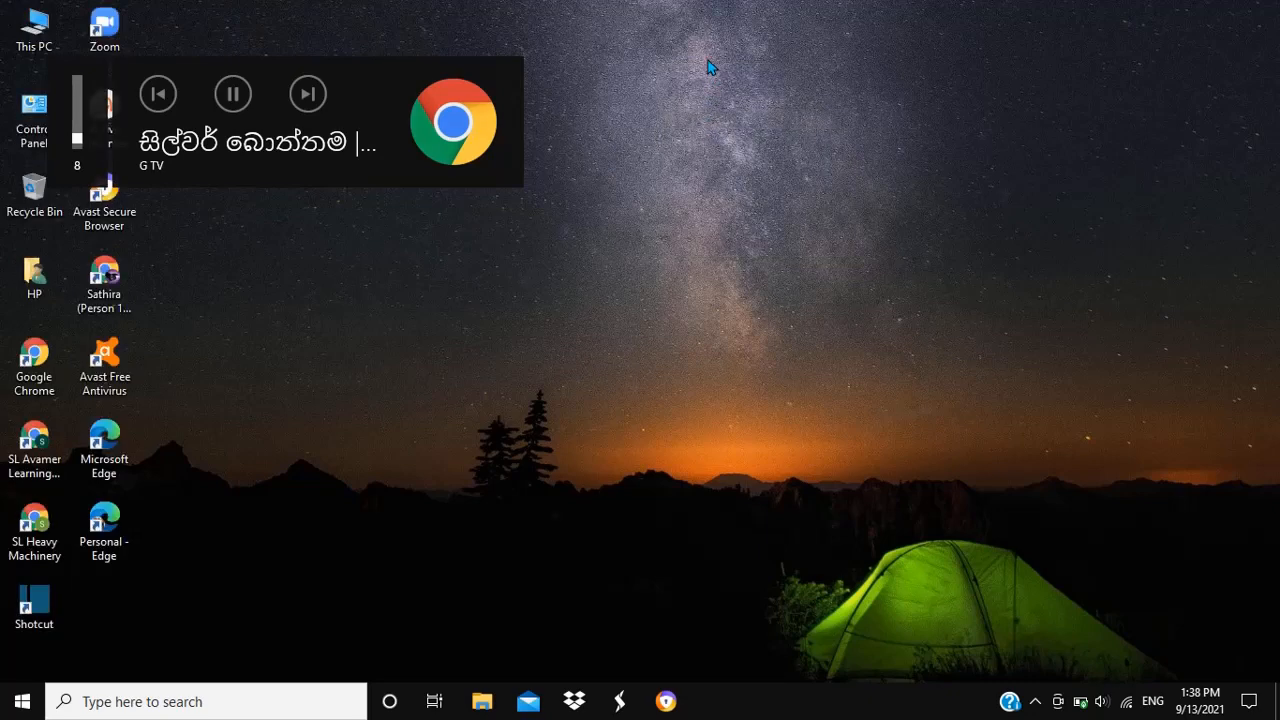
pyautogui.rightClick(710, 64)
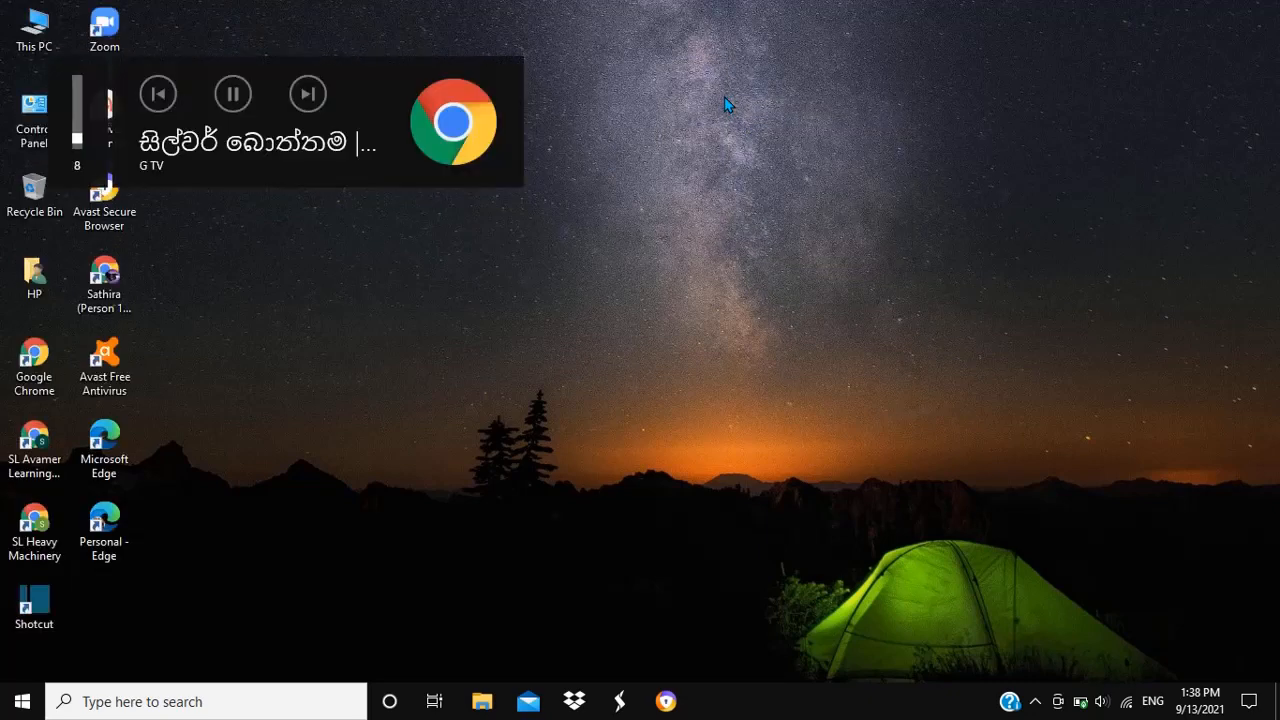
pyautogui.moveTo(248, 170)
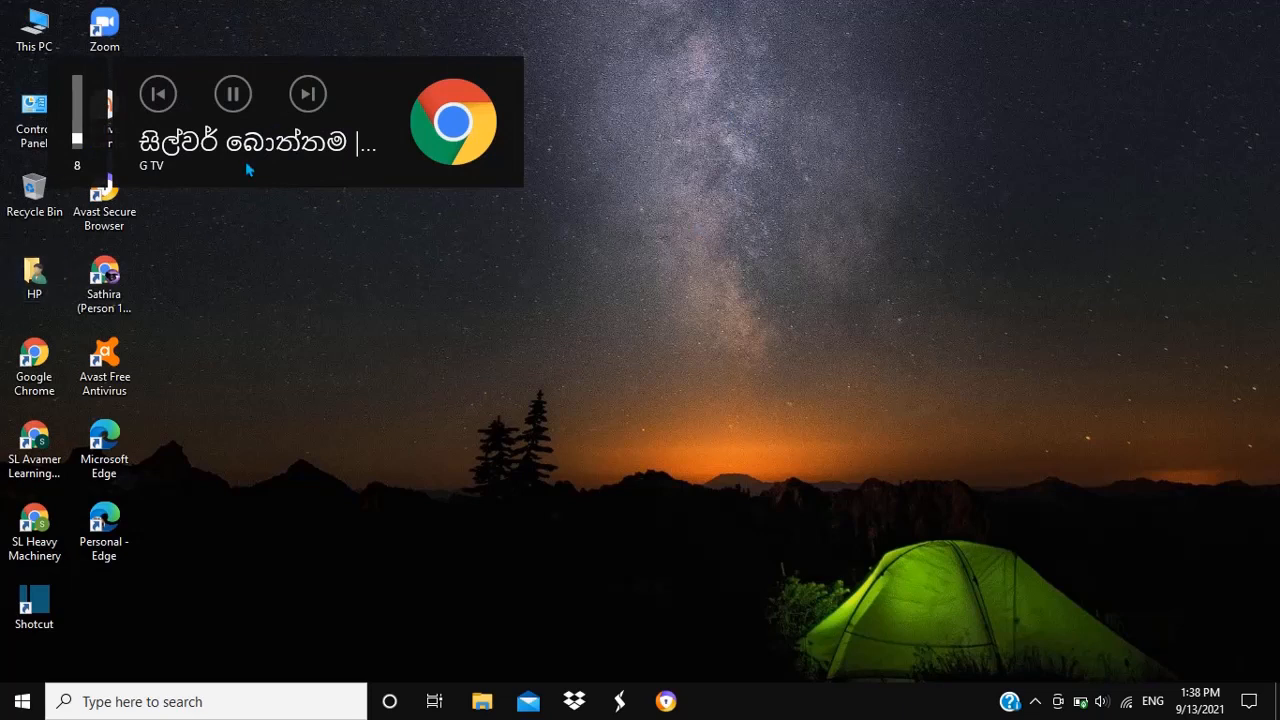
pyautogui.moveTo(676, 588)
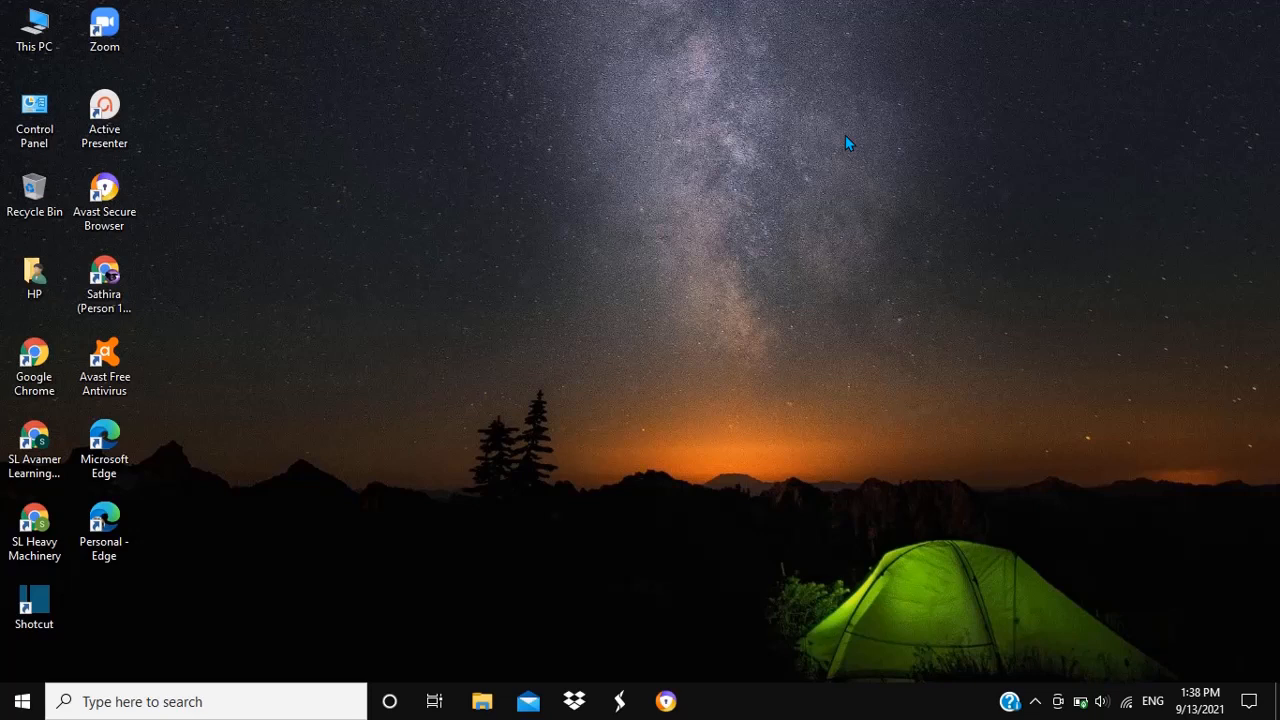
pyautogui.moveTo(660, 192)
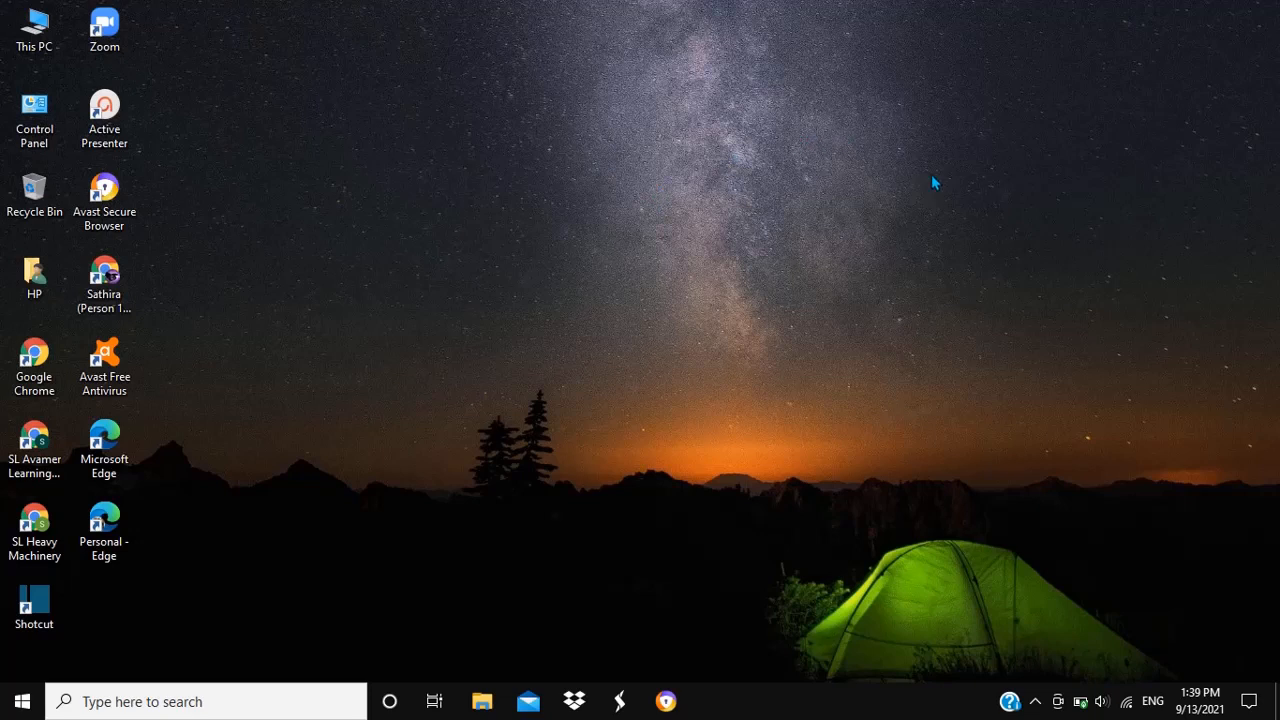
pyautogui.moveTo(908, 182)
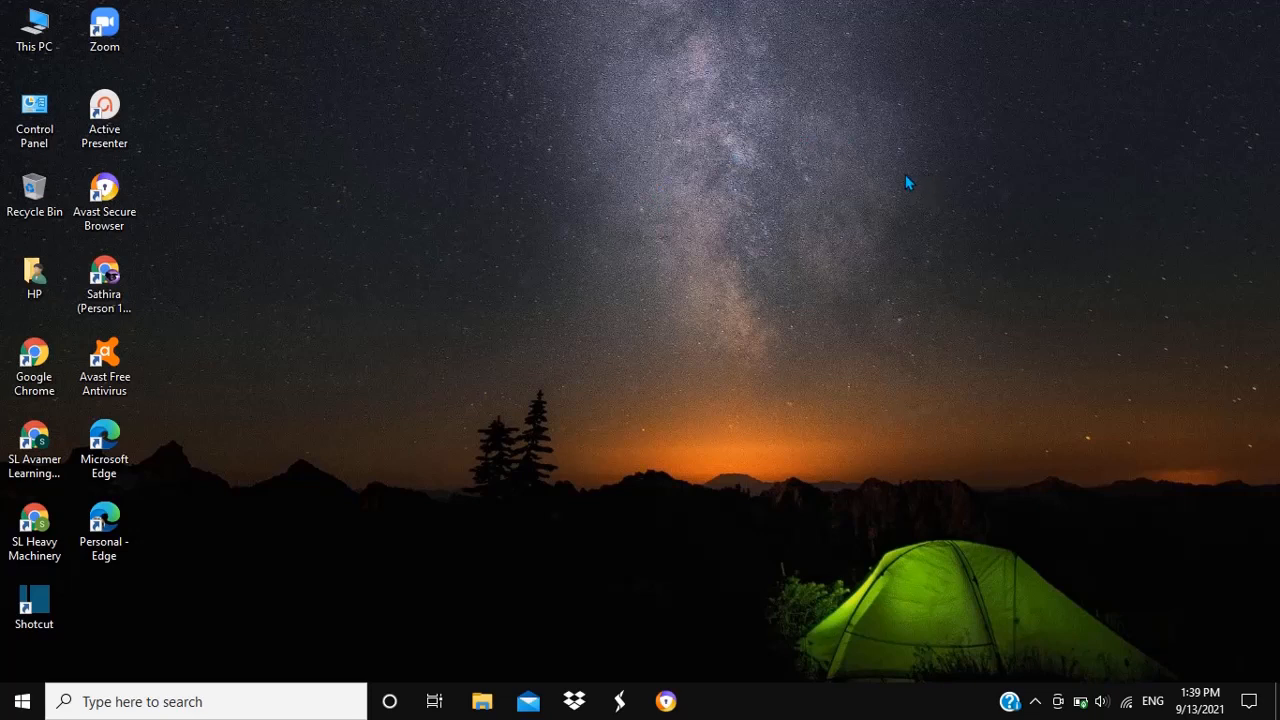